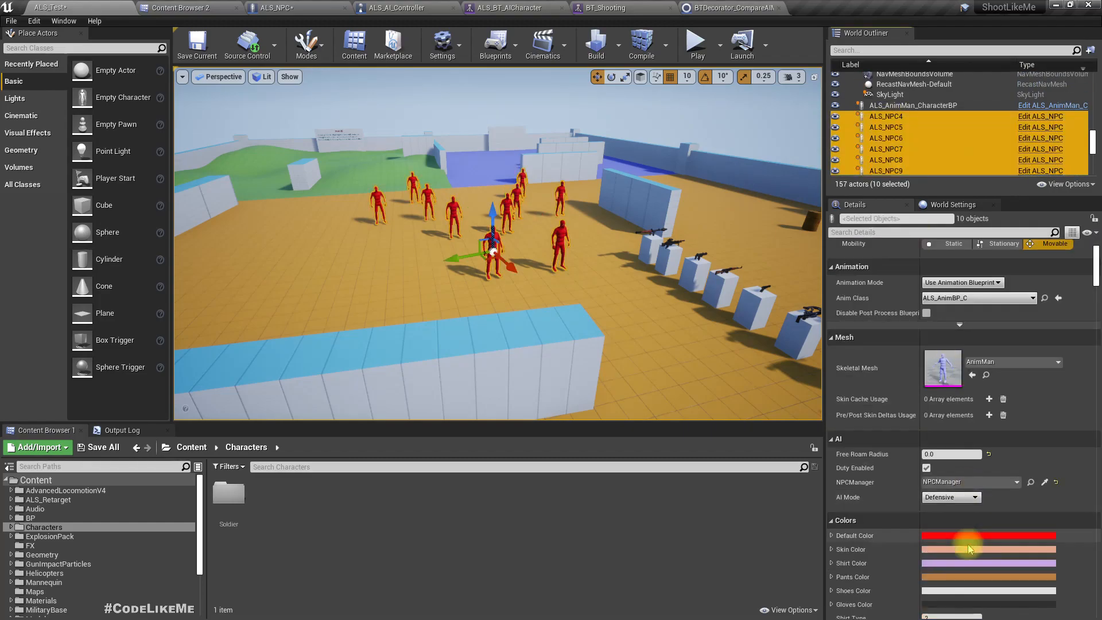
# - Run the play-in-editor test of the Defensive NPC group and stop the session
pyautogui.scroll(-3)
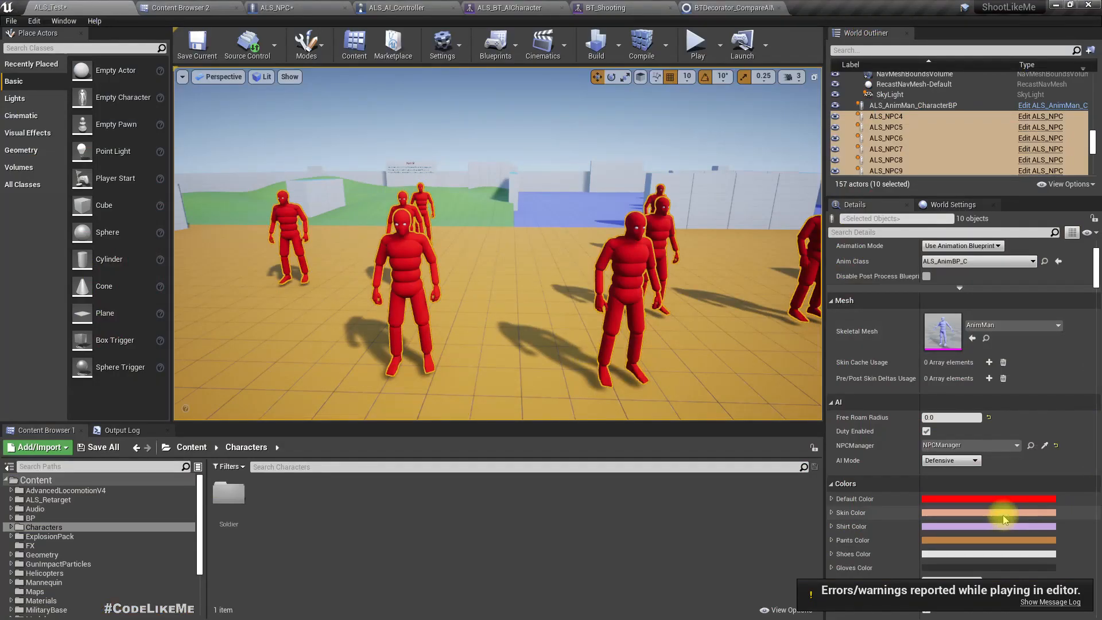
pyautogui.moveTo(186, 209)
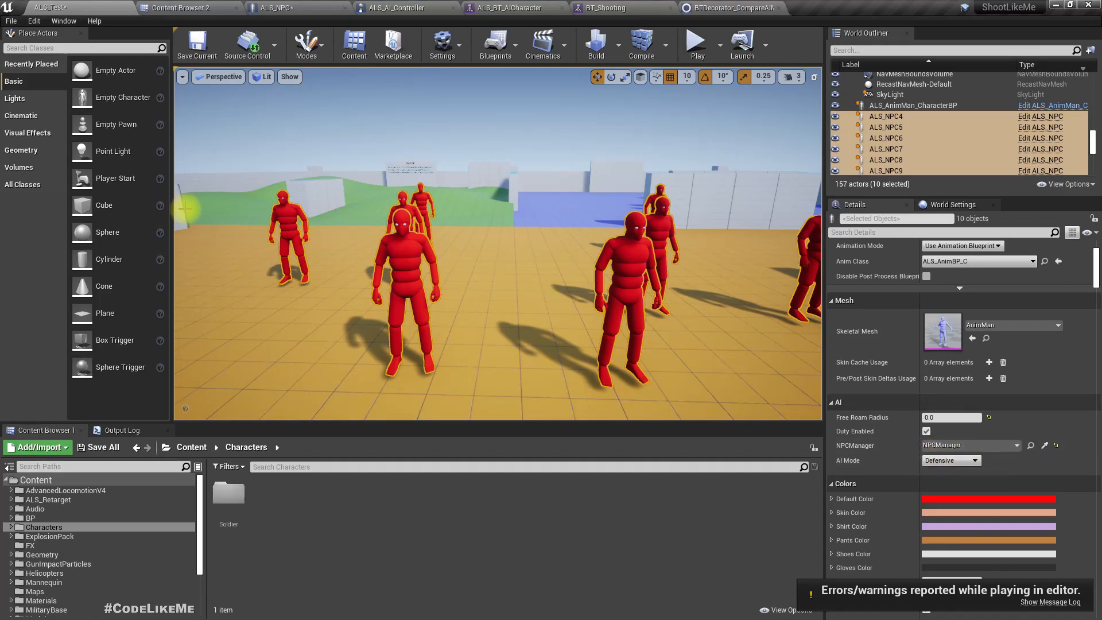
# - Check ALS_NPC's Get AIMode function, then set the selected NPCs' AI Mode to Offensive
pyautogui.click(274, 8)
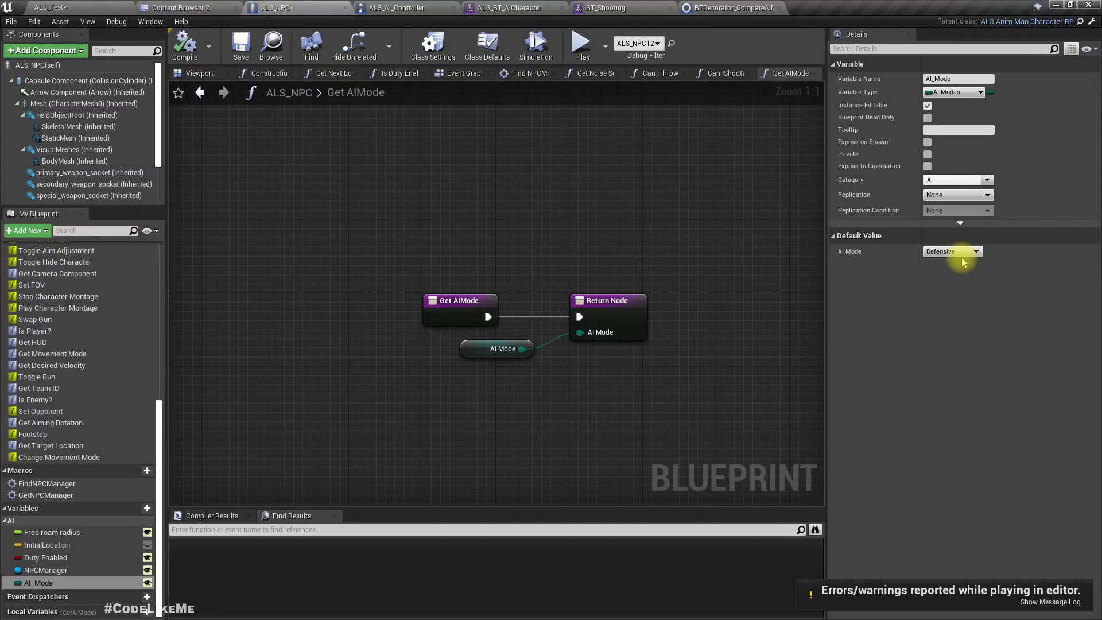
pyautogui.click(951, 251)
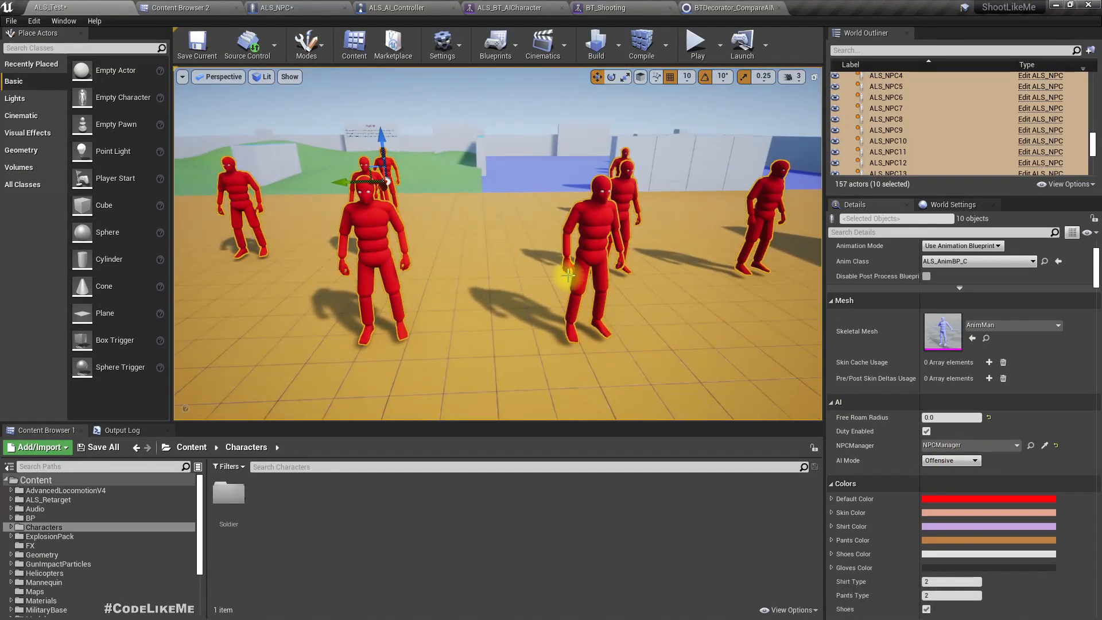
pyautogui.click(696, 40)
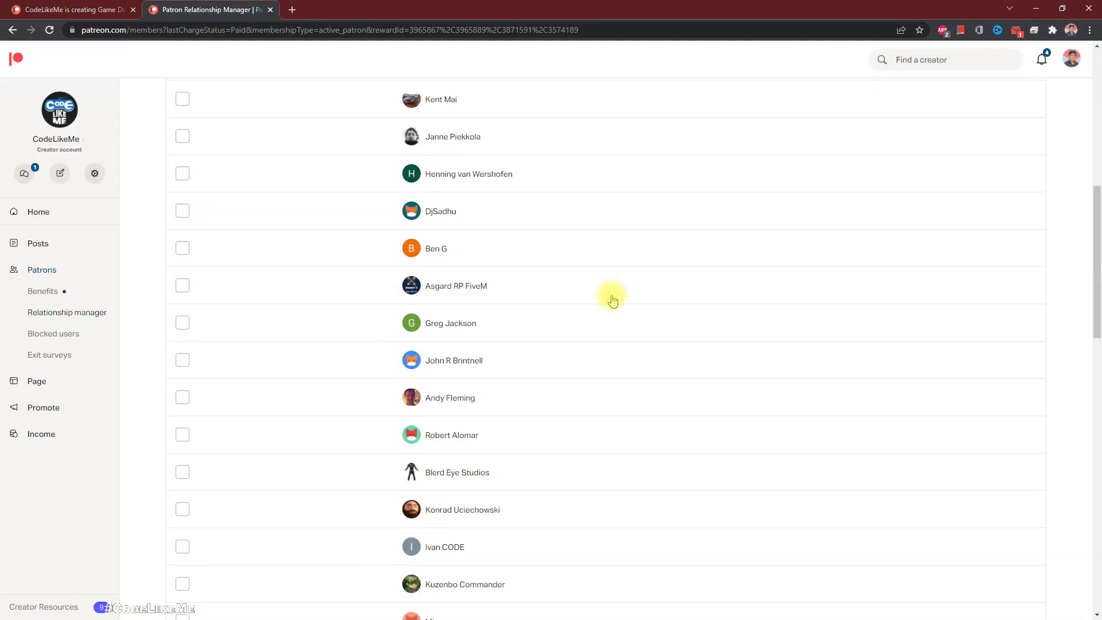
# - Scroll the Relationship Manager patron list down to its next page of names
pyautogui.scroll(-3)
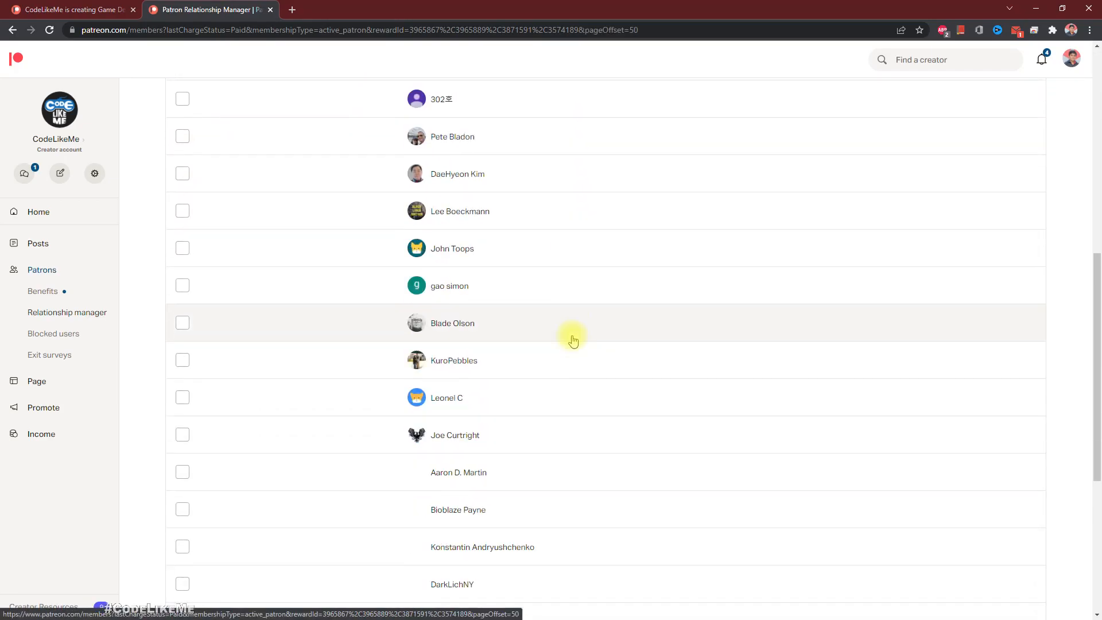
pyautogui.scroll(-3)
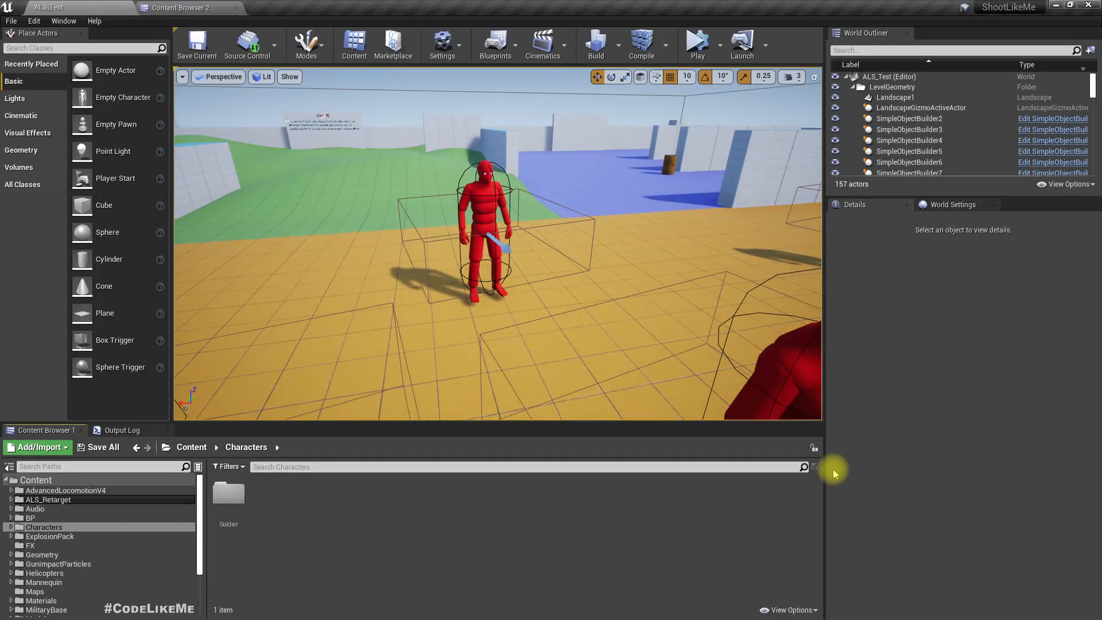
pyautogui.moveTo(63, 512)
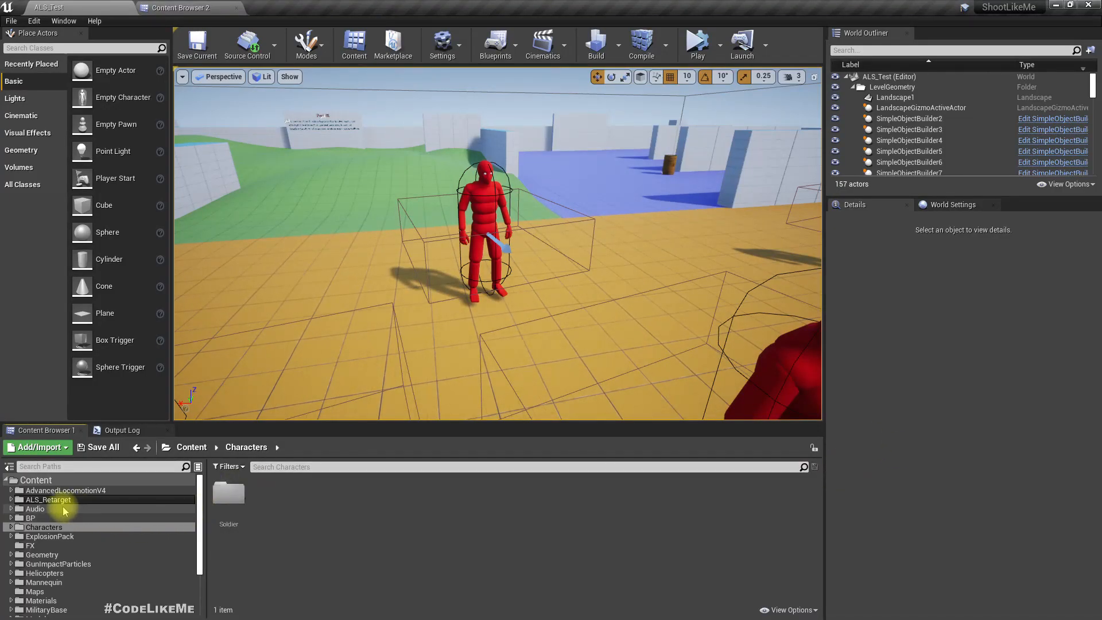
# - Browse AdvancedLocomotionV4 > Blueprints > CharacterLogic in Content Browser 2, heading for the AI folder
pyautogui.click(183, 8)
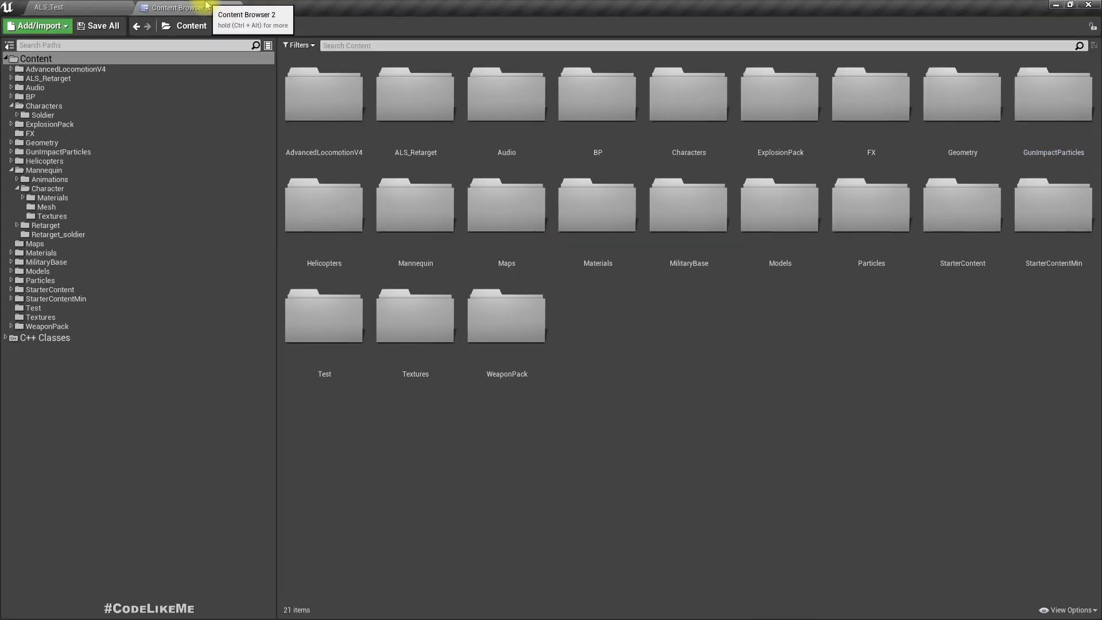
pyautogui.doubleClick(323, 95)
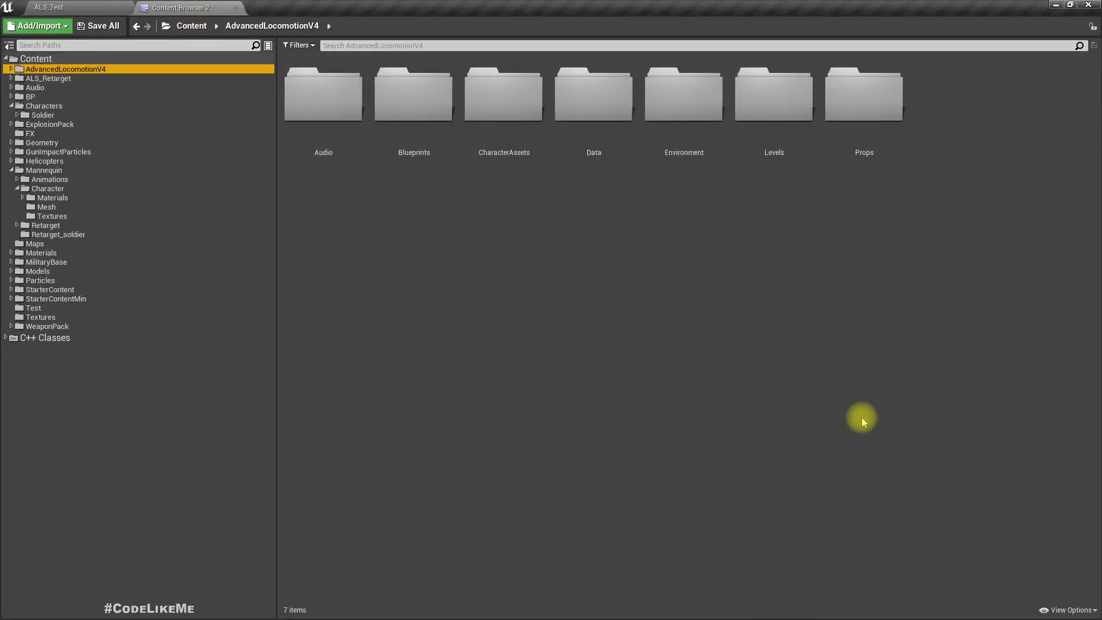
pyautogui.doubleClick(413, 95)
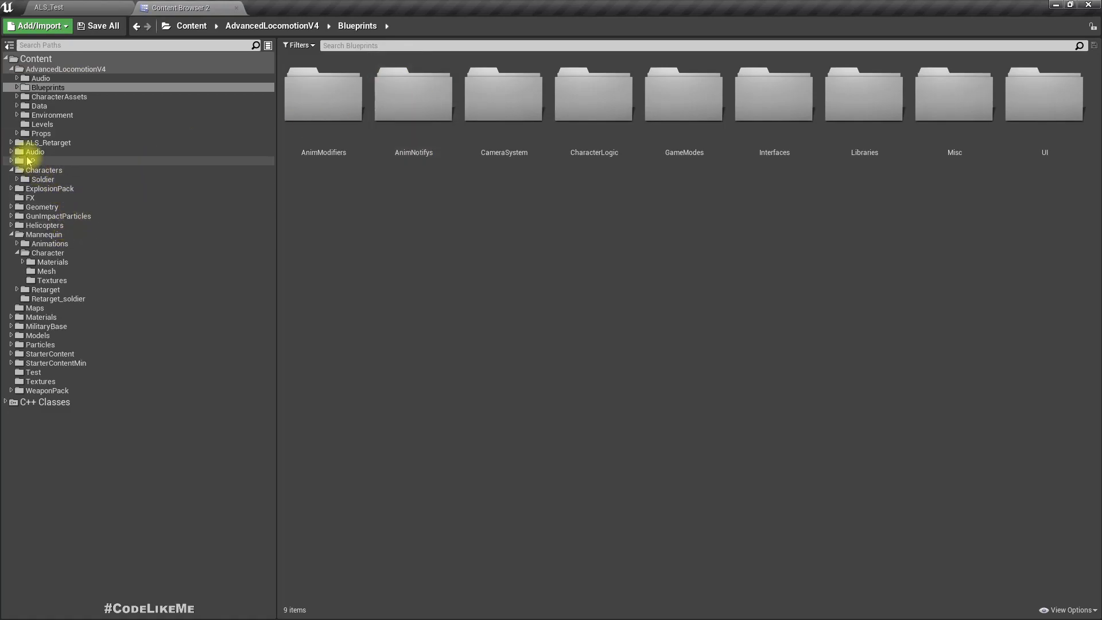
pyautogui.click(31, 161)
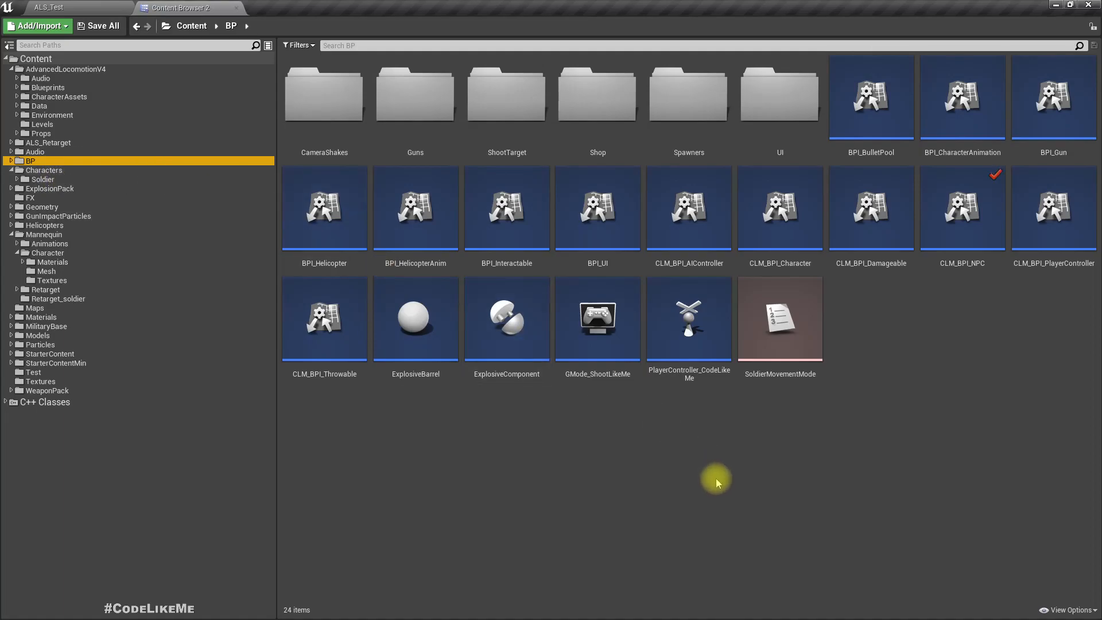
pyautogui.moveTo(709, 450)
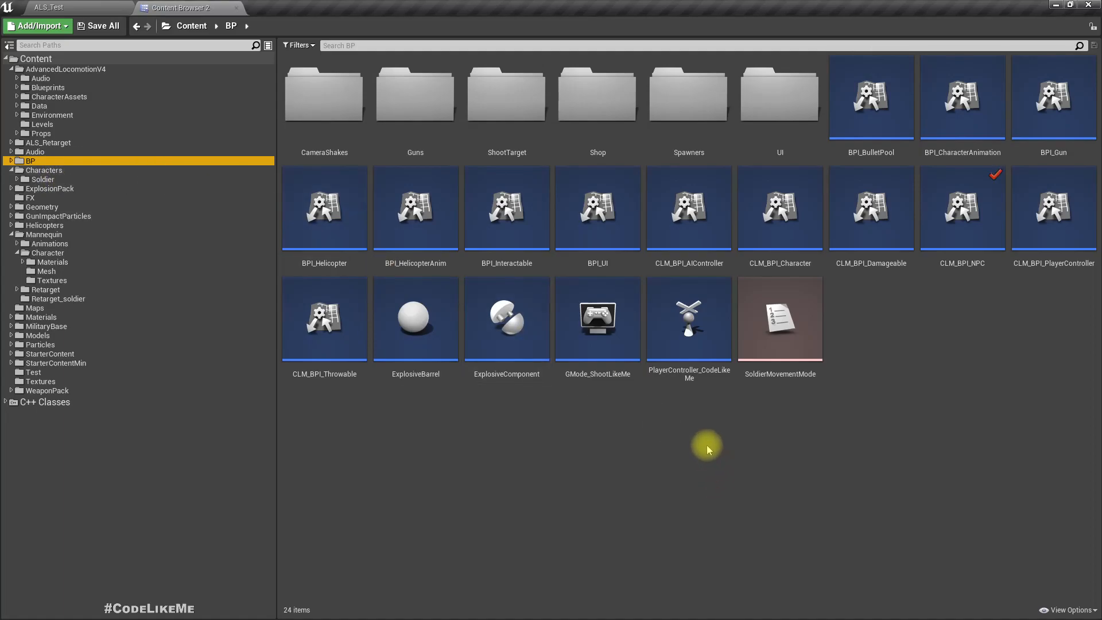
pyautogui.click(49, 87)
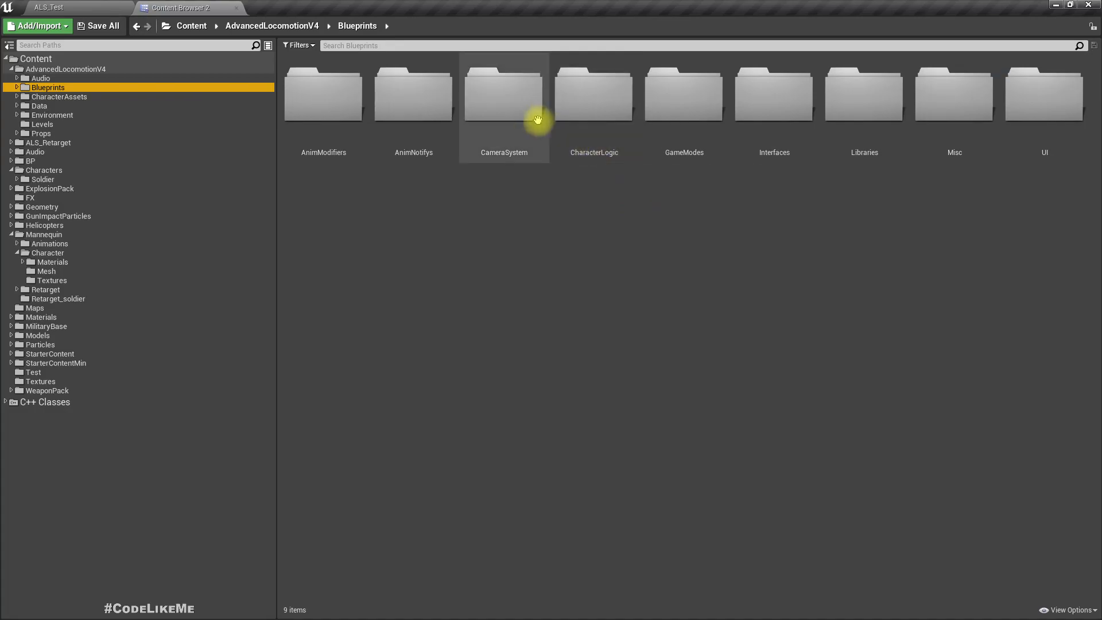
pyautogui.doubleClick(593, 95)
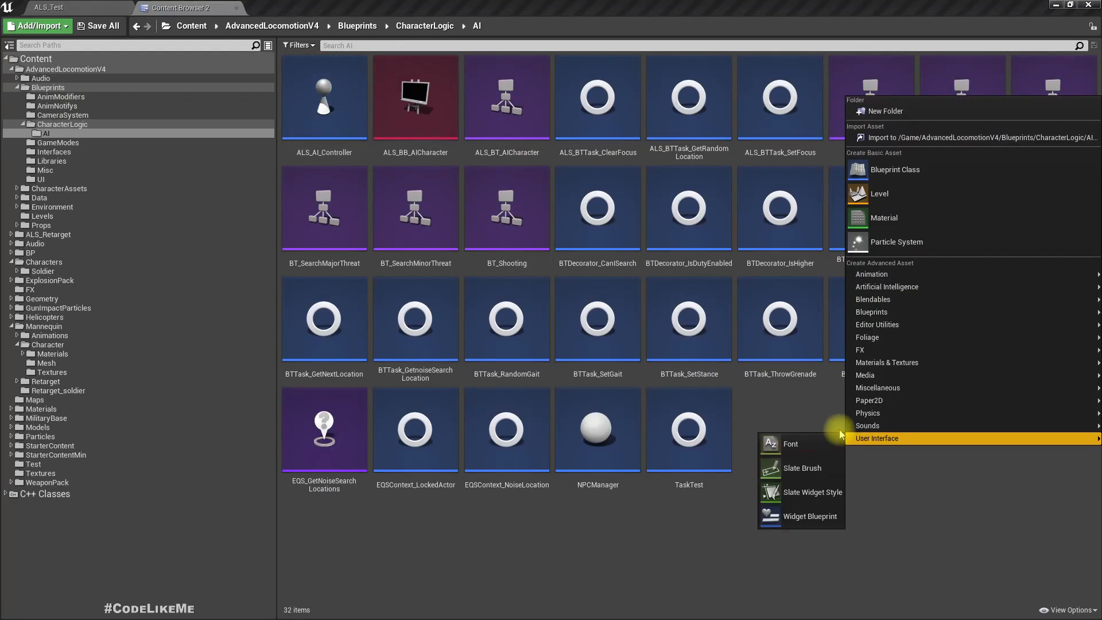
# - Create a new Enumeration asset named AI_Modes in the AI folder
pyautogui.click(871, 311)
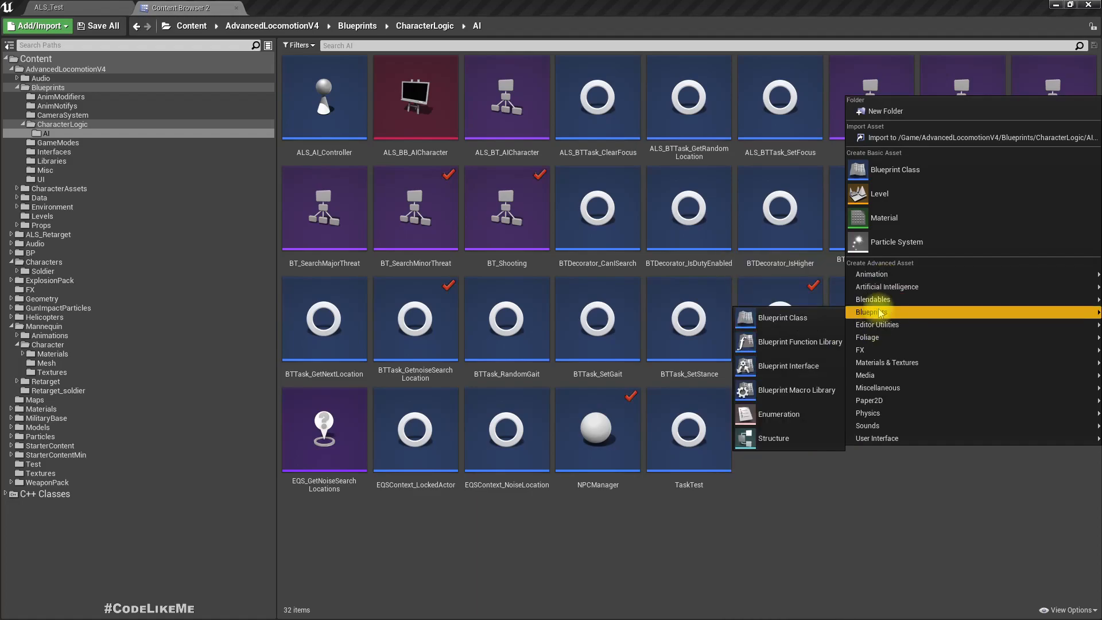
pyautogui.click(778, 414)
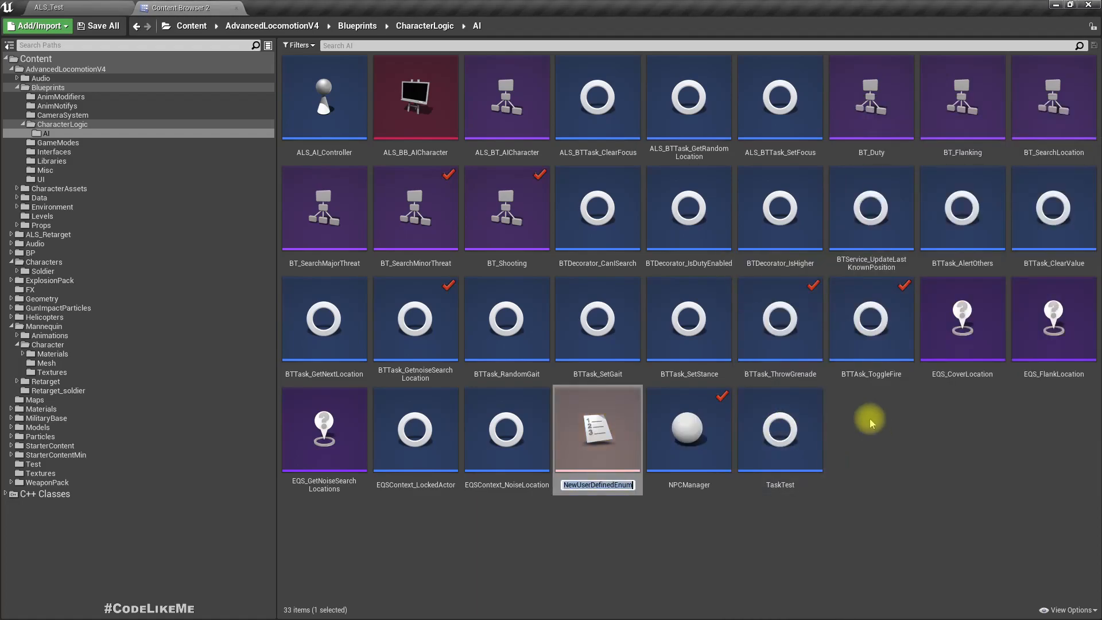
pyautogui.write('AI_Mod')
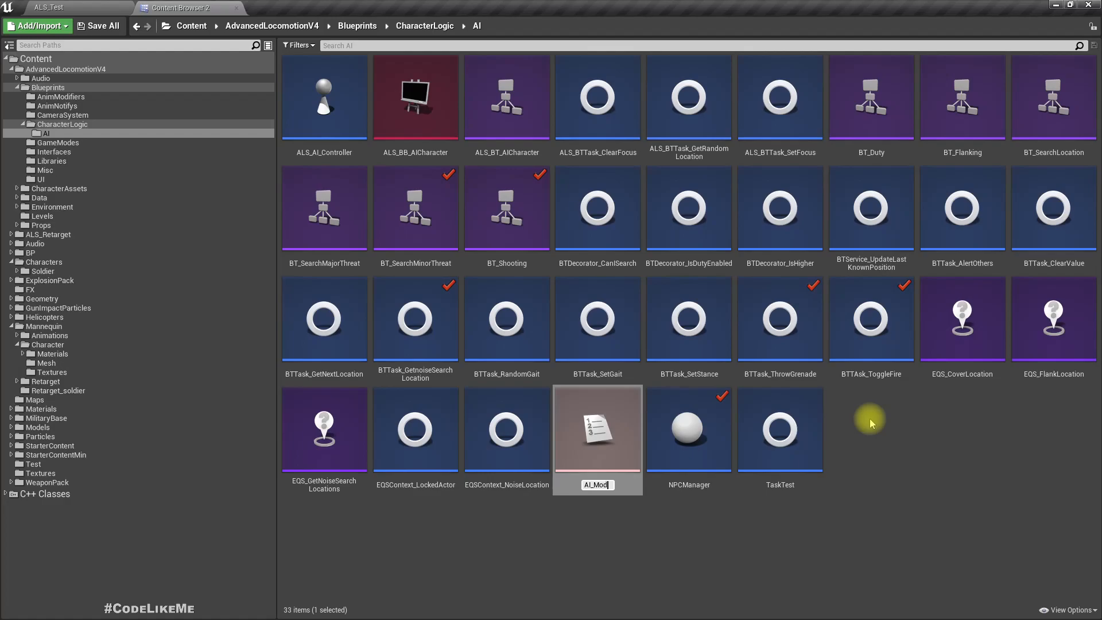
pyautogui.write('es')
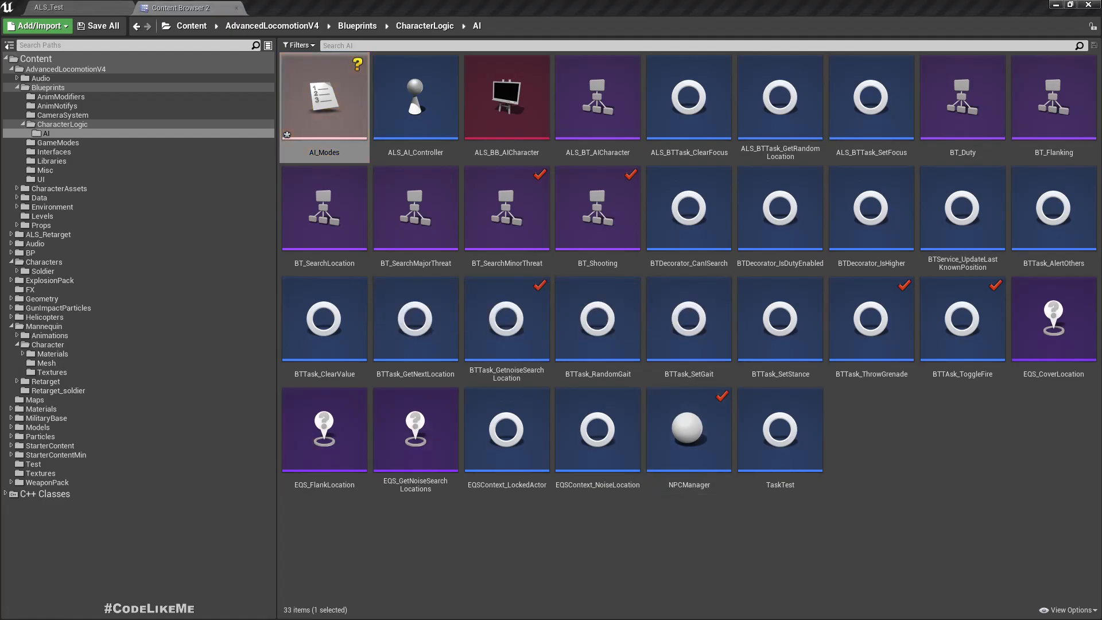
# - Add two enumerators to AI_Modes, Offensive and Defensive, then return to the content browser
pyautogui.doubleClick(324, 97)
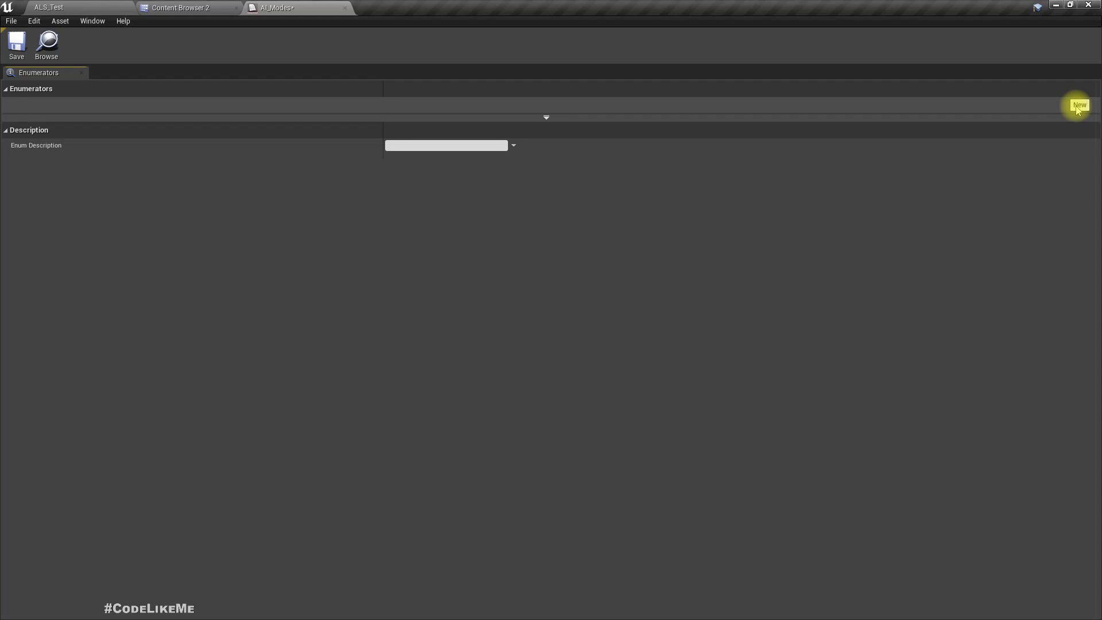
pyautogui.click(1079, 105)
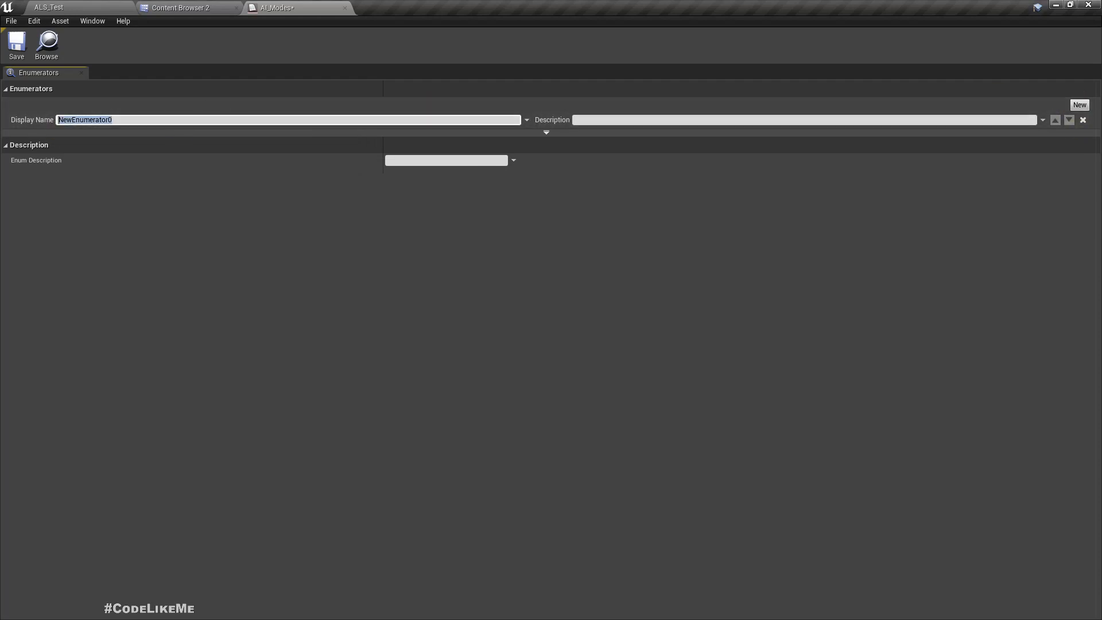
pyautogui.write('Offen')
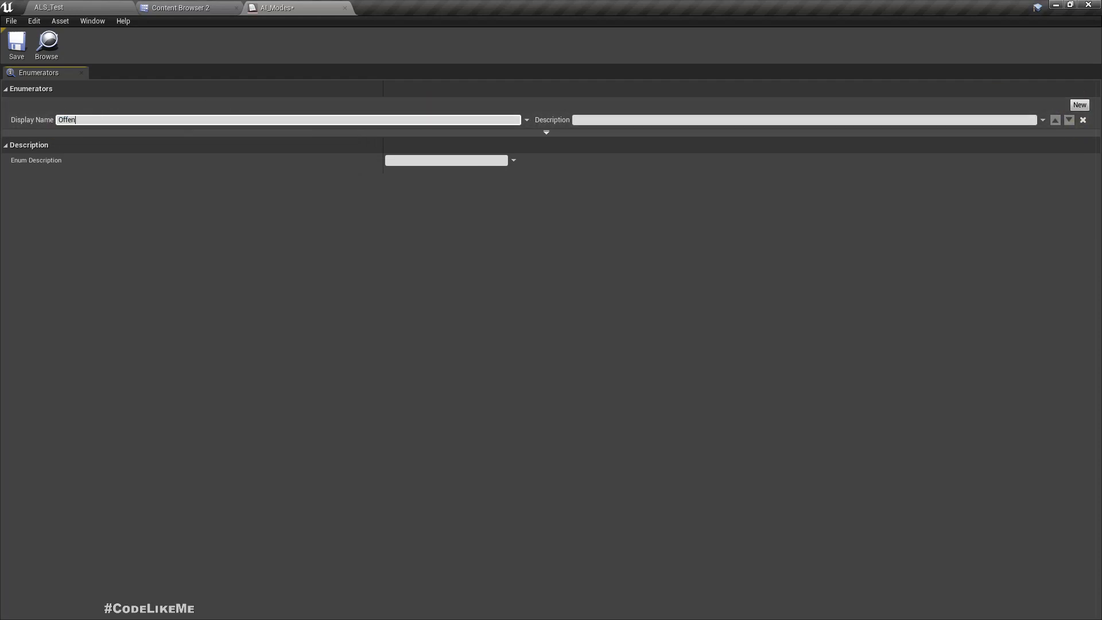
pyautogui.write('sive')
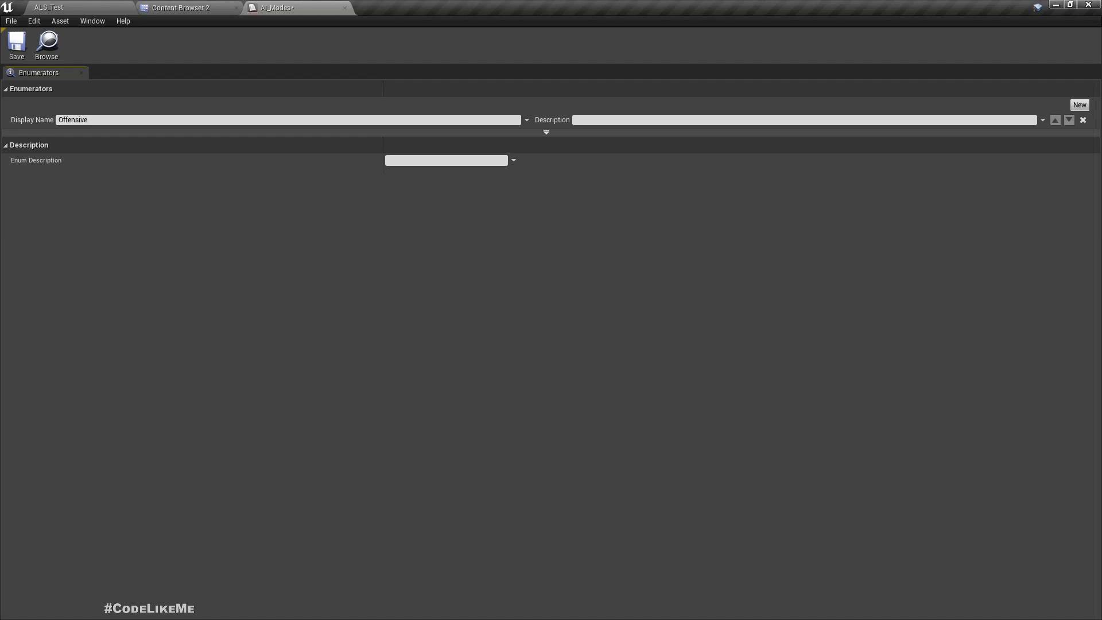
pyautogui.click(1079, 104)
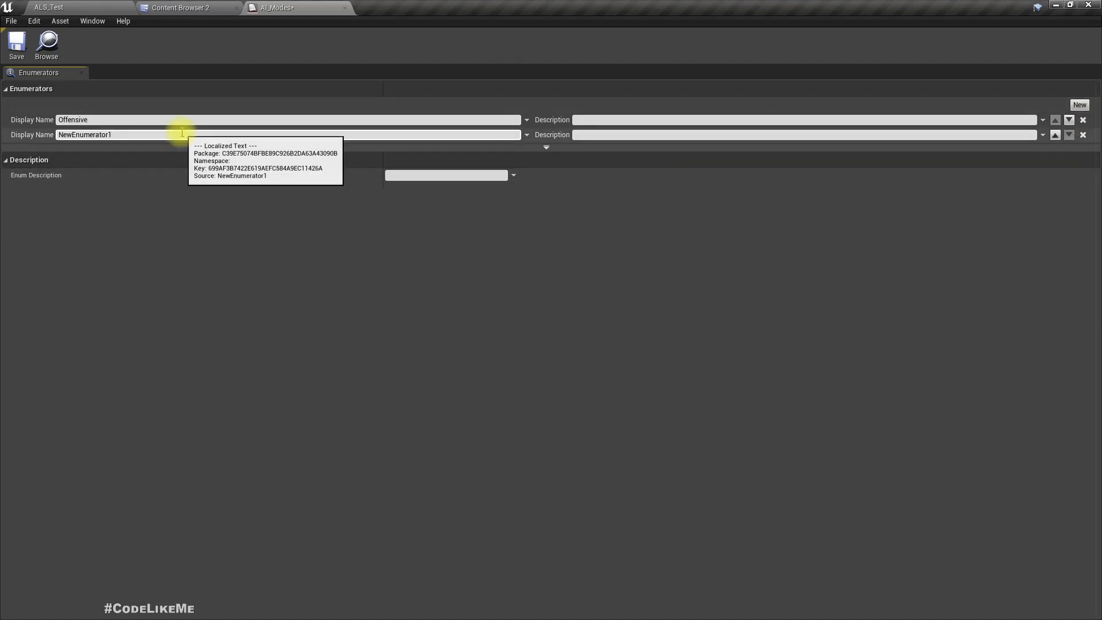
pyautogui.write('Defensive')
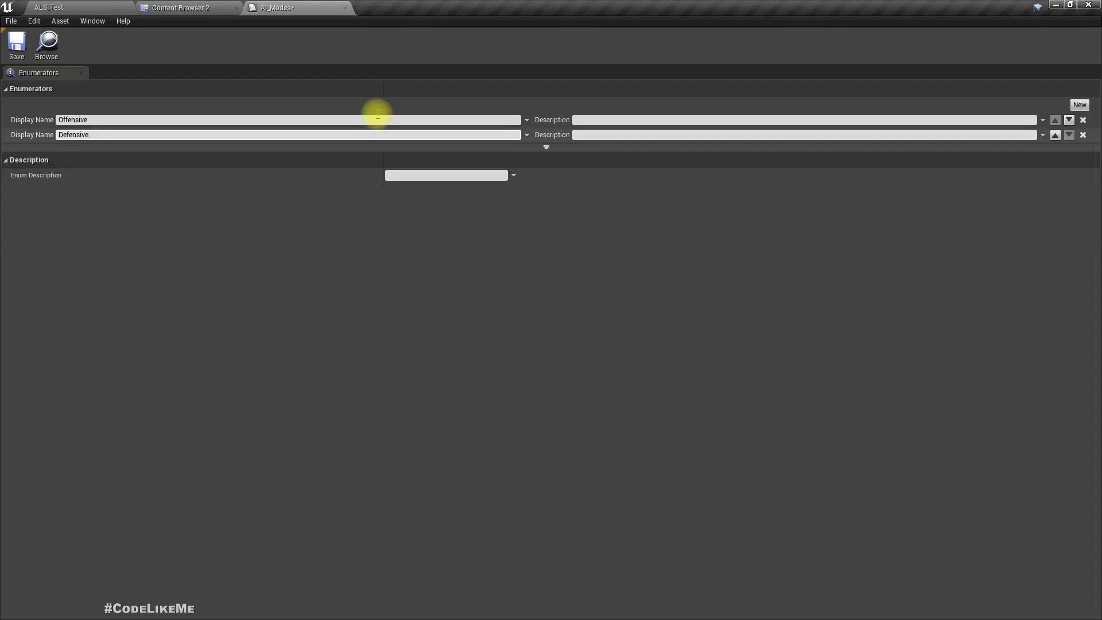
pyautogui.moveTo(275, 7)
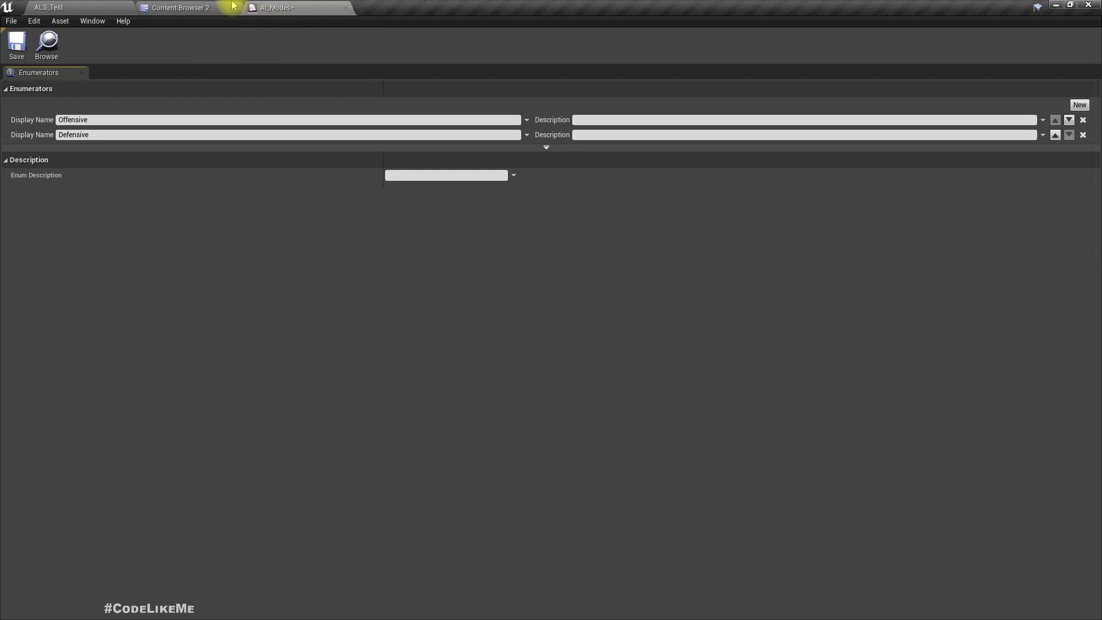
pyautogui.click(177, 8)
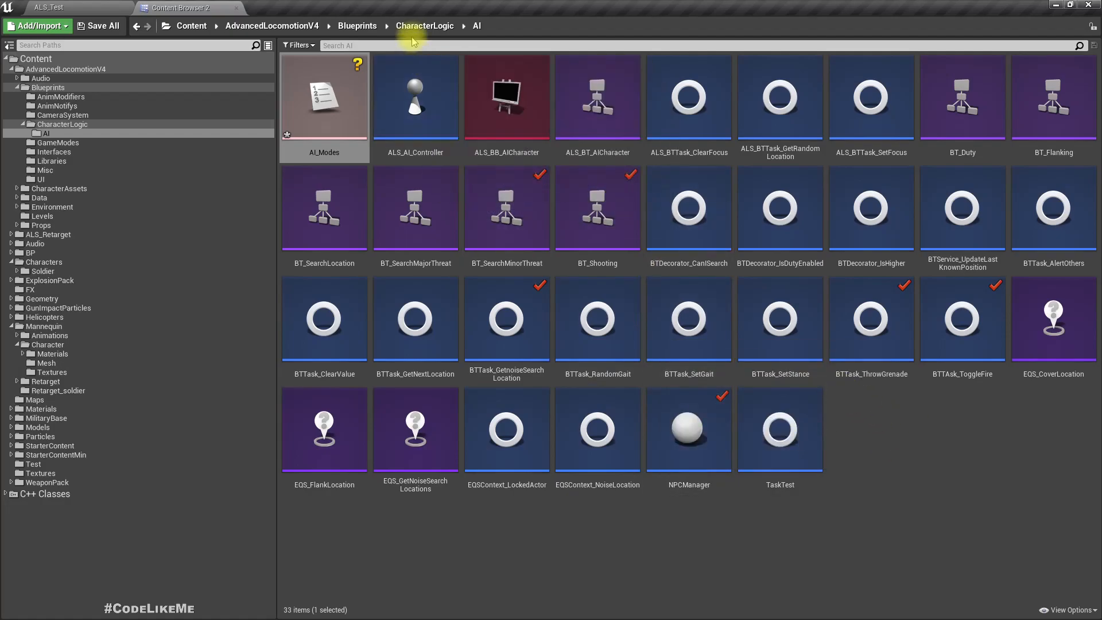
# - Add a new variable named AI_Mode to the ALS_NPC blueprint
pyautogui.click(425, 25)
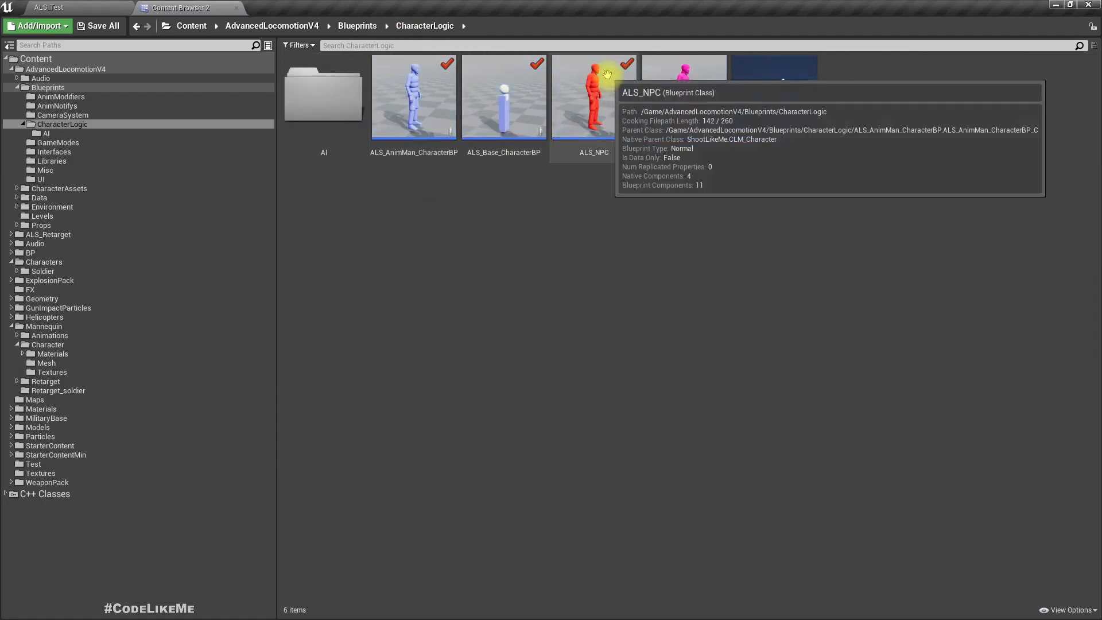
pyautogui.doubleClick(594, 96)
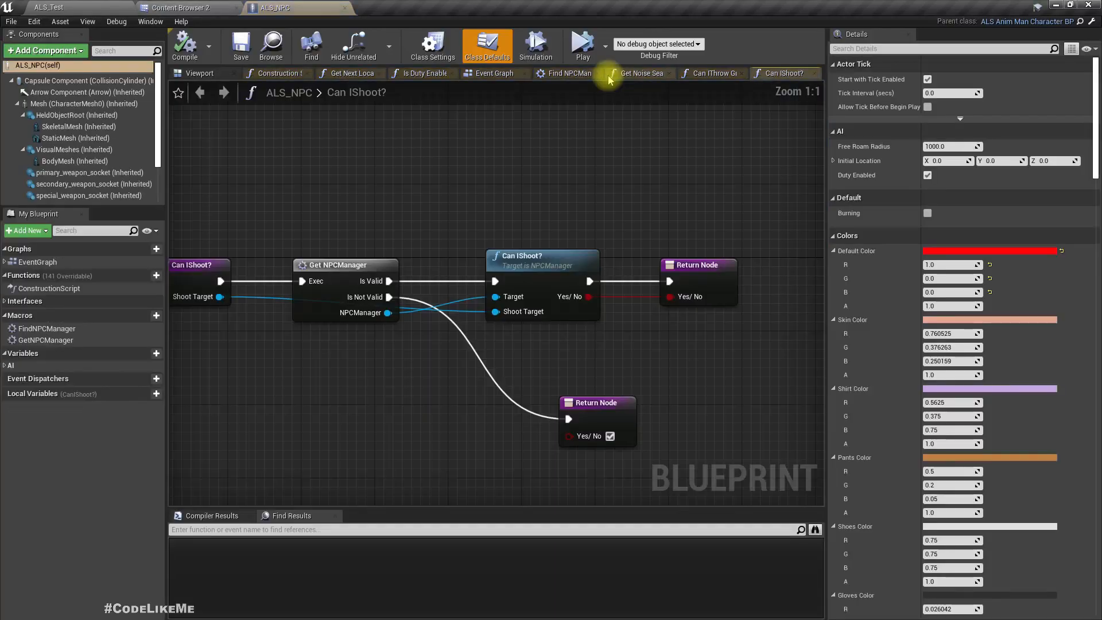
pyautogui.click(10, 365)
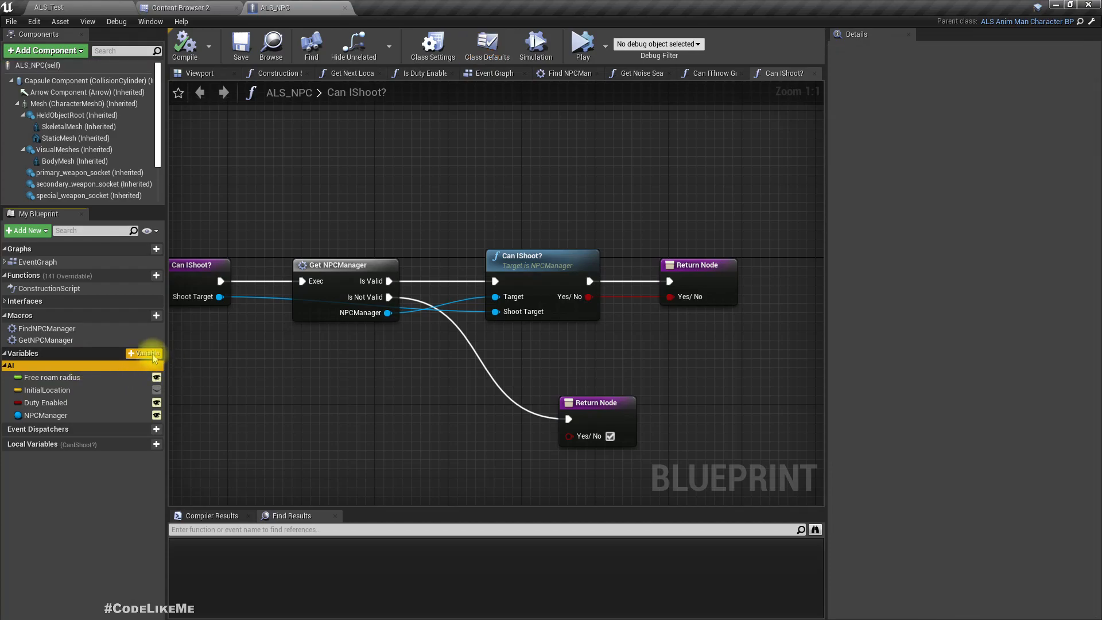
pyautogui.click(158, 353)
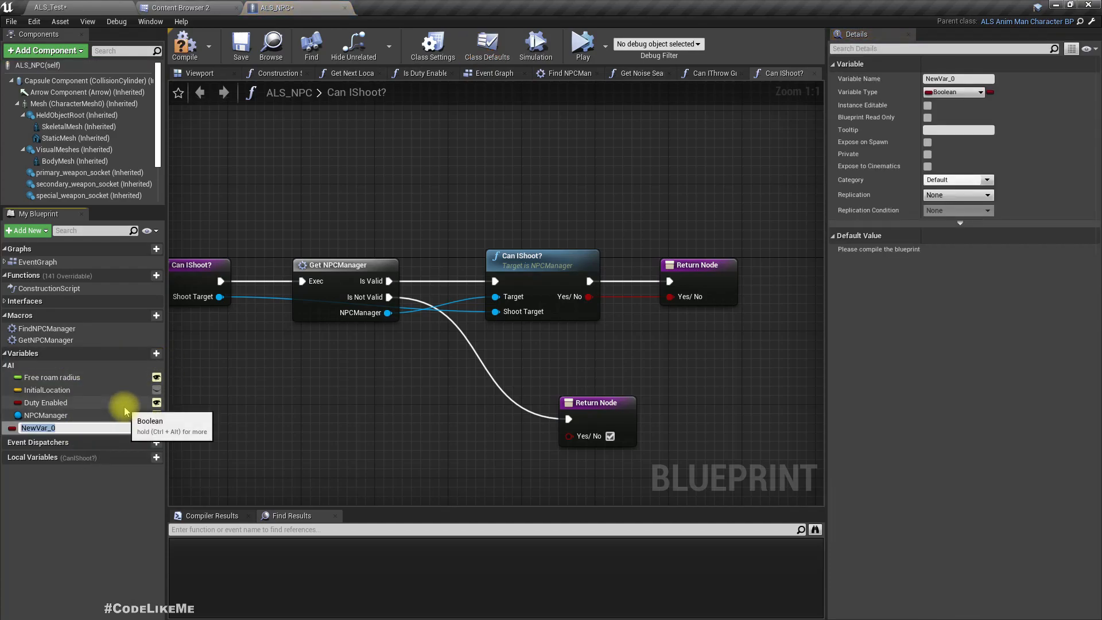
pyautogui.write('AI_Mode')
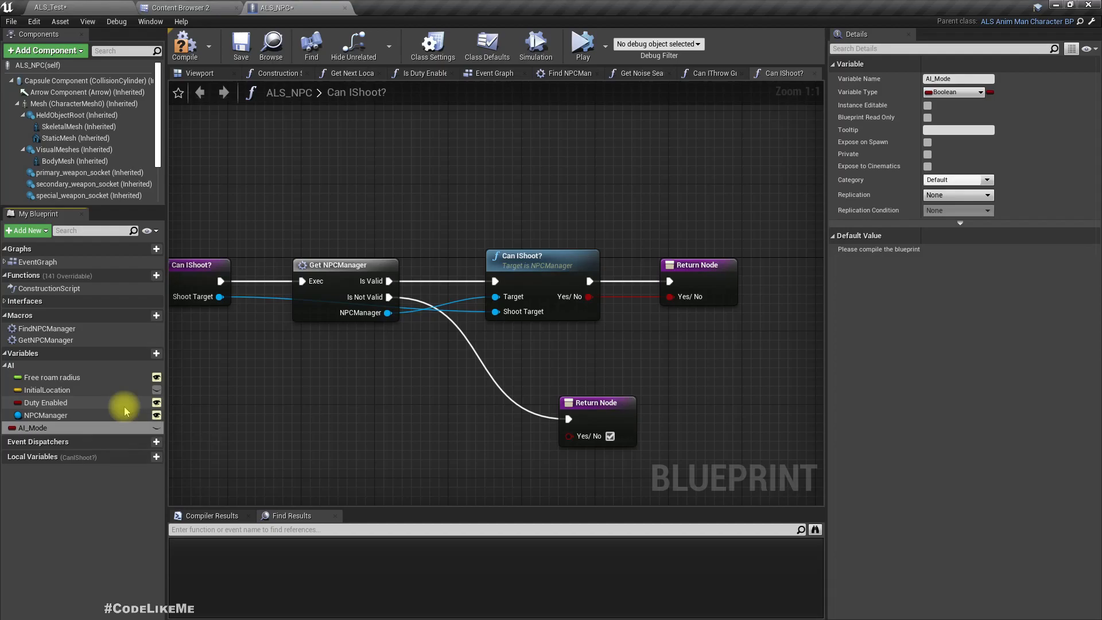
# - Put AI_Mode in the AI category with variable type AI Modes enum
pyautogui.click(39, 427)
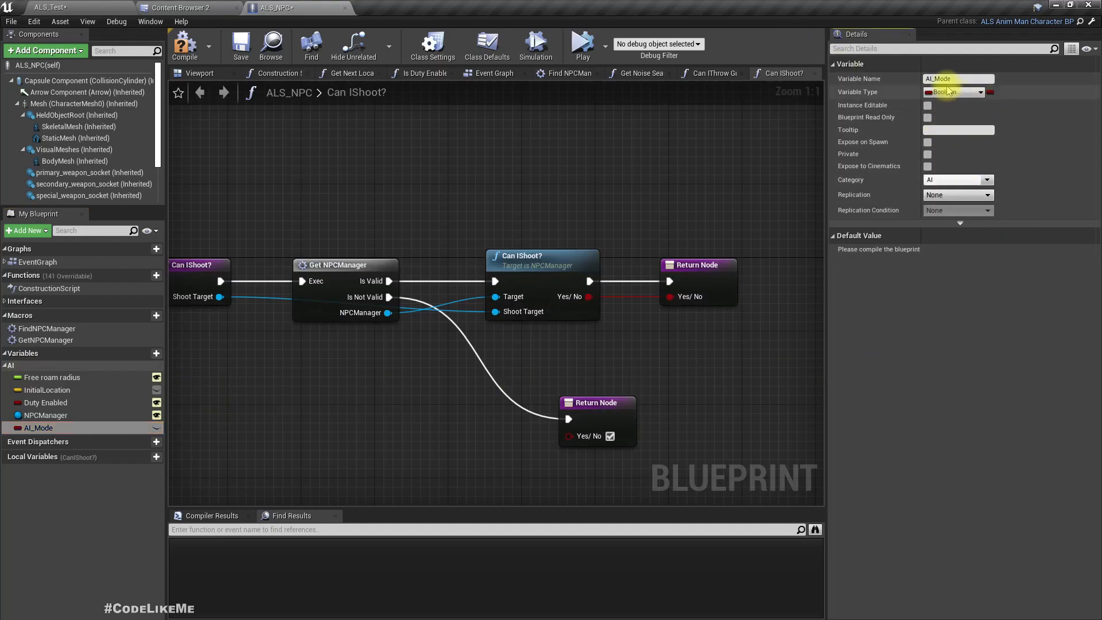
pyautogui.click(956, 92)
pyautogui.write('ai mode')
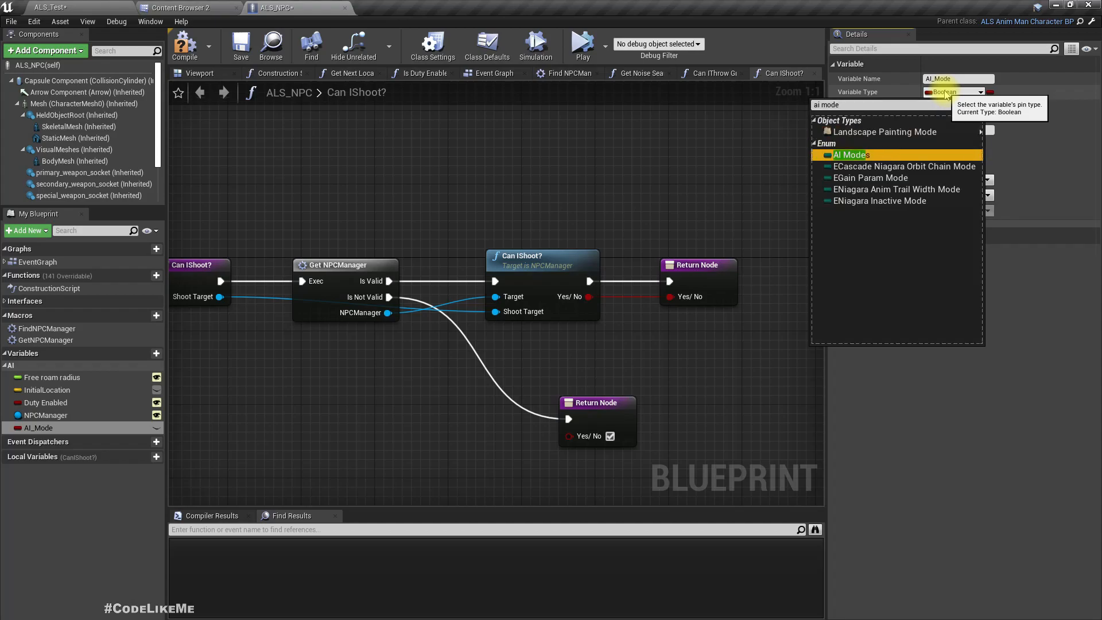
pyautogui.click(850, 155)
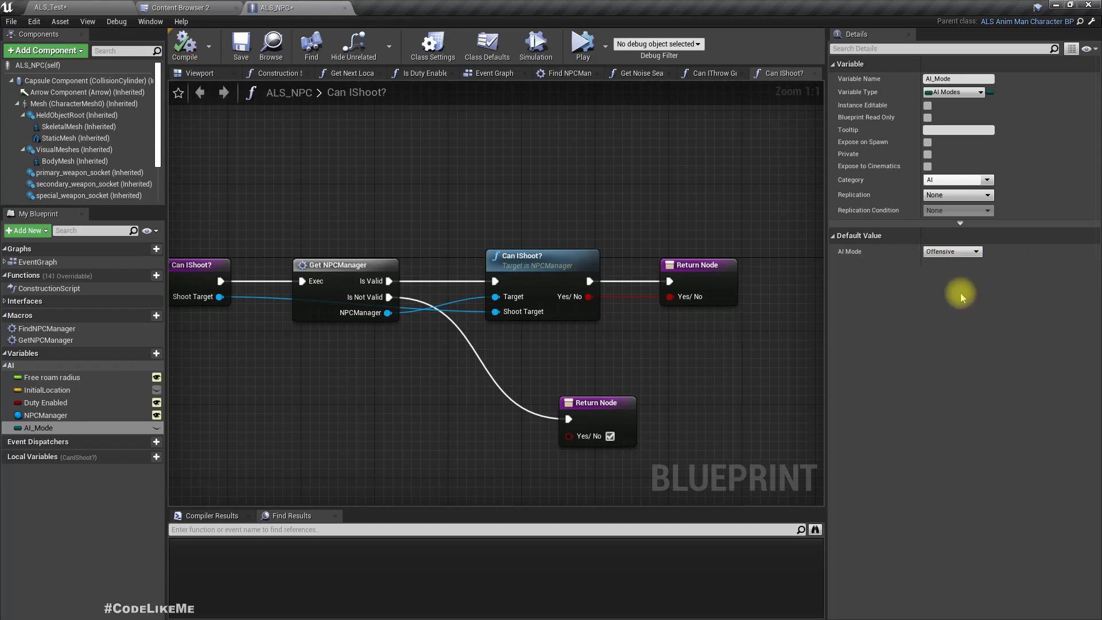
pyautogui.moveTo(157, 415)
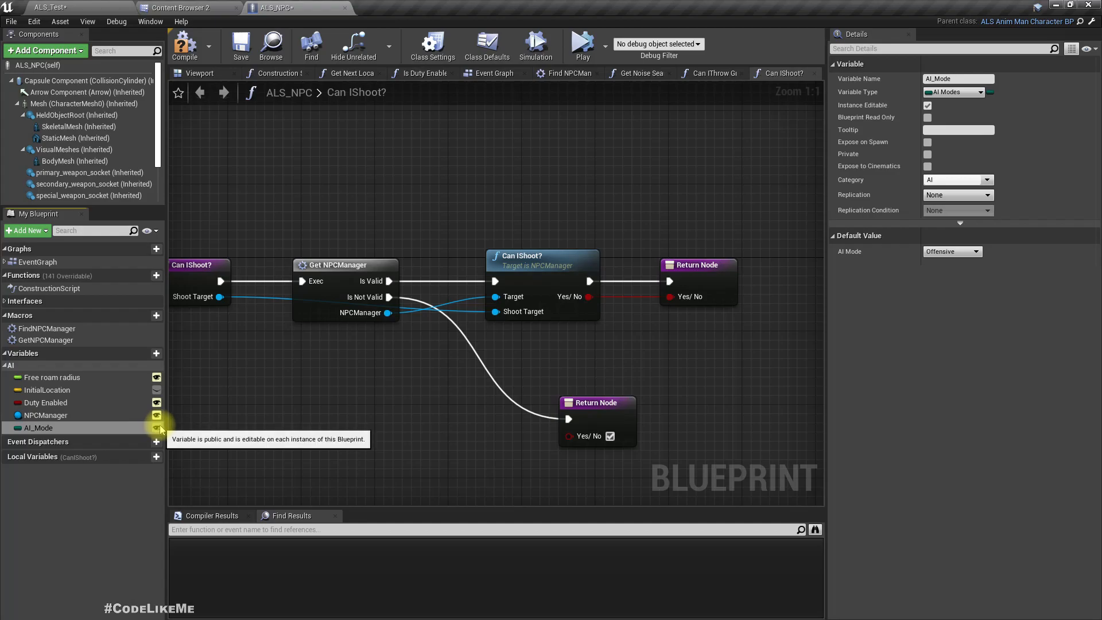
pyautogui.moveTo(176, 423)
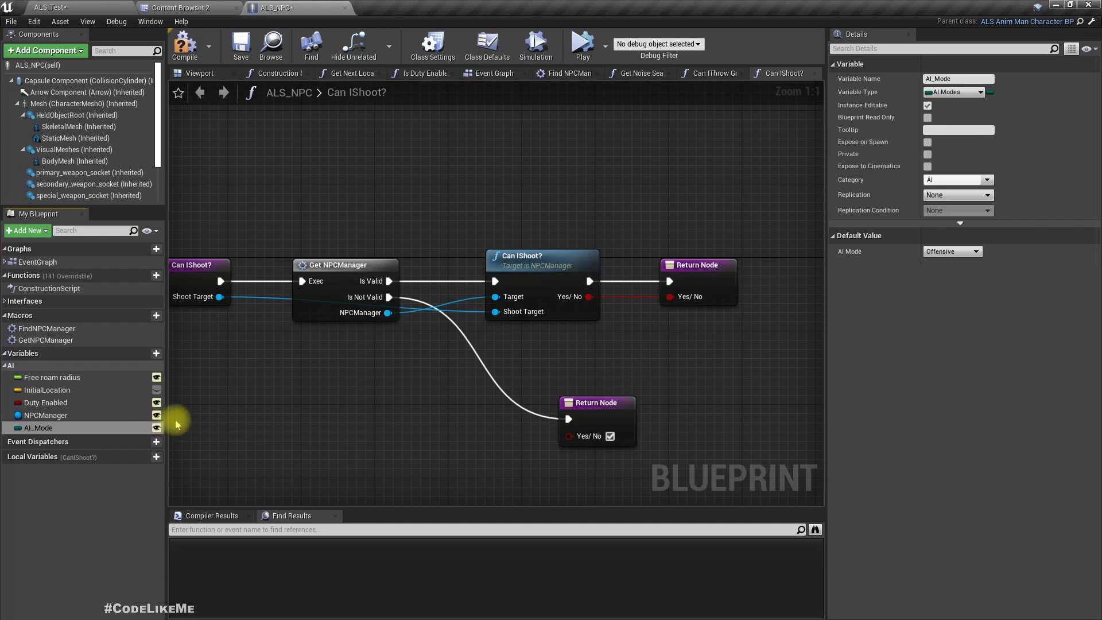
pyautogui.moveTo(180, 21)
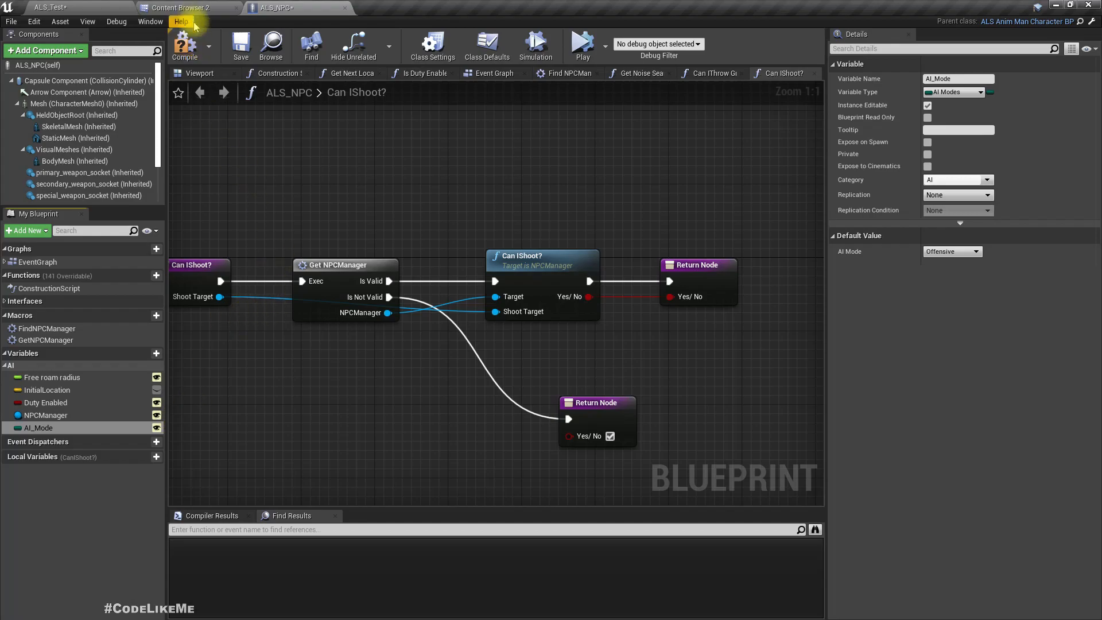
pyautogui.moveTo(344, 204)
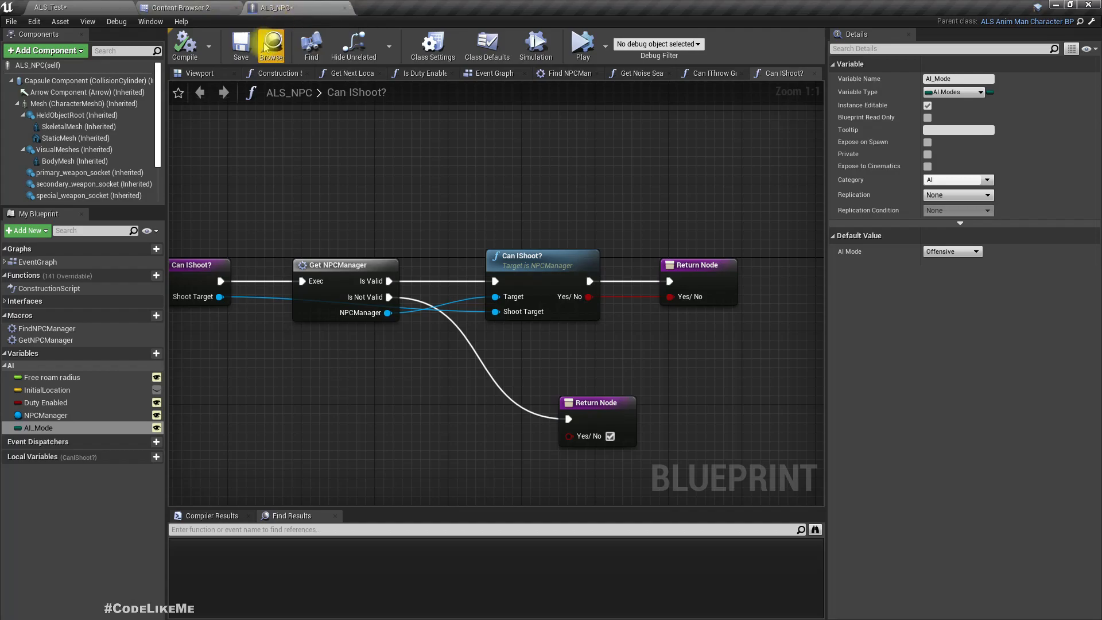
pyautogui.click(184, 8)
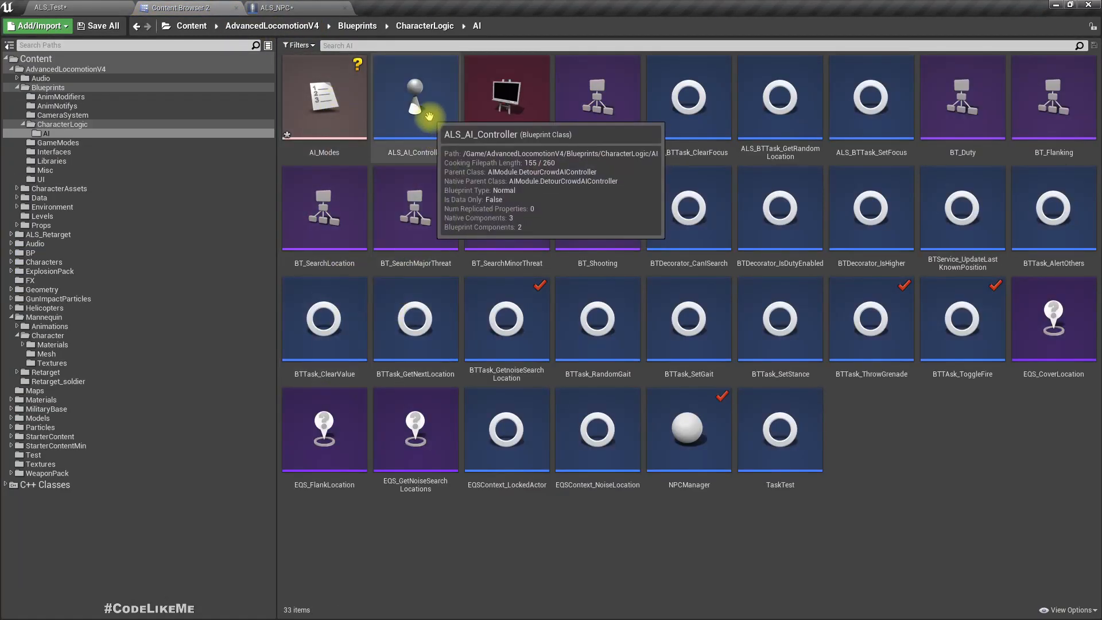
# - Open the ALS_AI_Controller blueprint and show its Event Graph
pyautogui.doubleClick(414, 99)
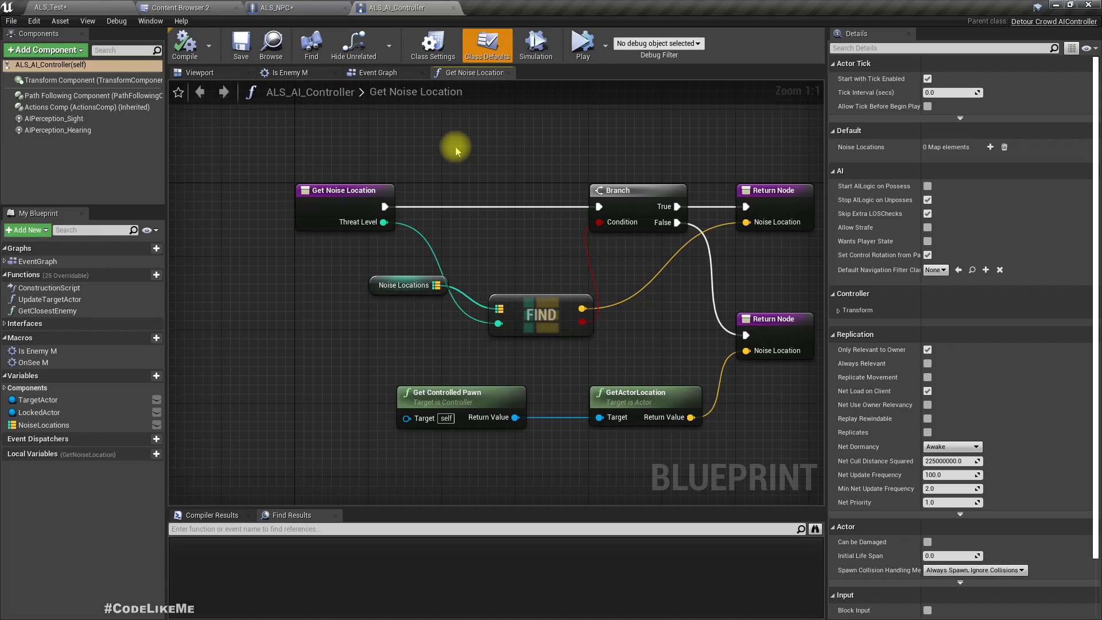
pyautogui.moveTo(543, 209)
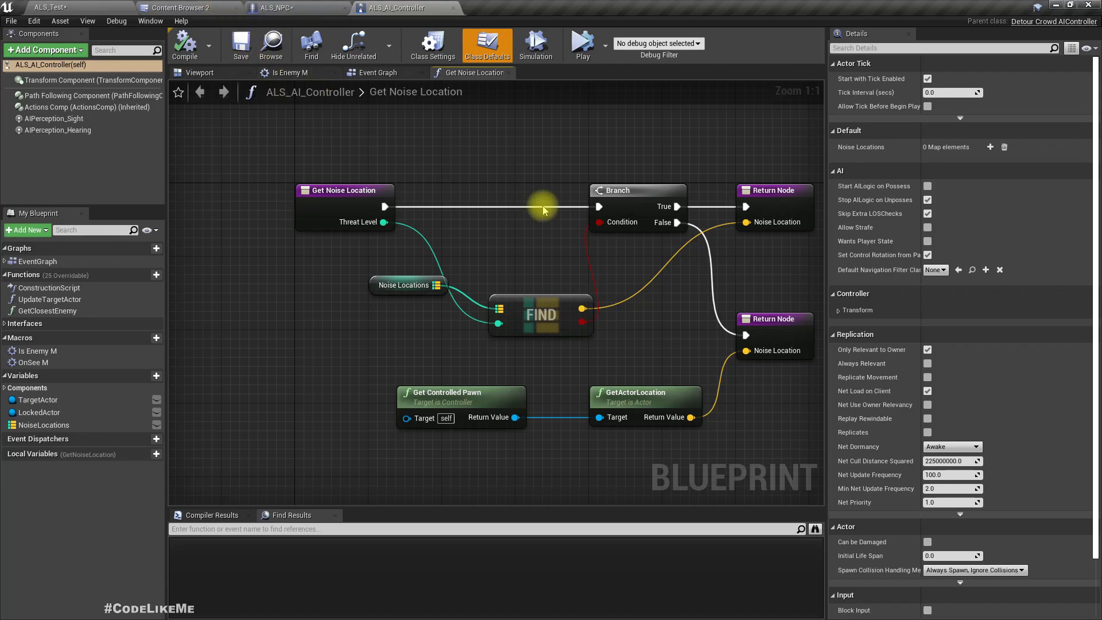
pyautogui.click(376, 72)
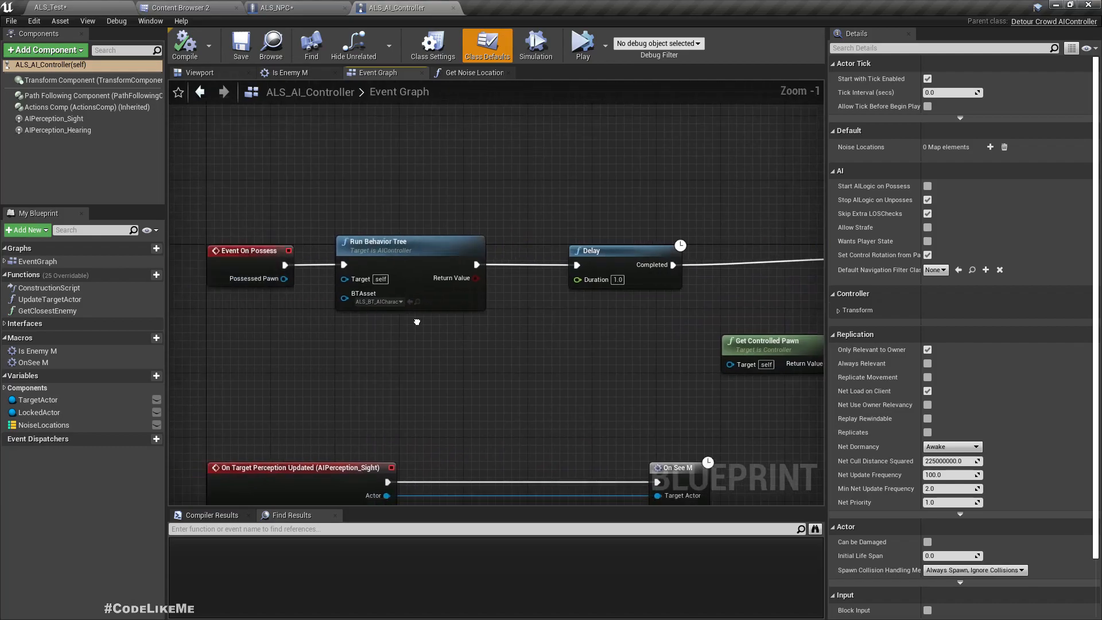
# - In ALS_BT_AICharacter's blackboard, add a new Enum key named AI_Mode
pyautogui.click(183, 8)
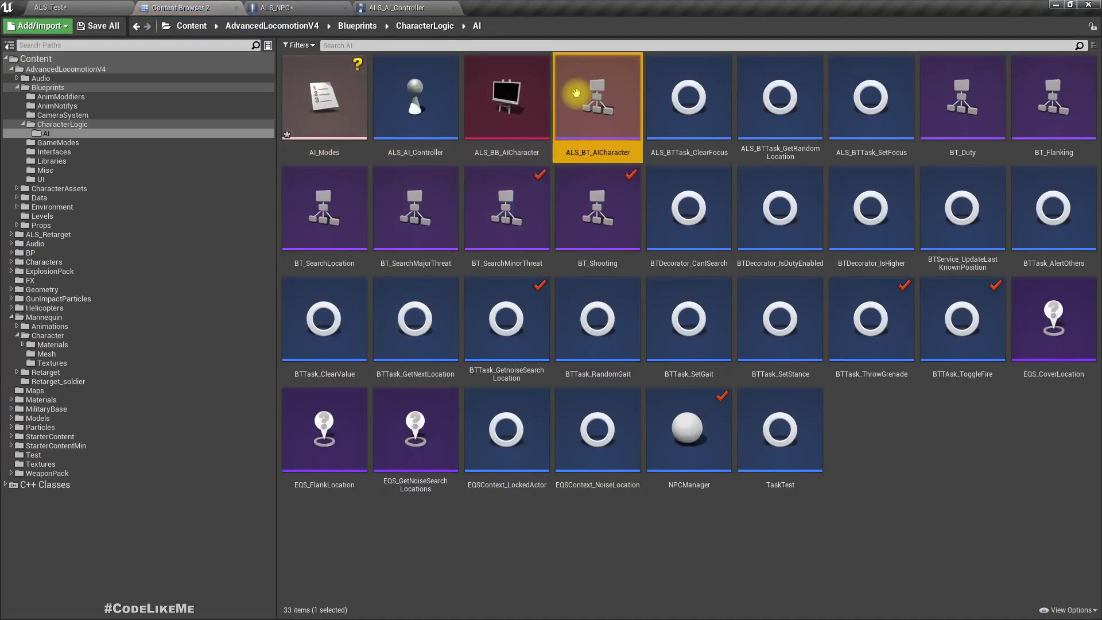
pyautogui.moveTo(597, 96)
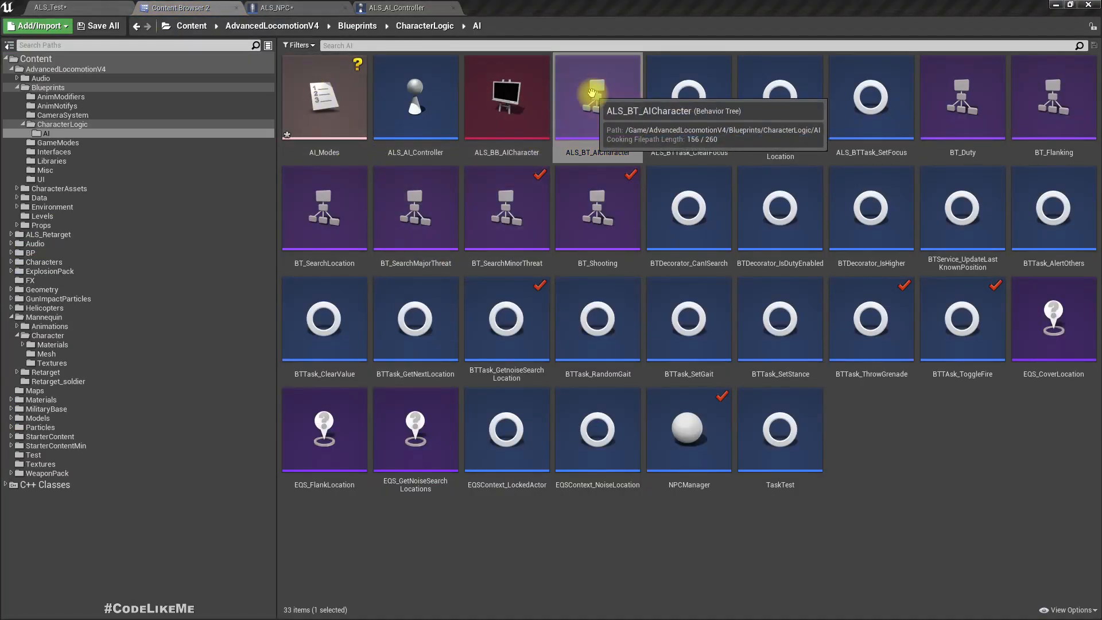
pyautogui.doubleClick(597, 97)
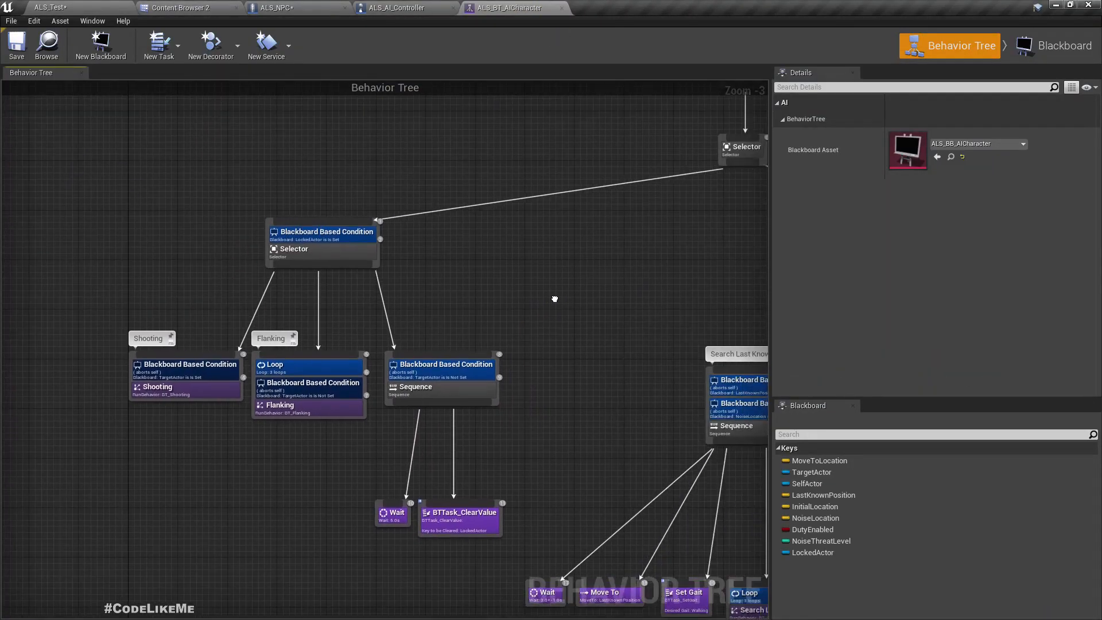
pyautogui.click(1063, 45)
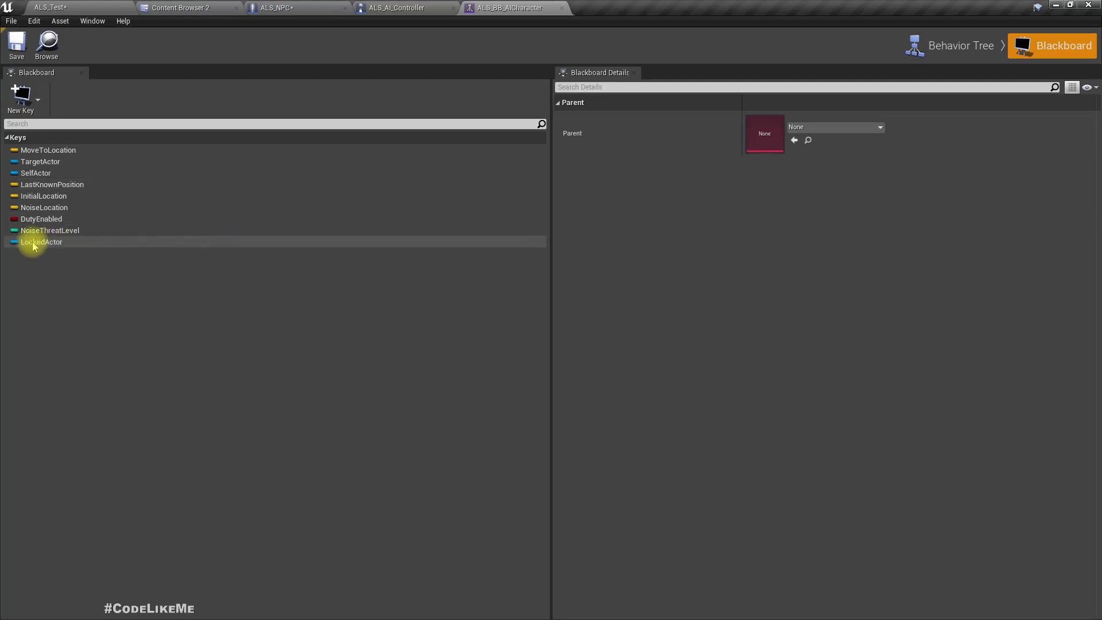
pyautogui.click(19, 99)
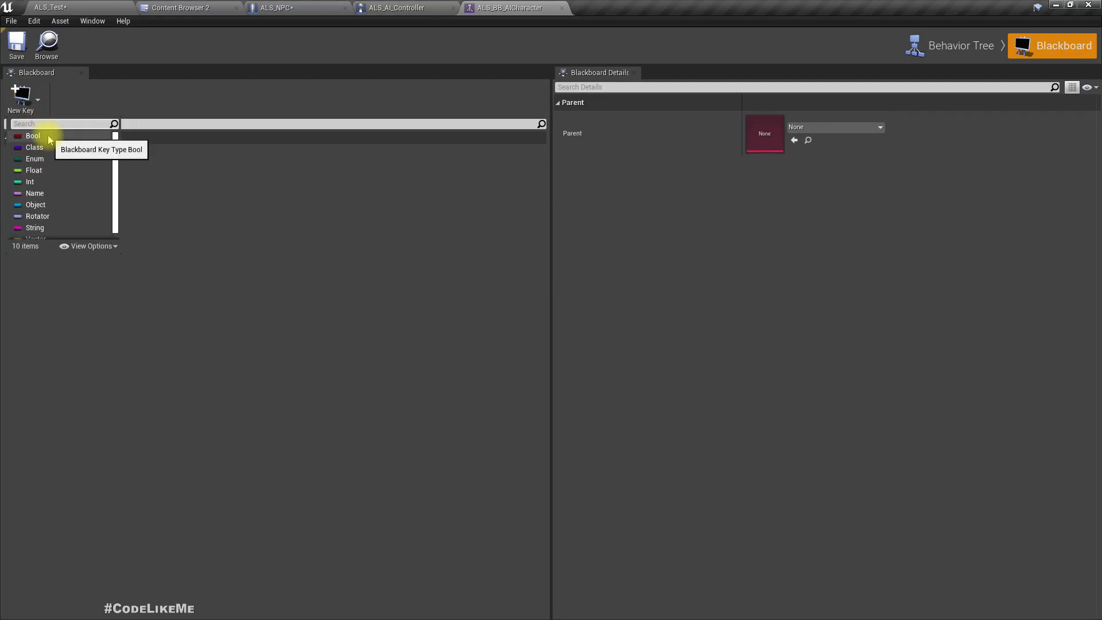
pyautogui.click(35, 159)
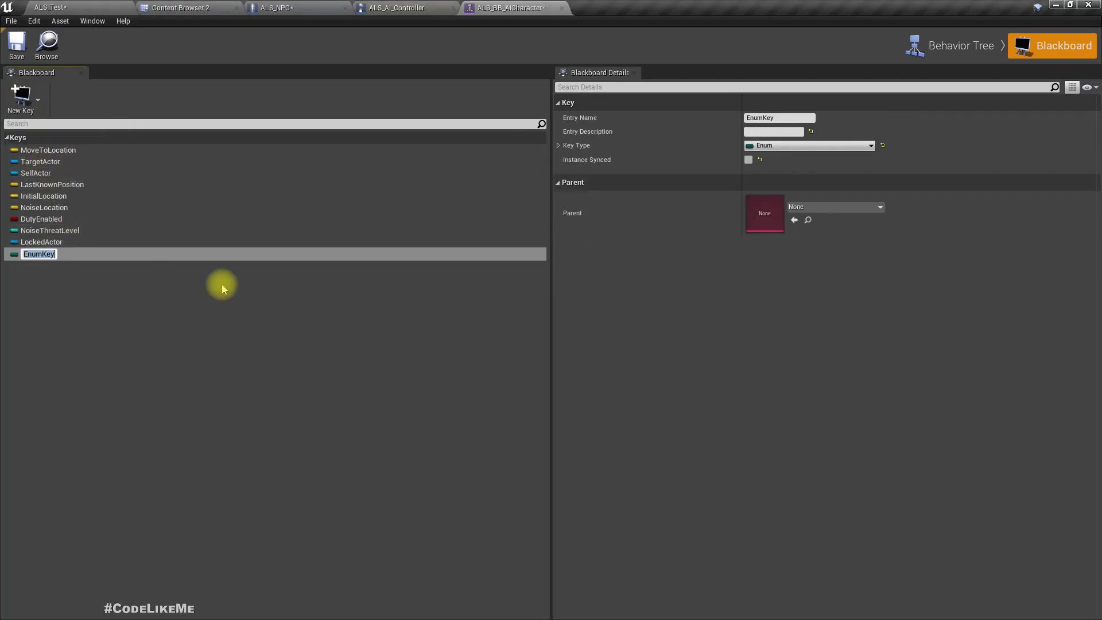
pyautogui.write('AI_Mode')
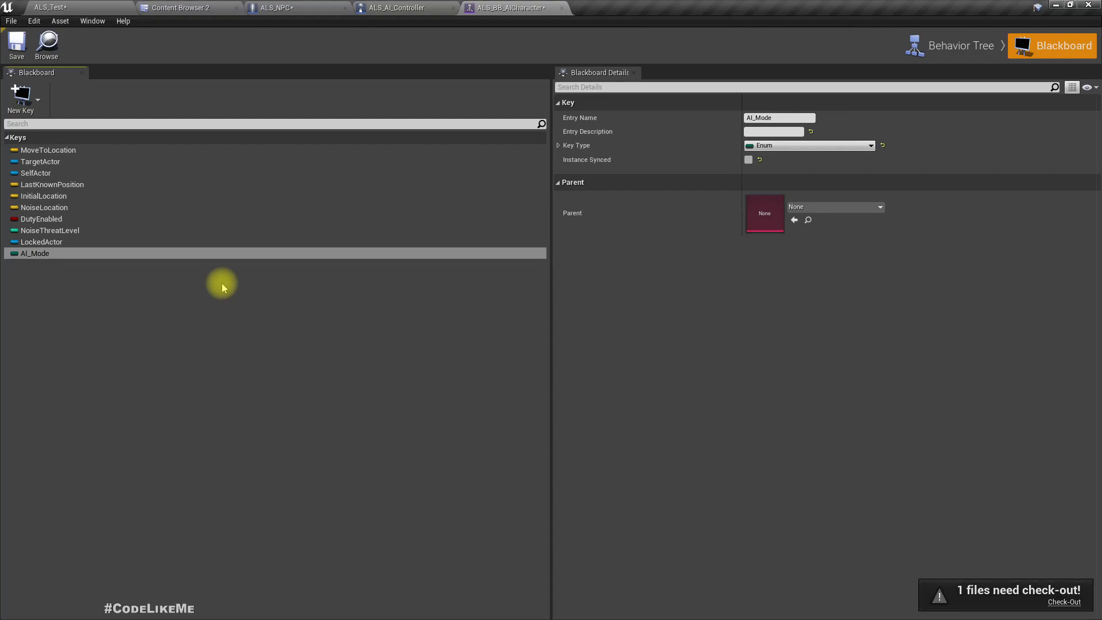
pyautogui.moveTo(615, 148)
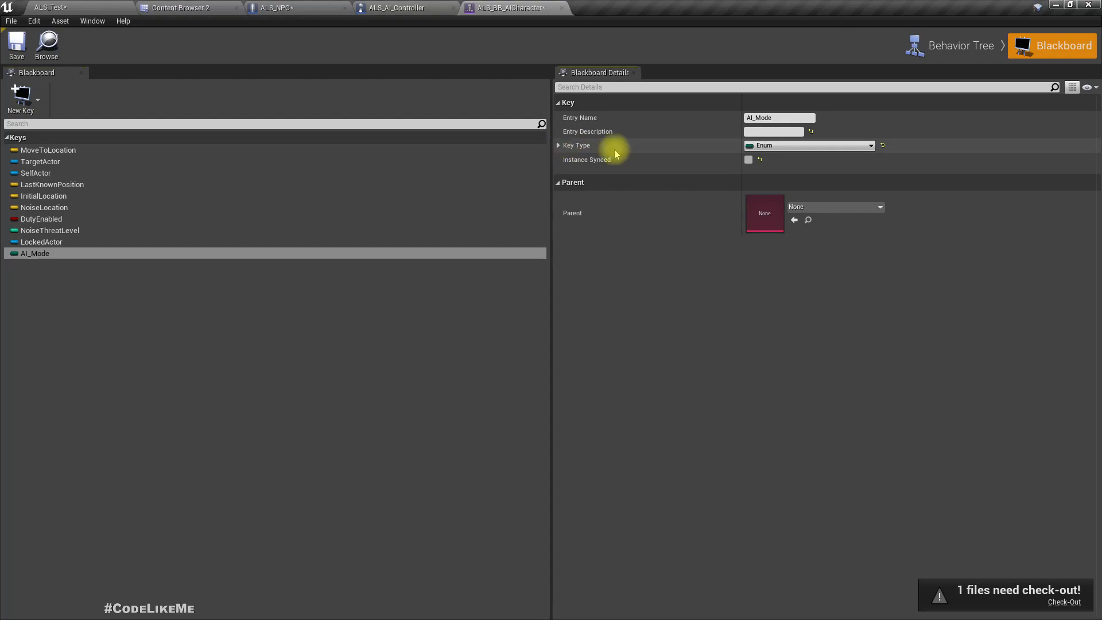
# - Keep the key type Enum and set its Enum Type to AI Modes
pyautogui.click(559, 146)
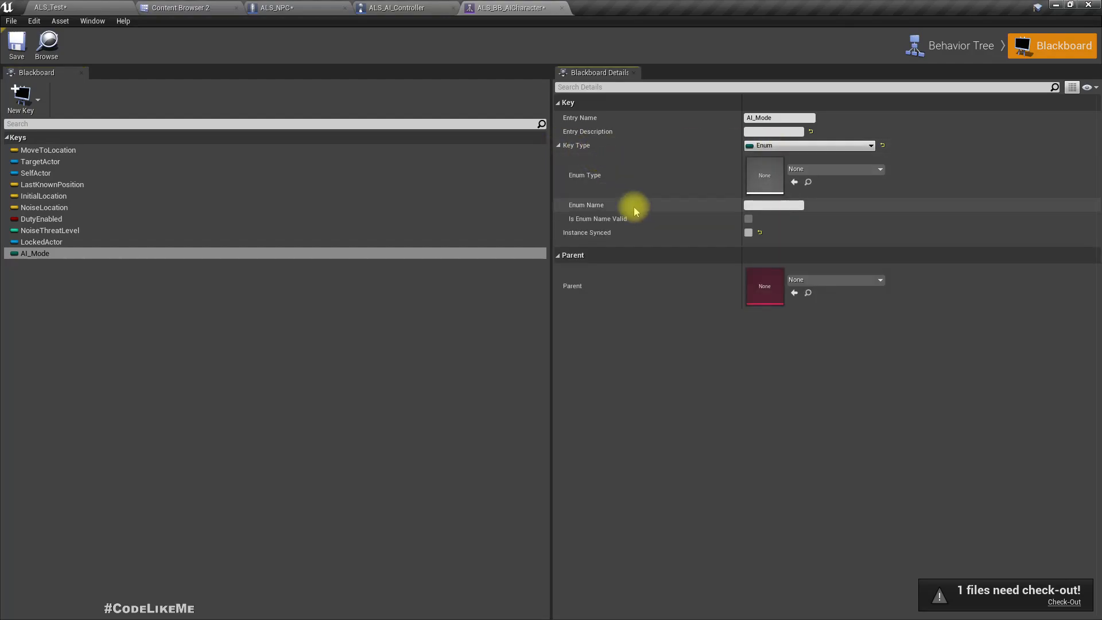
pyautogui.moveTo(841, 139)
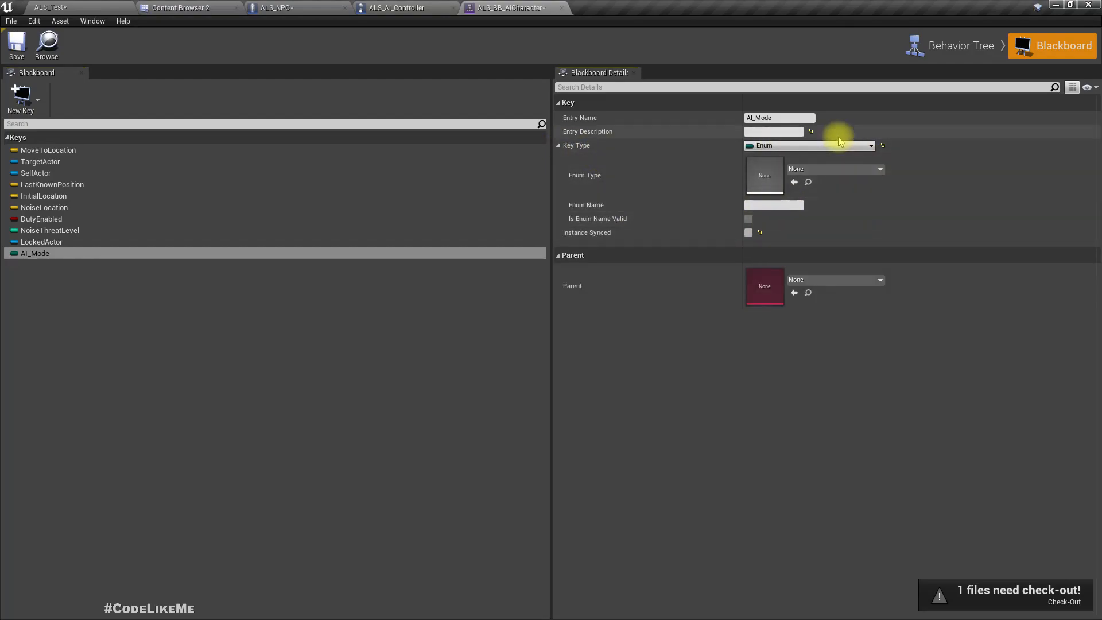
pyautogui.click(871, 146)
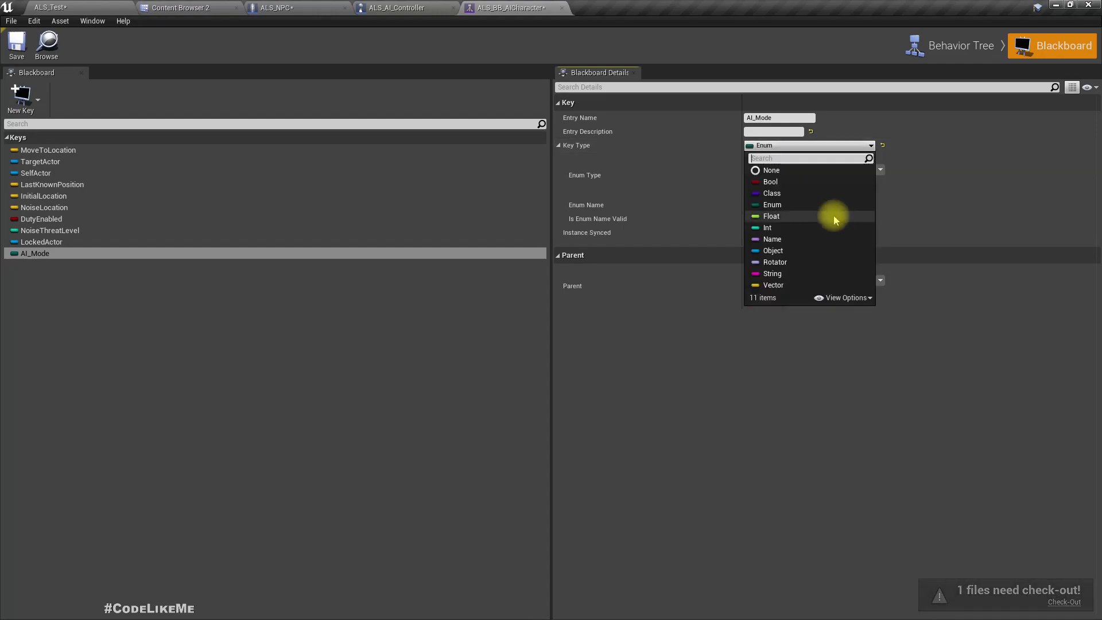
pyautogui.click(771, 205)
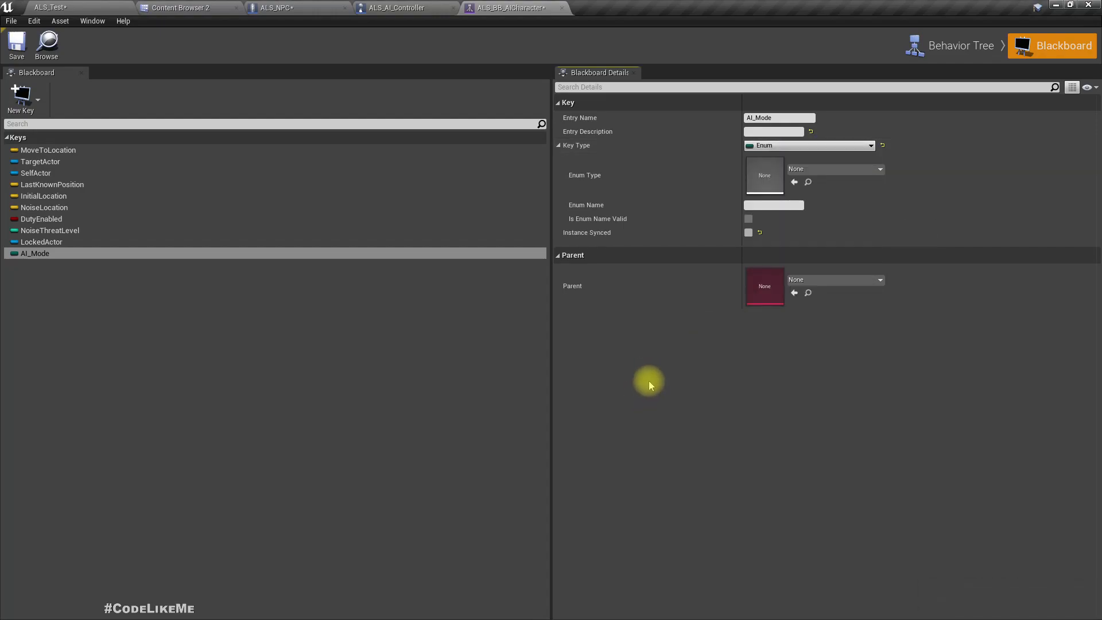
pyautogui.moveTo(806, 174)
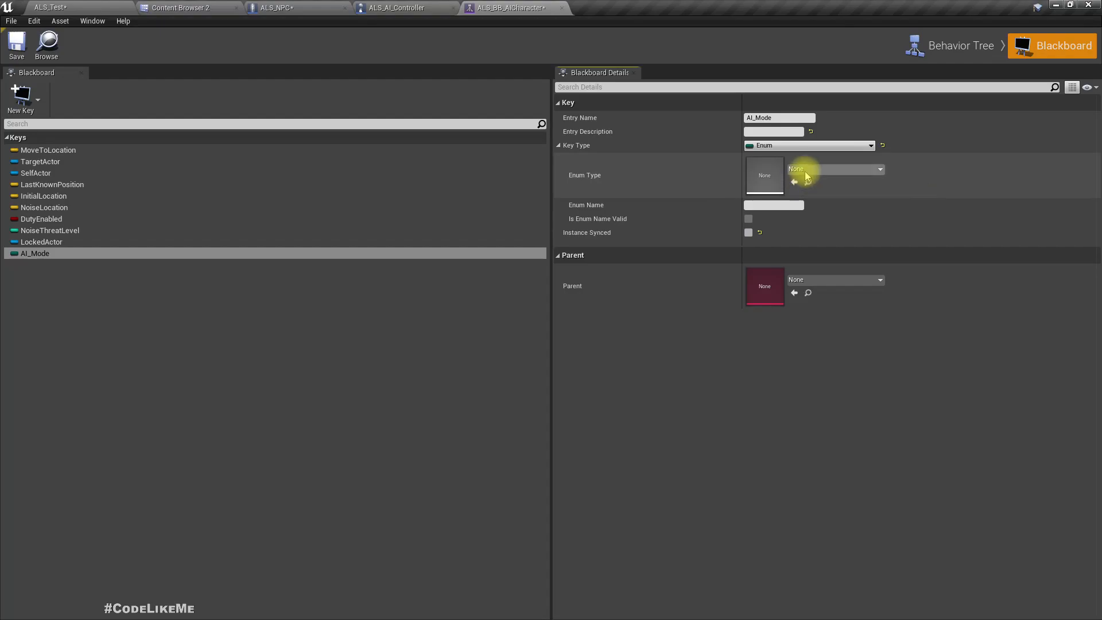
pyautogui.click(834, 169)
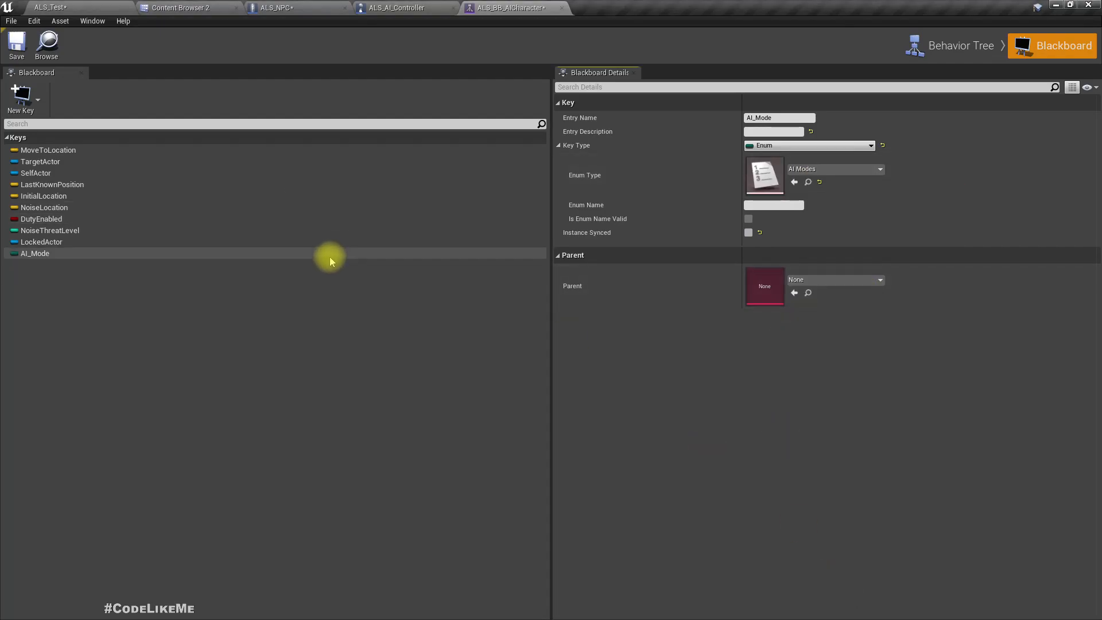
pyautogui.click(16, 45)
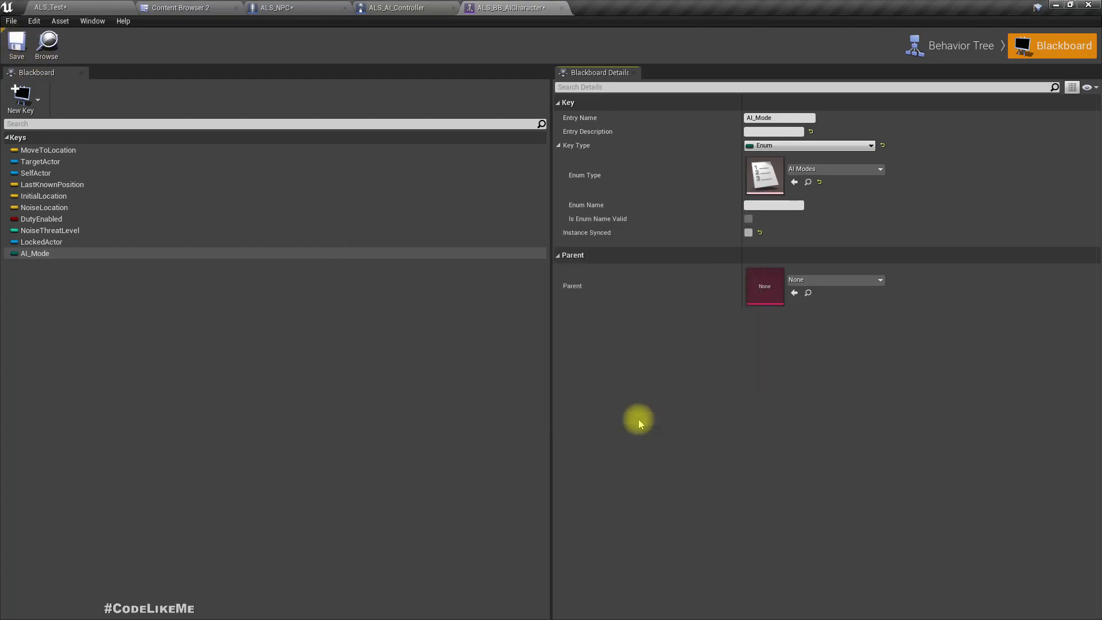
pyautogui.moveTo(454, 83)
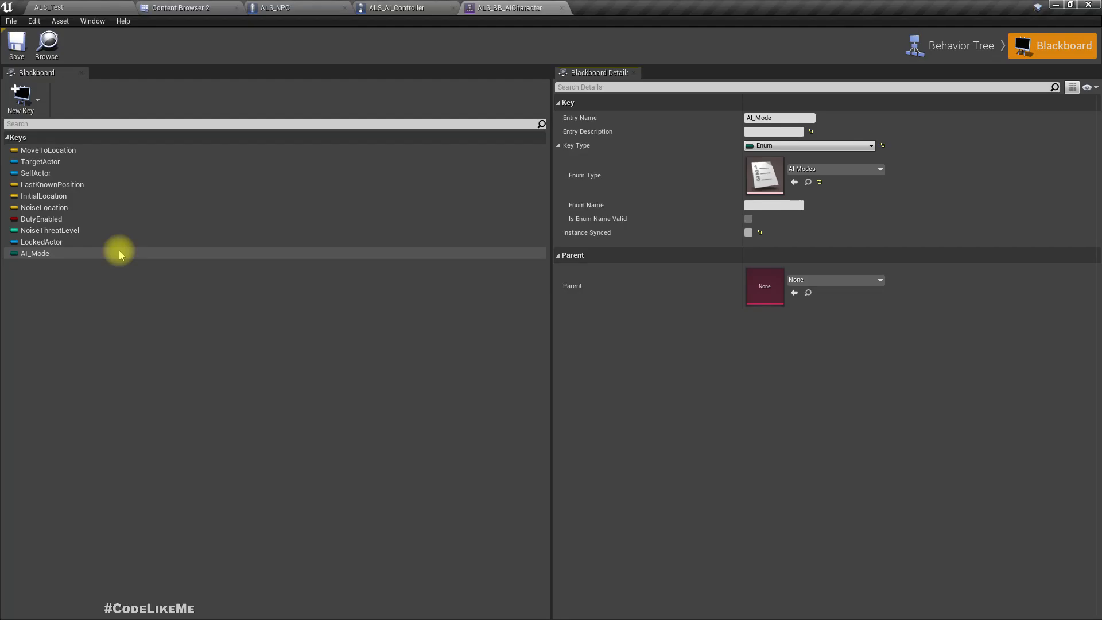
# - Review the ALS_AI_Controller event graph where the behavior tree runs
pyautogui.click(275, 8)
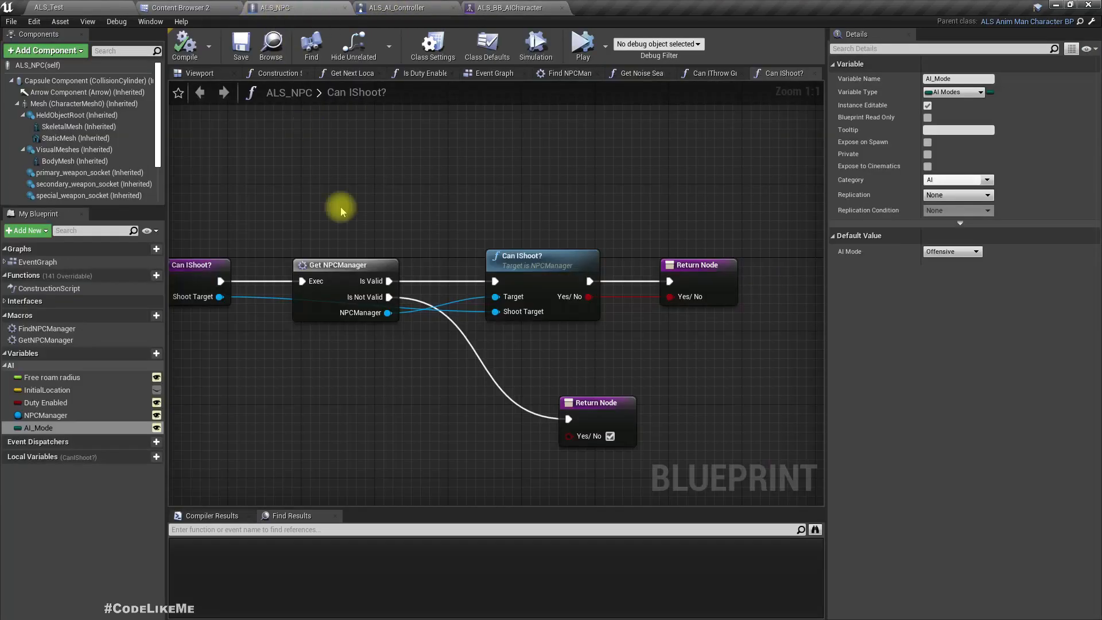
pyautogui.click(396, 8)
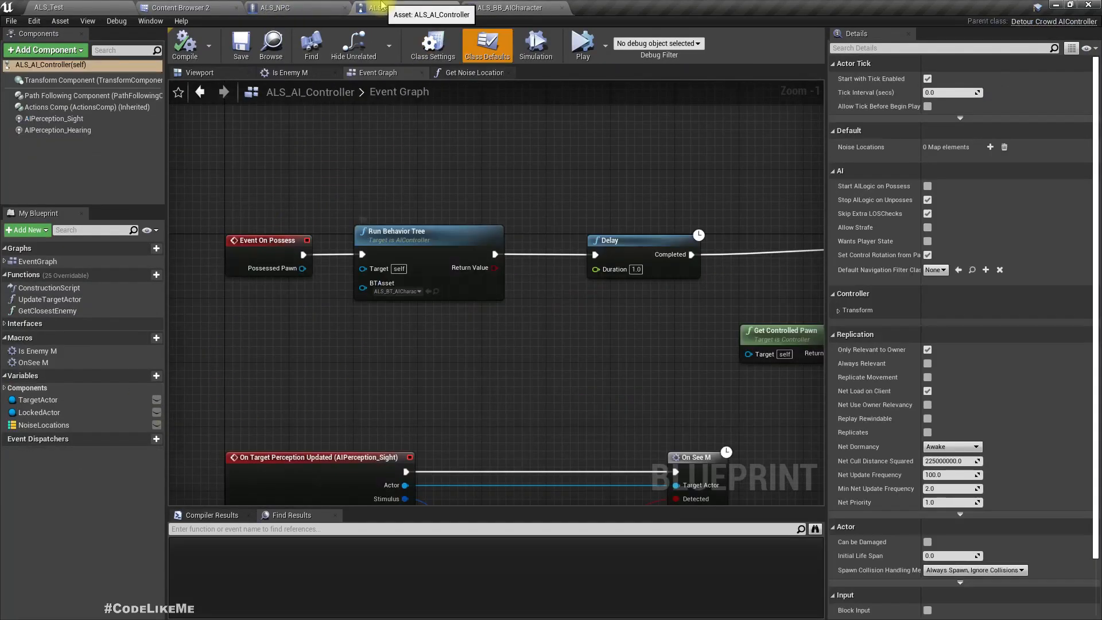
pyautogui.scroll(-3)
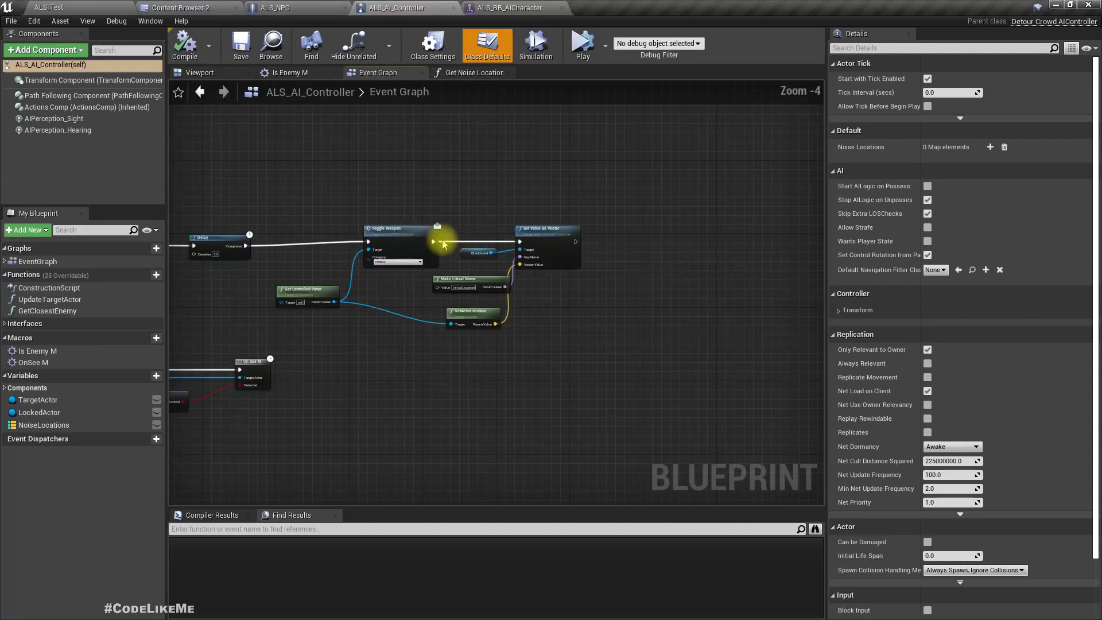
pyautogui.moveTo(553, 321)
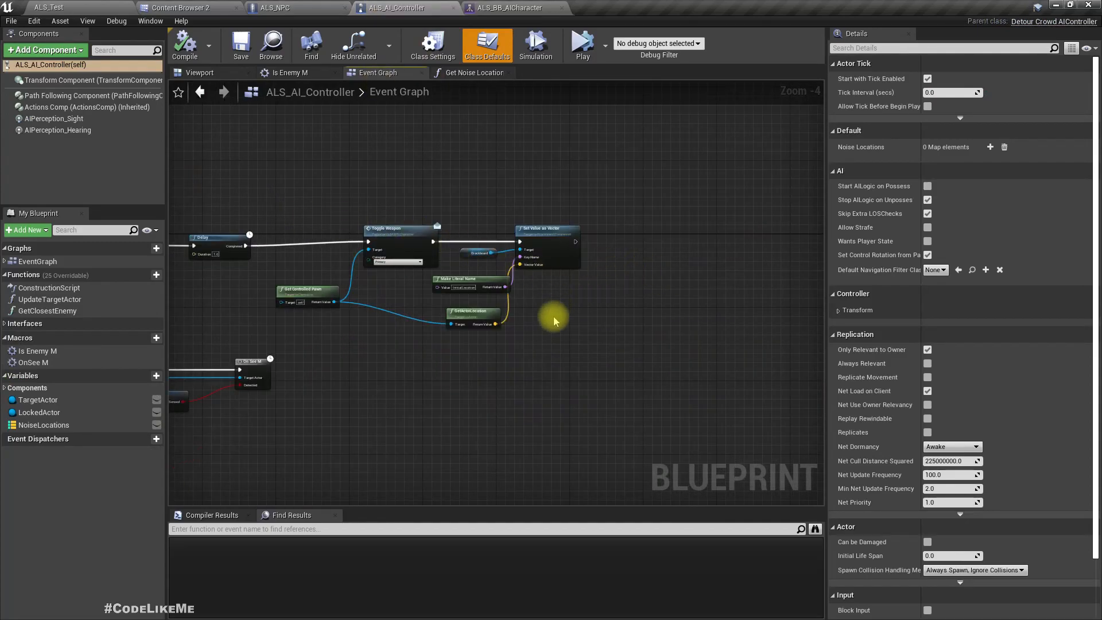
pyautogui.scroll(3)
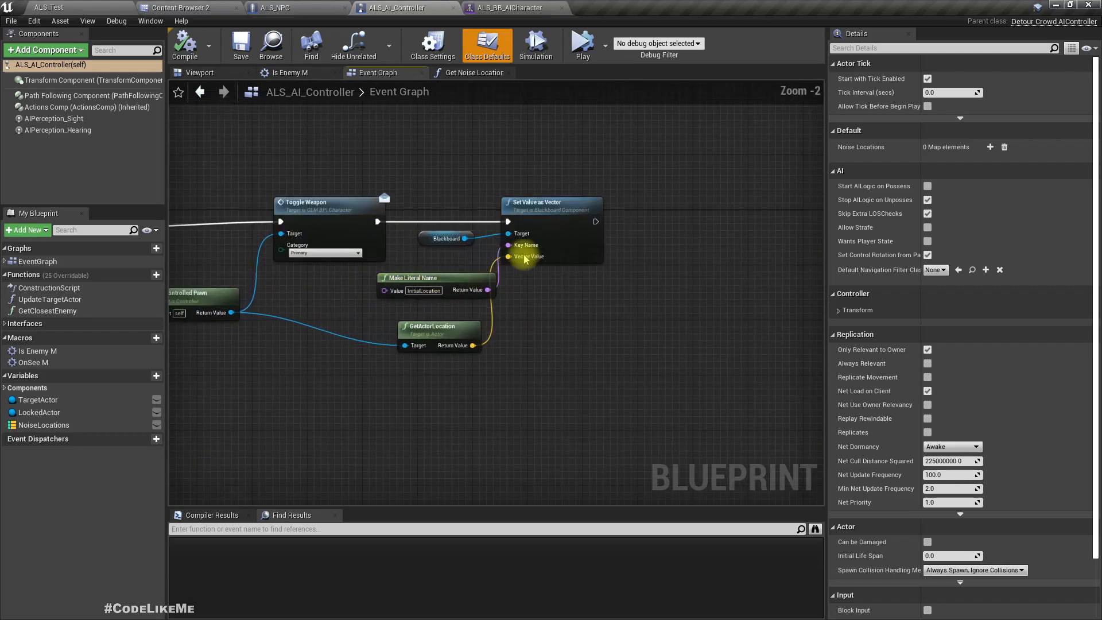
pyautogui.moveTo(405, 8)
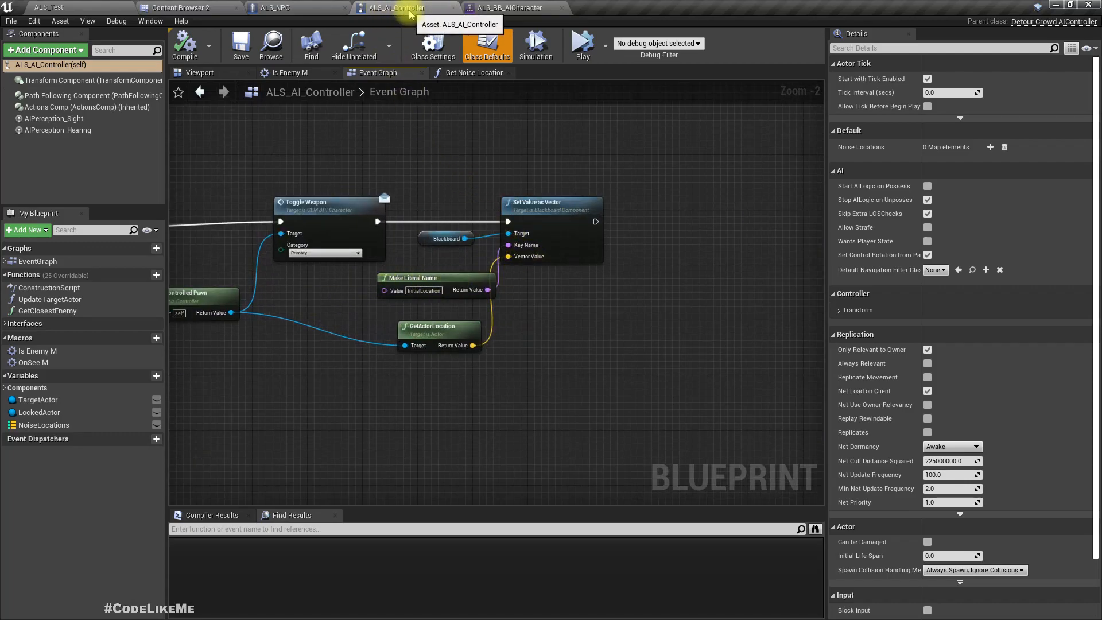
# - From ALS_NPC's Class Settings, open the implemented CLM_BPI_NPC interface
pyautogui.click(291, 8)
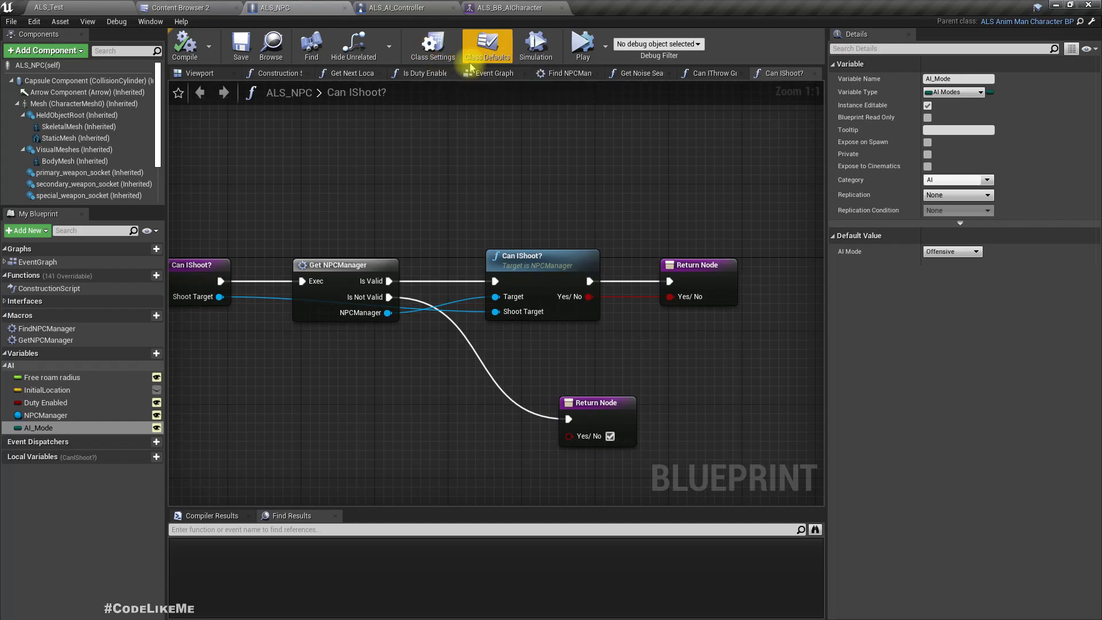
pyautogui.click(433, 46)
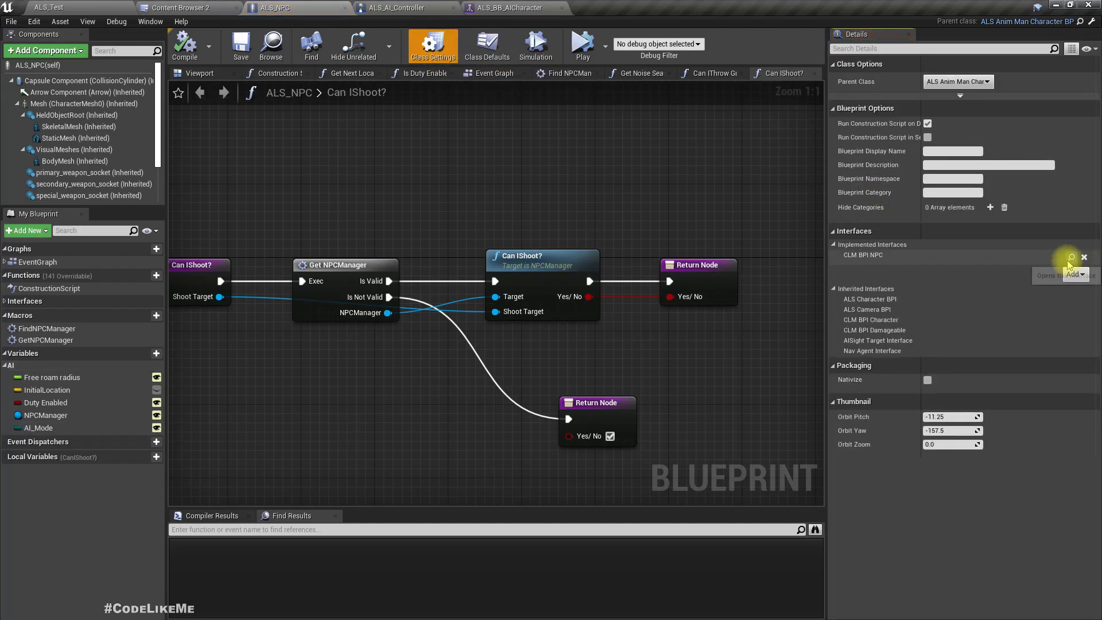
pyautogui.moveTo(1068, 257)
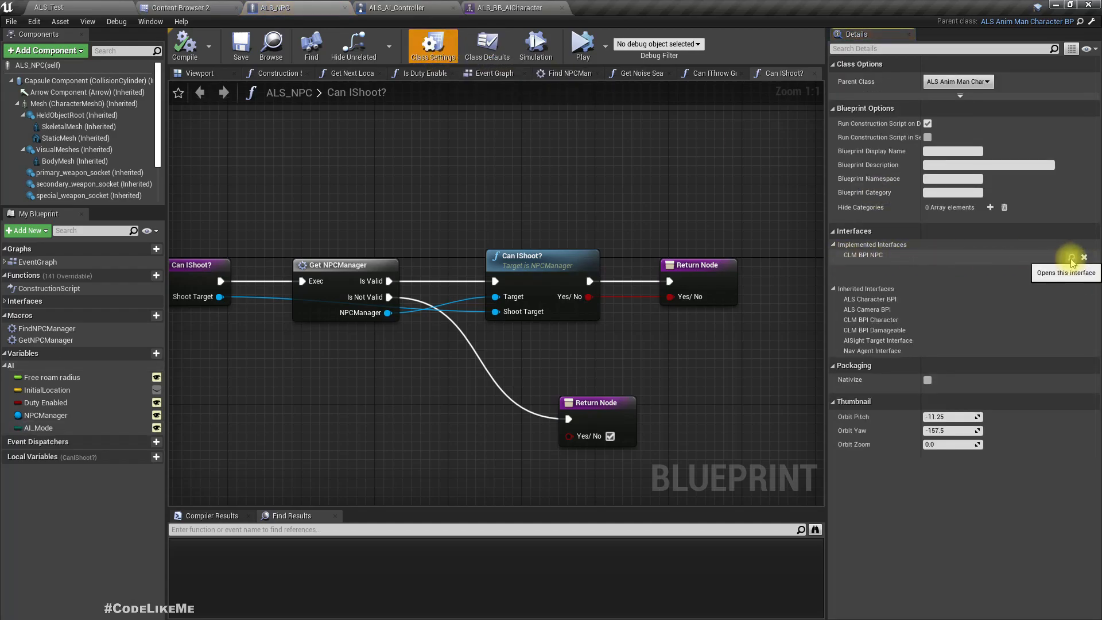
pyautogui.click(1073, 257)
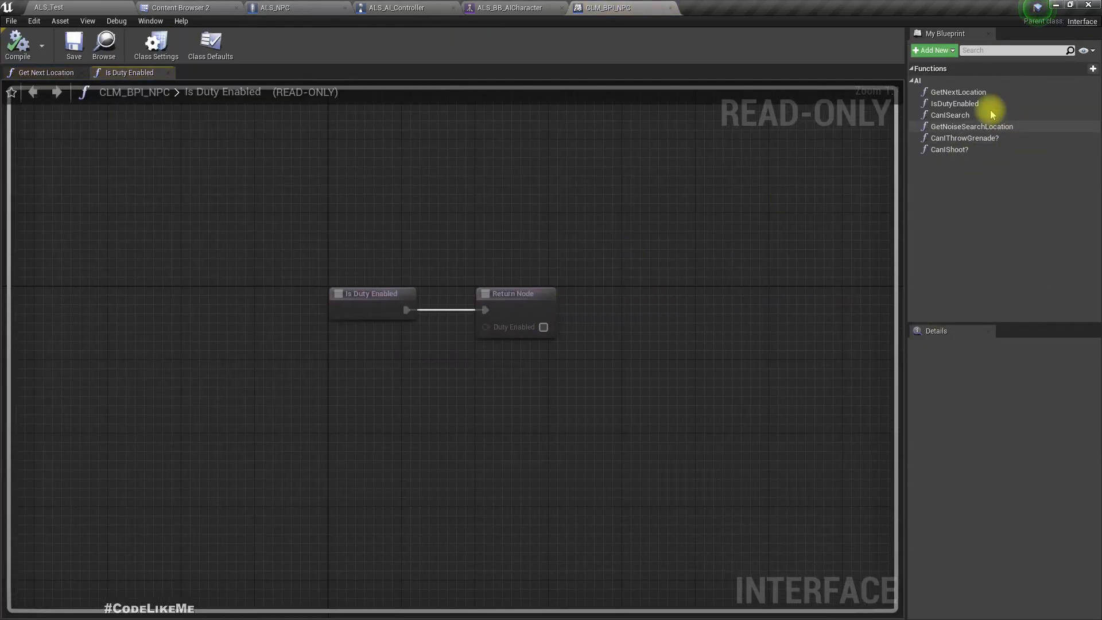
# - Add a GetAIMode function under category AI with an output named AI Mode
pyautogui.click(1093, 68)
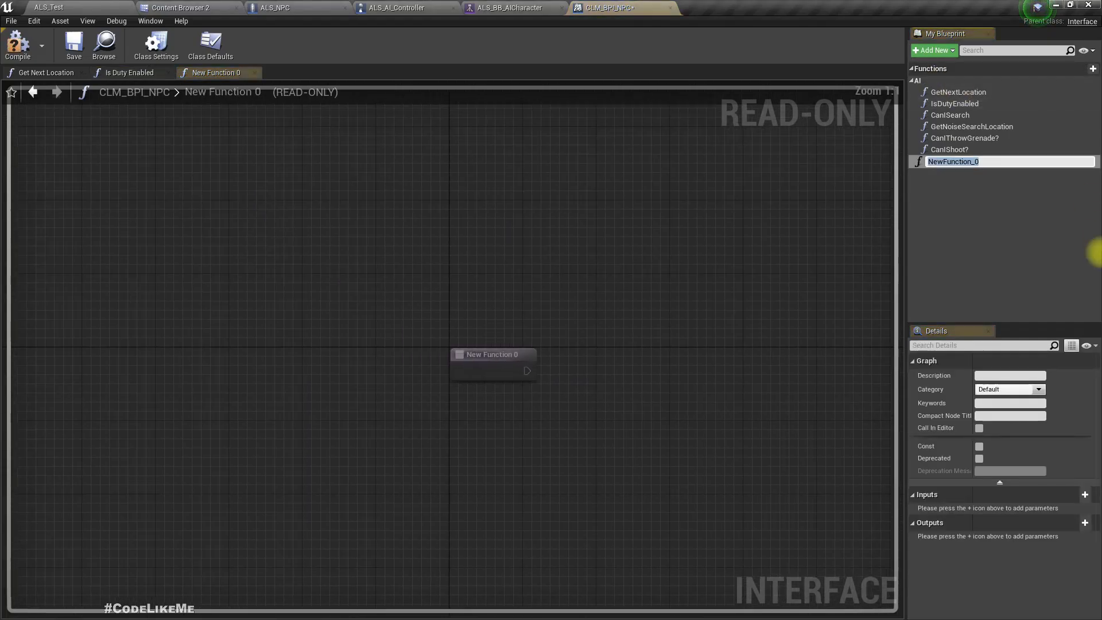
pyautogui.write('GetAIMode')
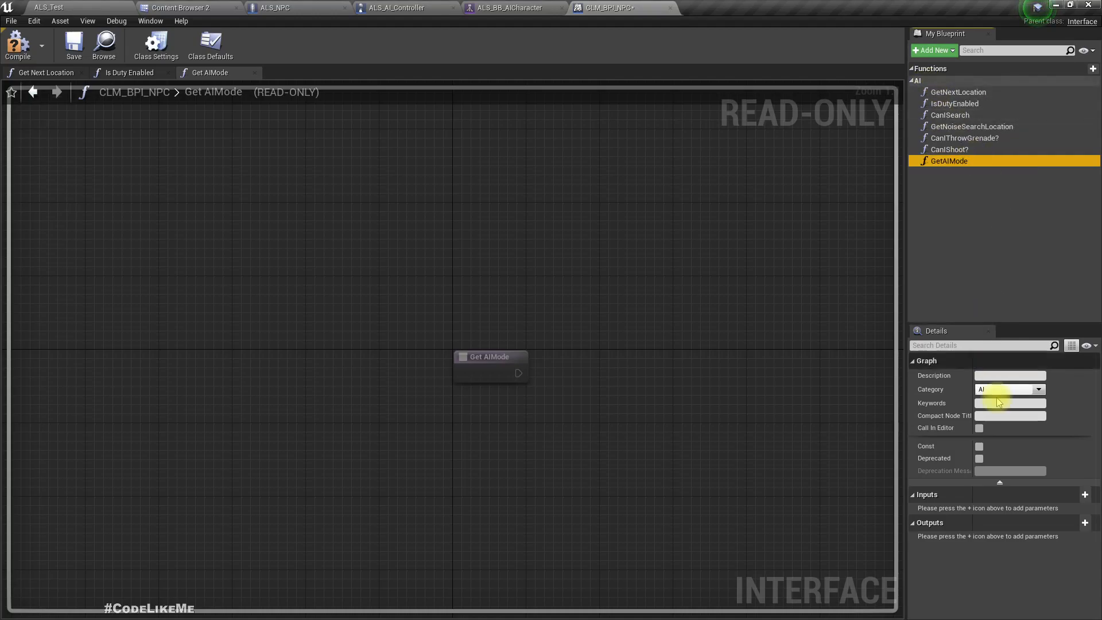
pyautogui.moveTo(1093, 522)
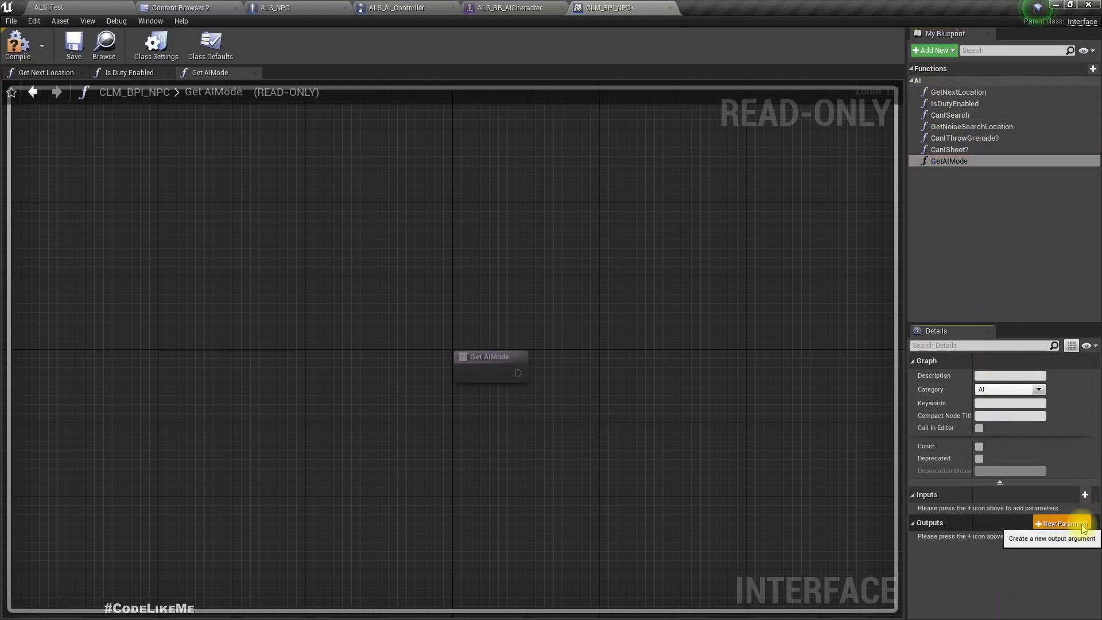
pyautogui.click(1063, 523)
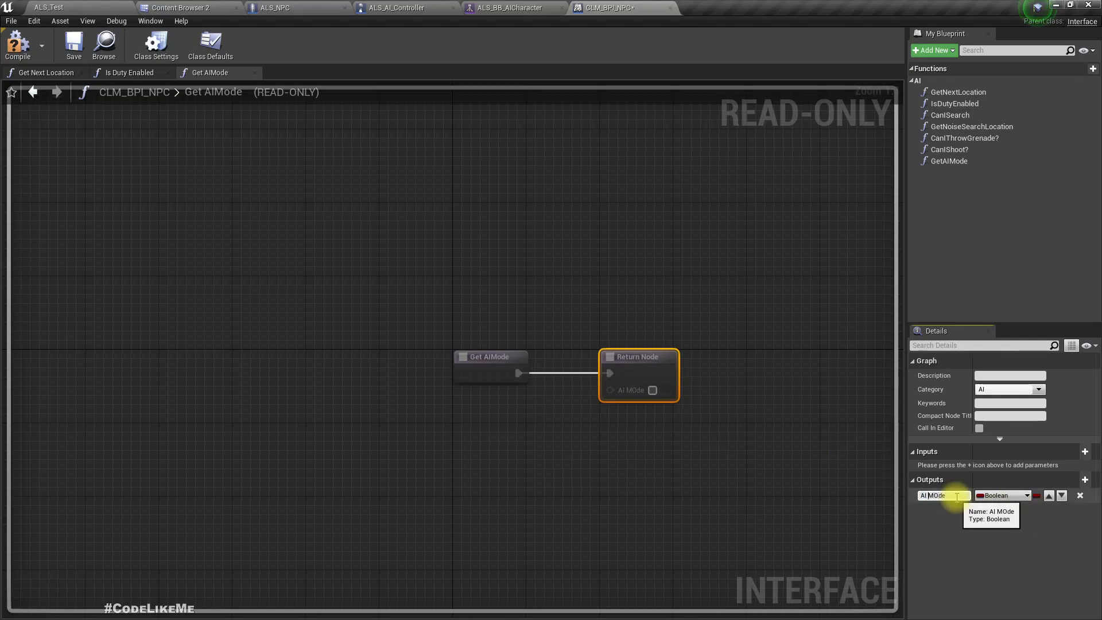
pyautogui.write('AI Mode')
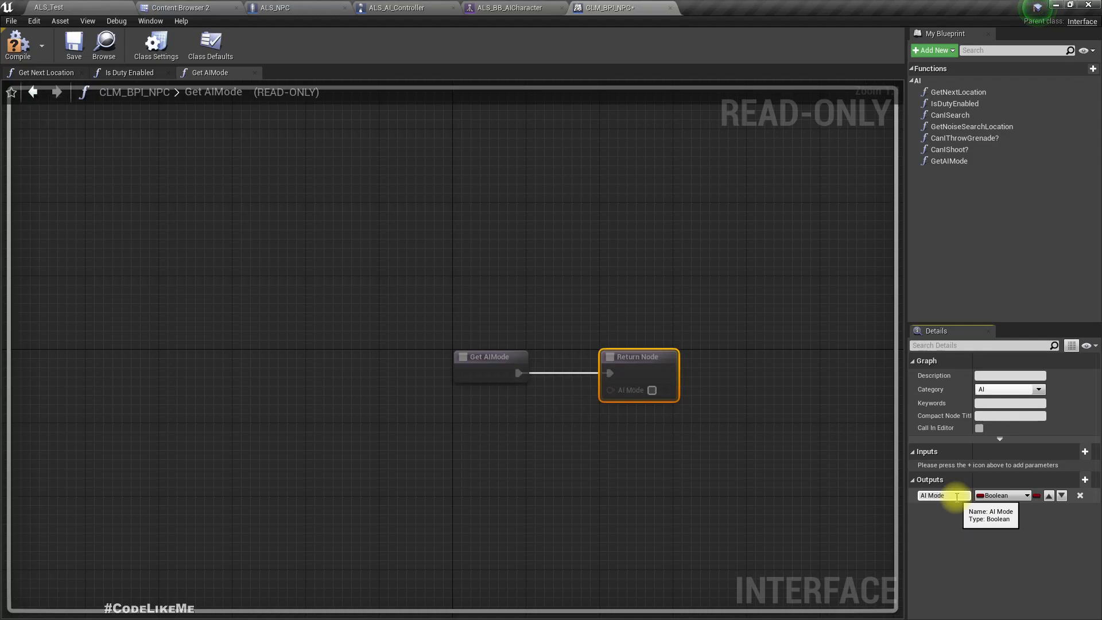
# - Set the AI Mode output's type to the AI Modes enum and return to the NPC blueprint
pyautogui.click(1033, 496)
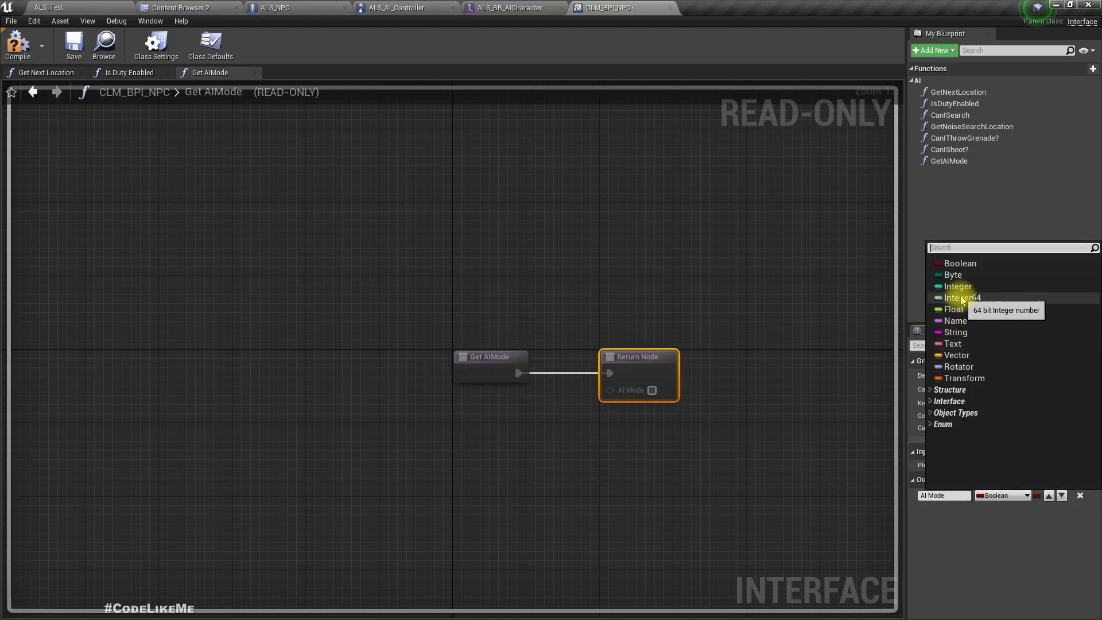
pyautogui.moveTo(940, 247)
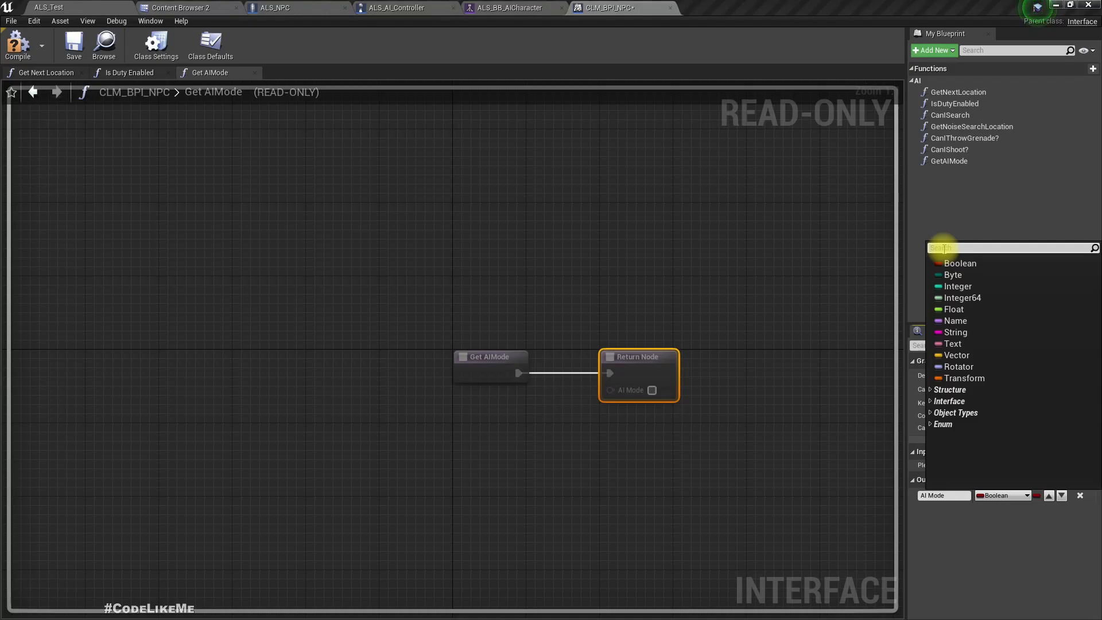
pyautogui.write('ai mode')
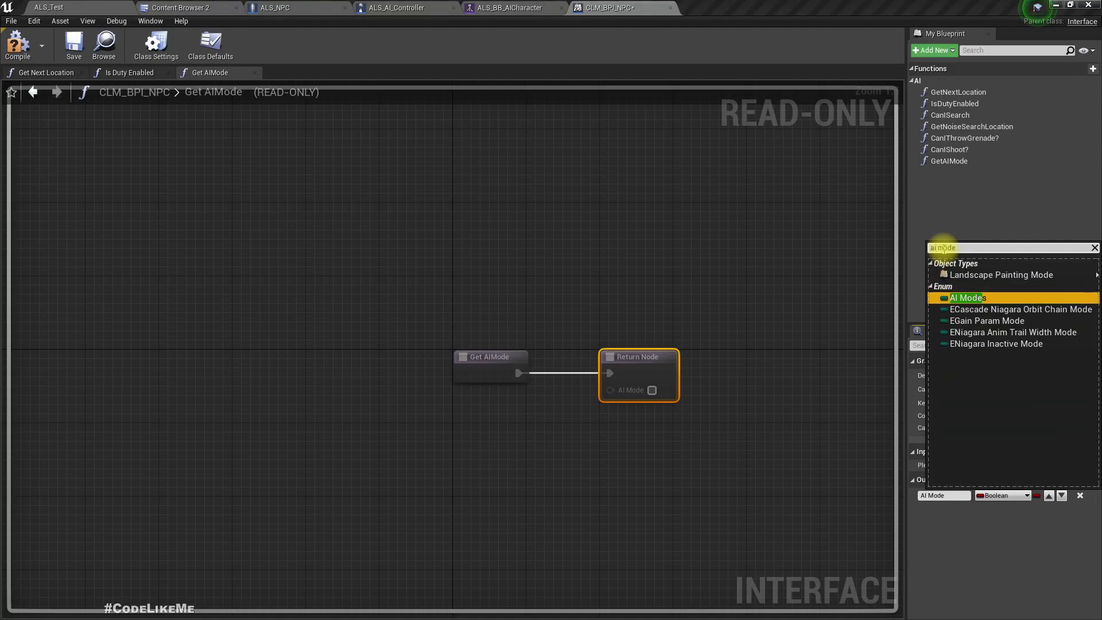
pyautogui.click(966, 297)
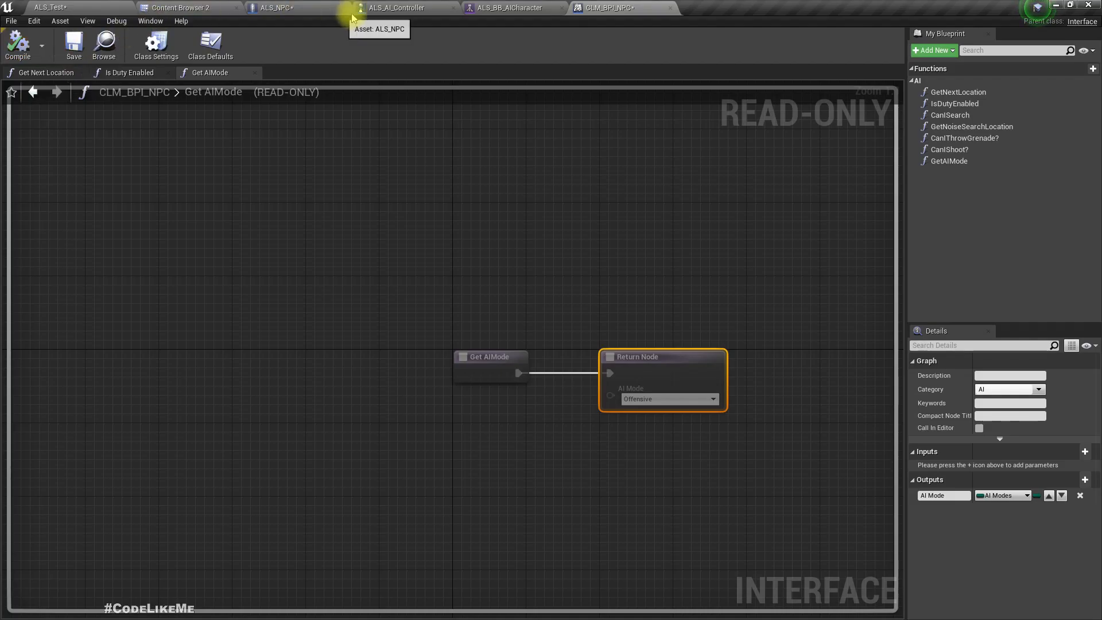
pyautogui.click(288, 8)
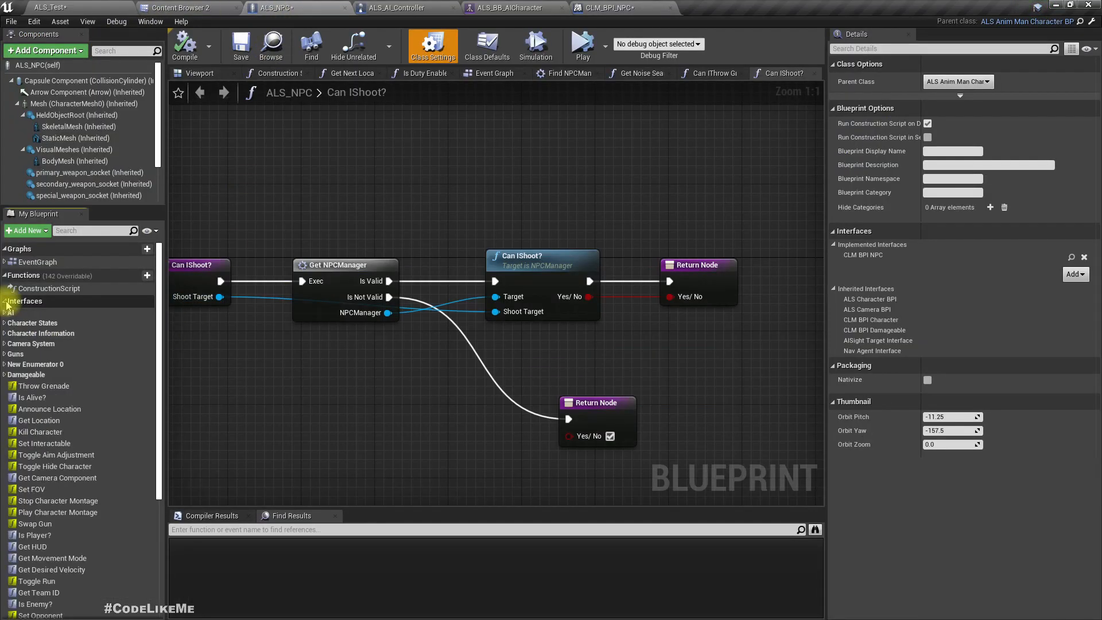
pyautogui.click(24, 300)
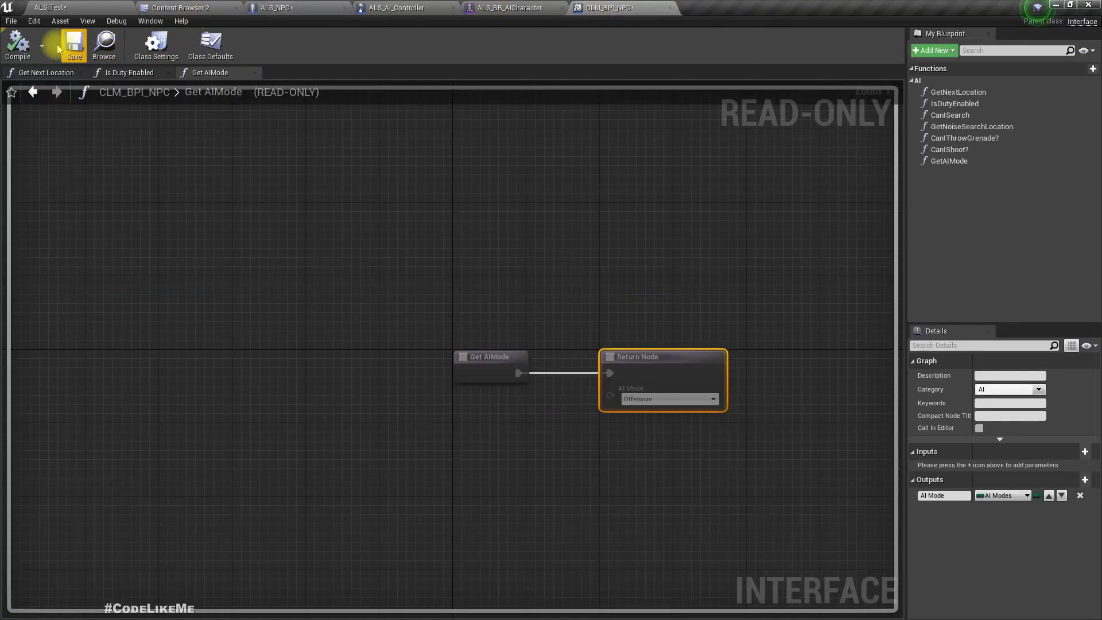
pyautogui.moveTo(950, 161)
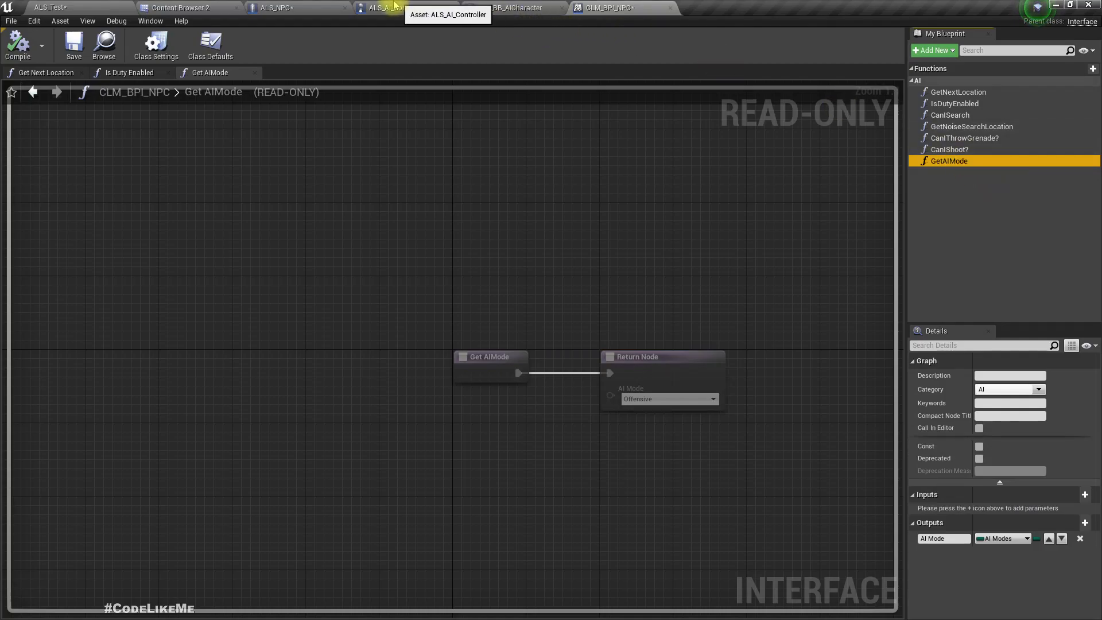
# - Wire the AI_Mode variable into Get AIMode's return pin in ALS_NPC, then return to the AI controller
pyautogui.click(383, 8)
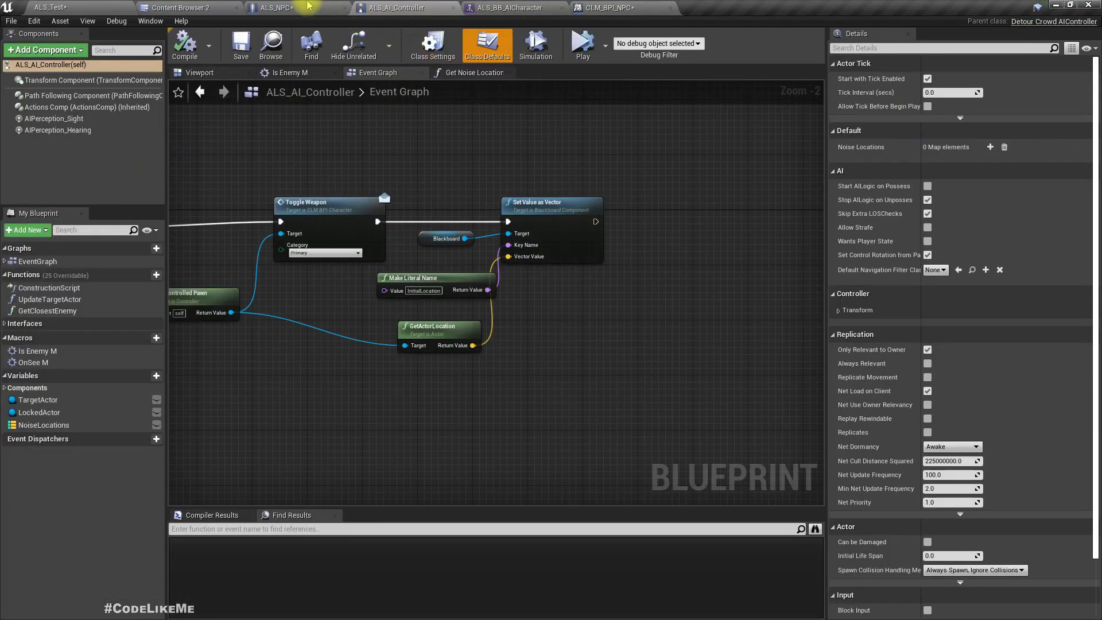
pyautogui.click(277, 9)
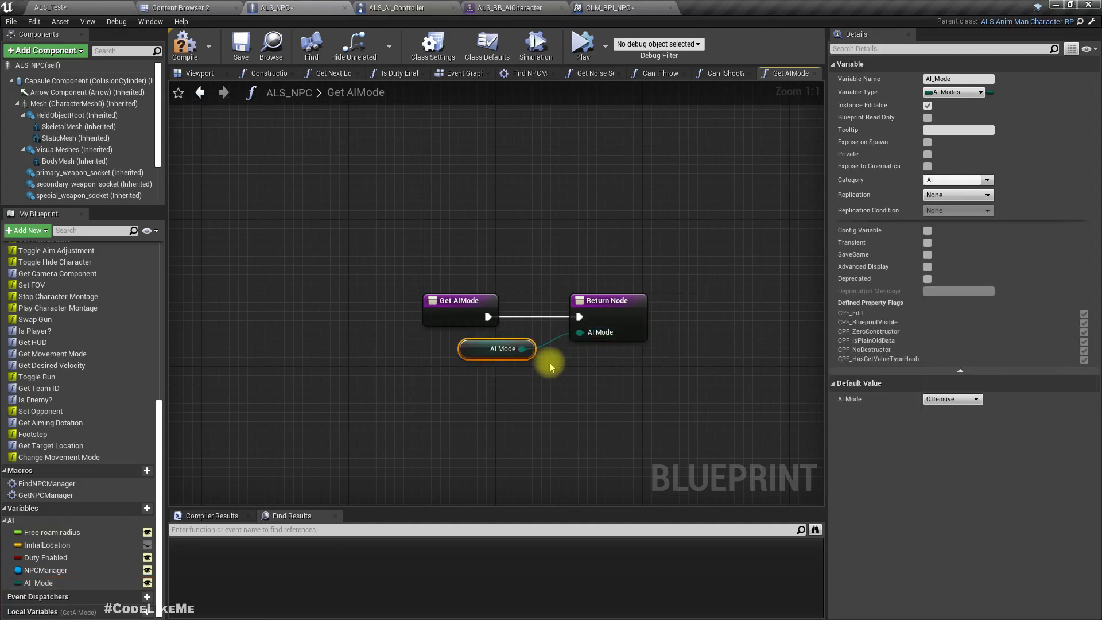
pyautogui.moveTo(769, 252)
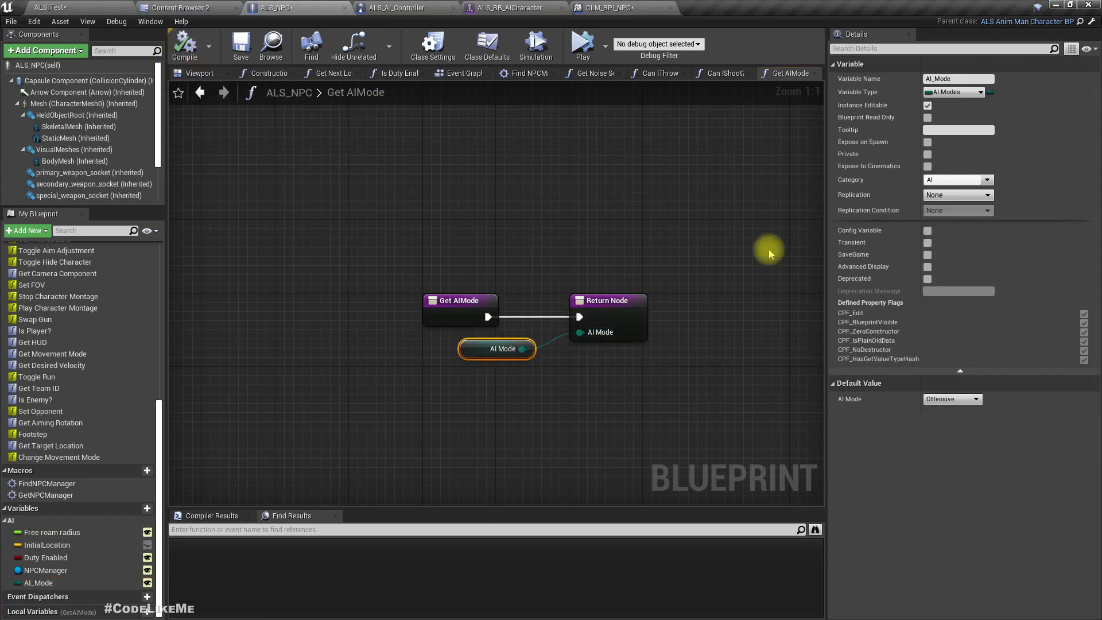
pyautogui.click(404, 8)
pyautogui.write('get controlle')
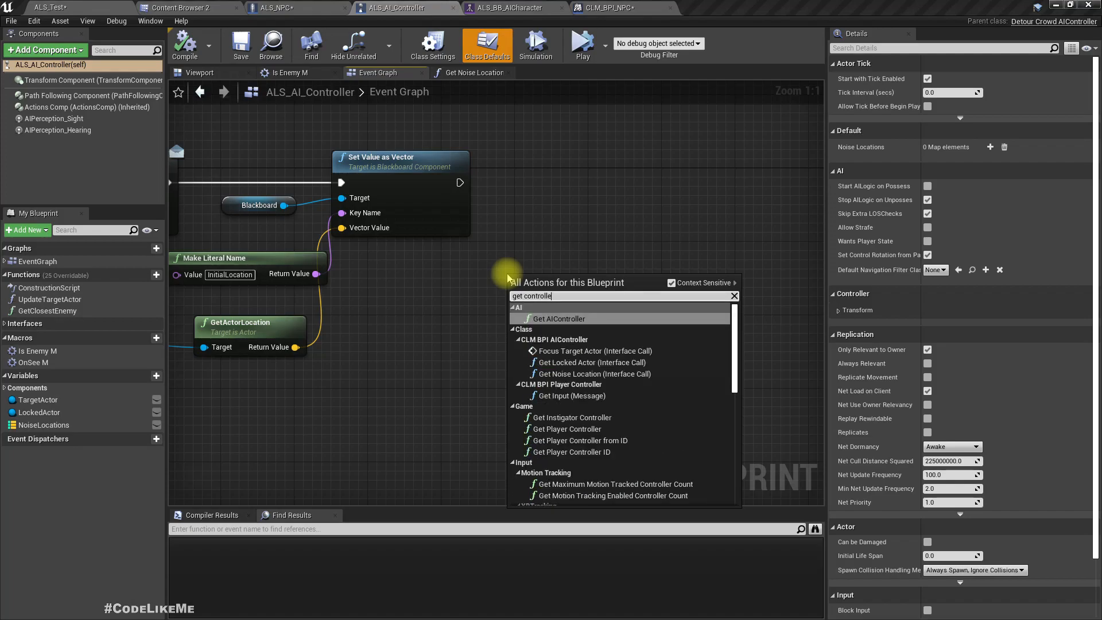
# - Add Get Controlled Pawn and call Get AIMode (Message) on it after Set Value as Vector
pyautogui.write('d')
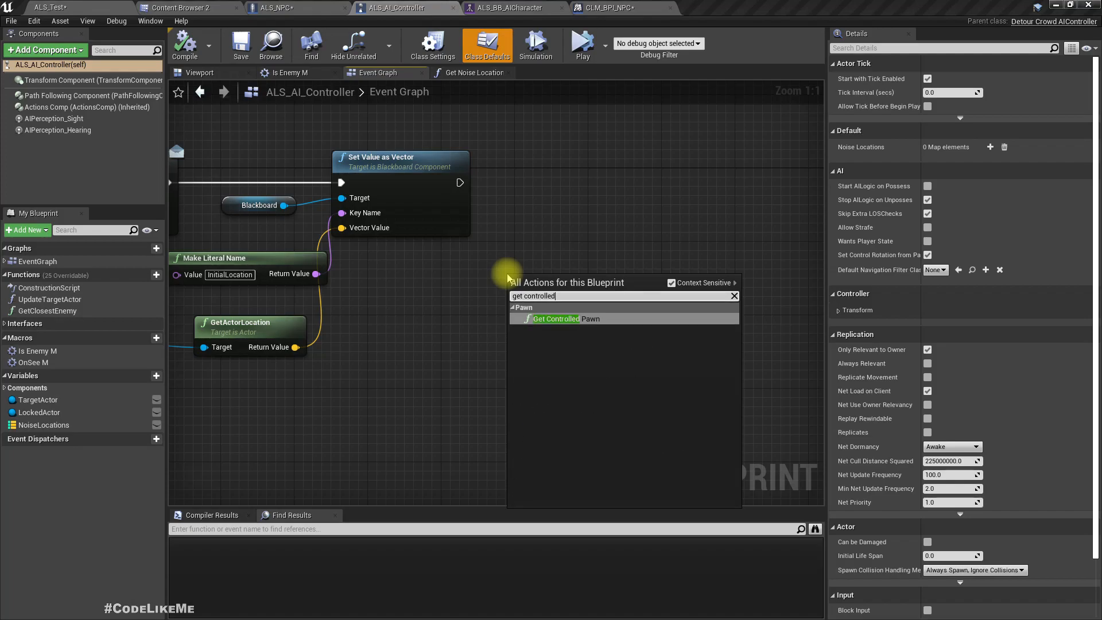
pyautogui.click(566, 318)
pyautogui.write('get')
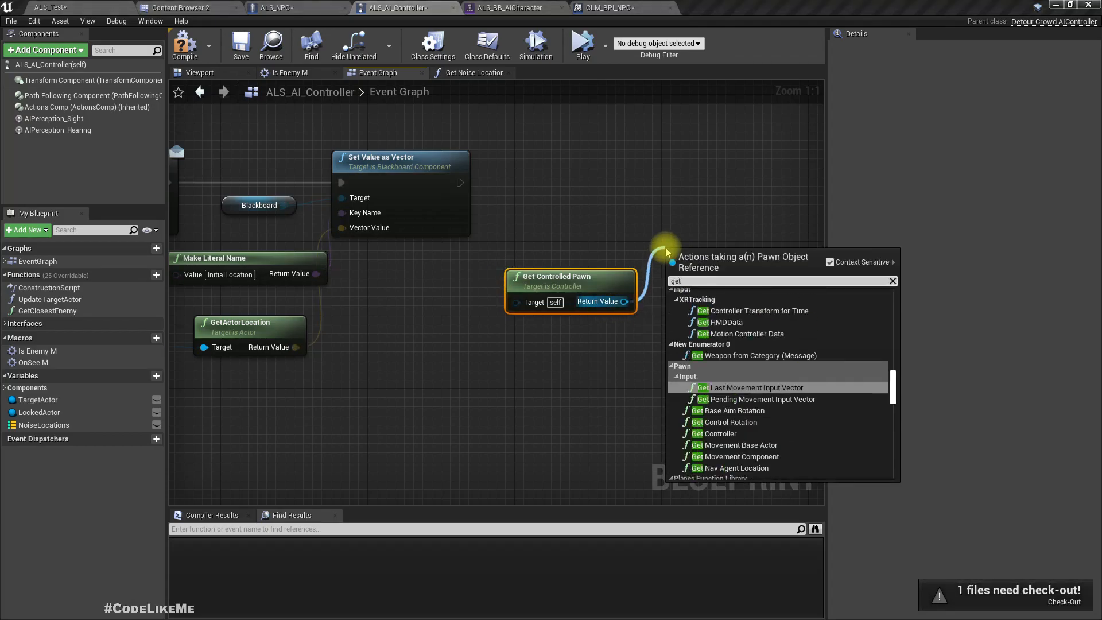
pyautogui.write('ai')
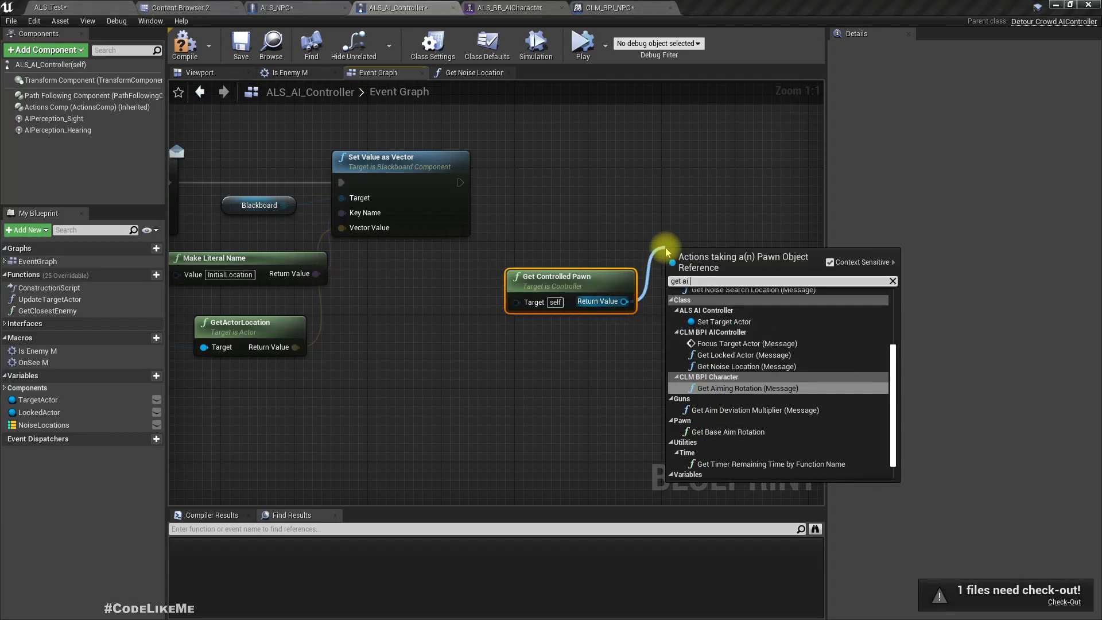
pyautogui.write('m')
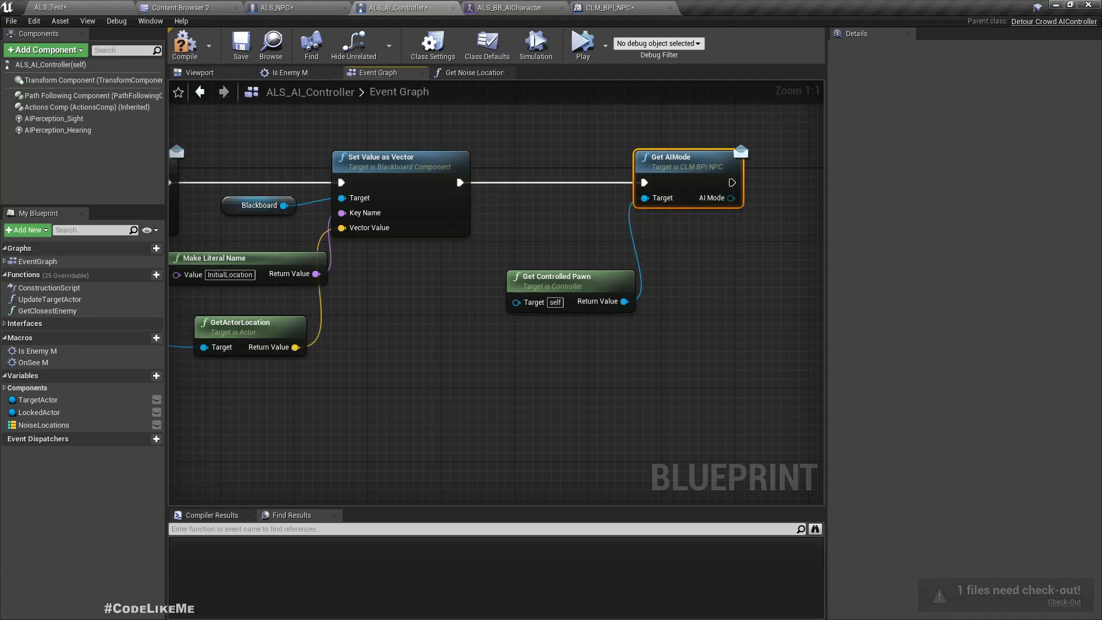
pyautogui.scroll(-3)
pyautogui.write('setval')
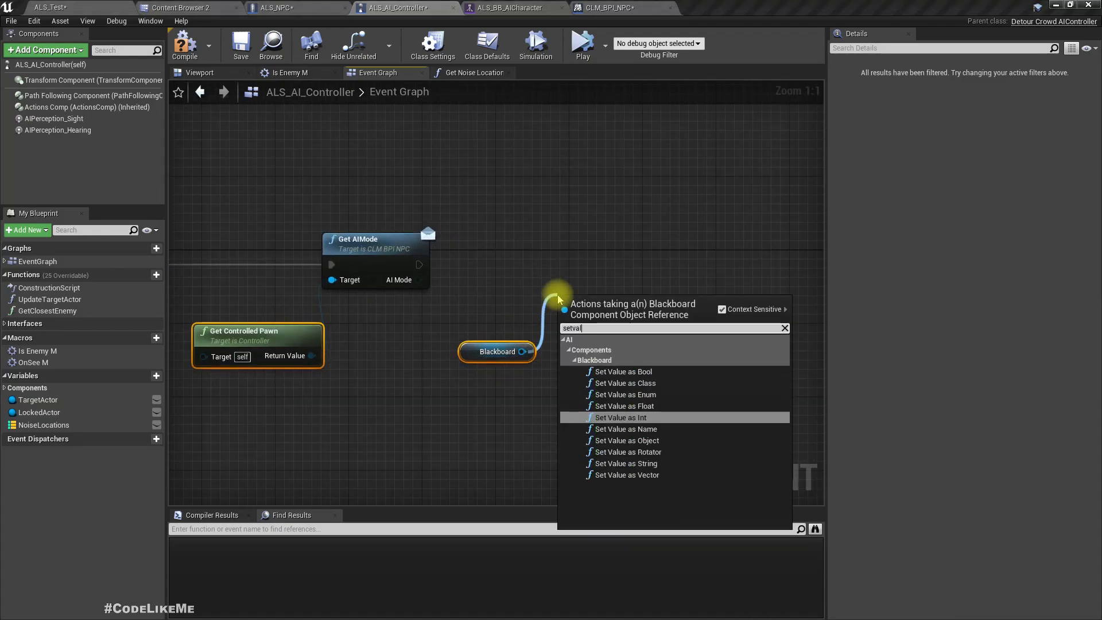
# - Store Get AIMode's result in the blackboard via Set Value as Enum with literal key 'AI_Mode', then view ALS_BB_AICharacter
pyautogui.click(624, 394)
pyautogui.write('makel')
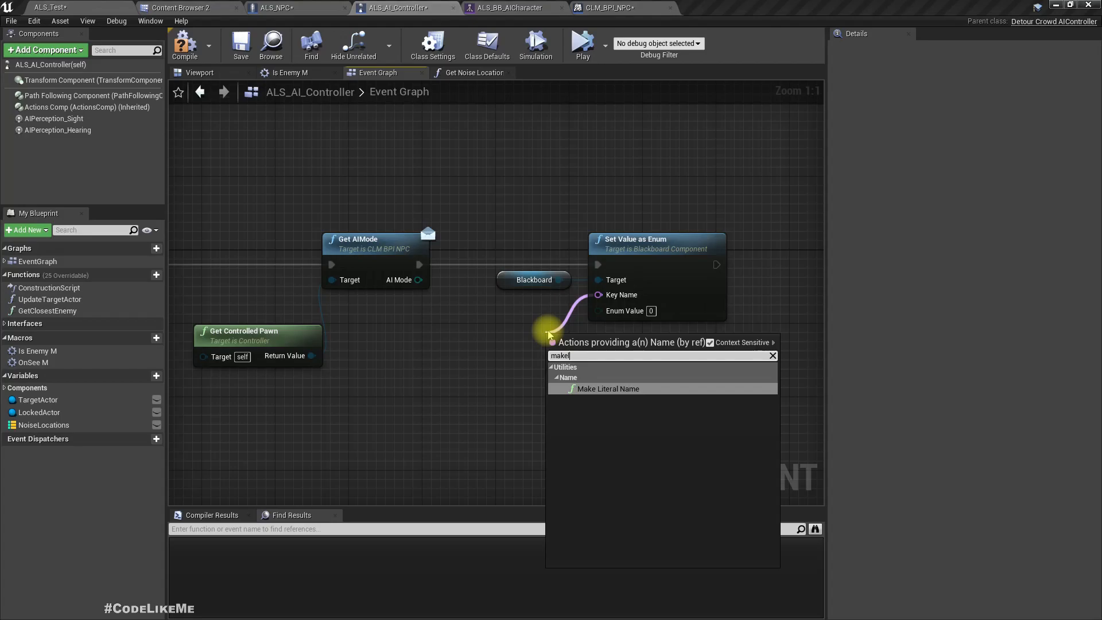
pyautogui.click(608, 389)
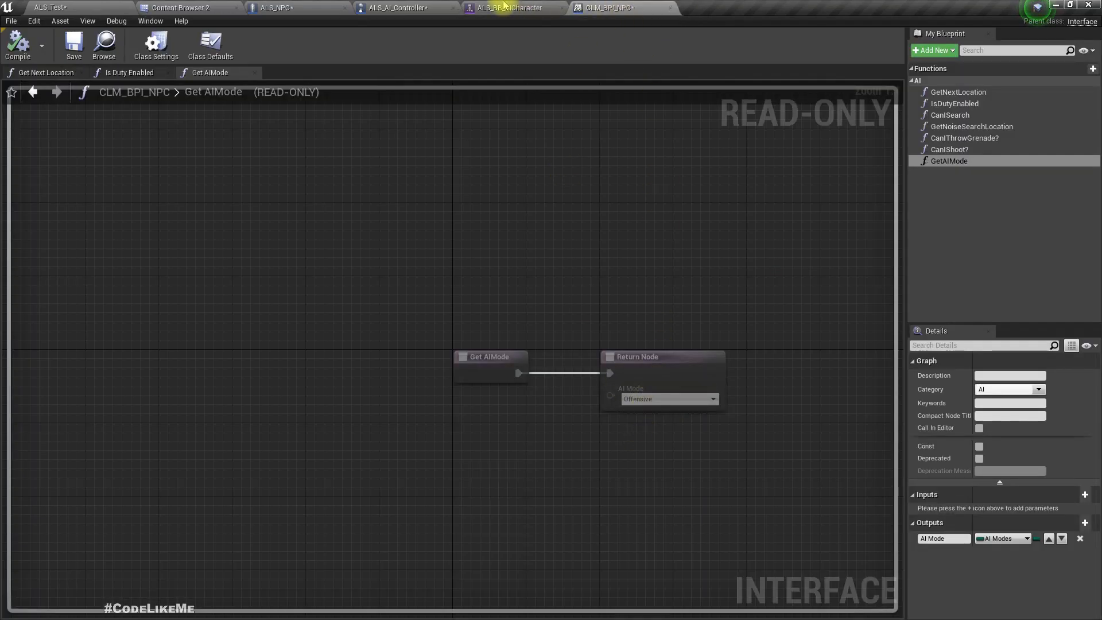
pyautogui.click(401, 8)
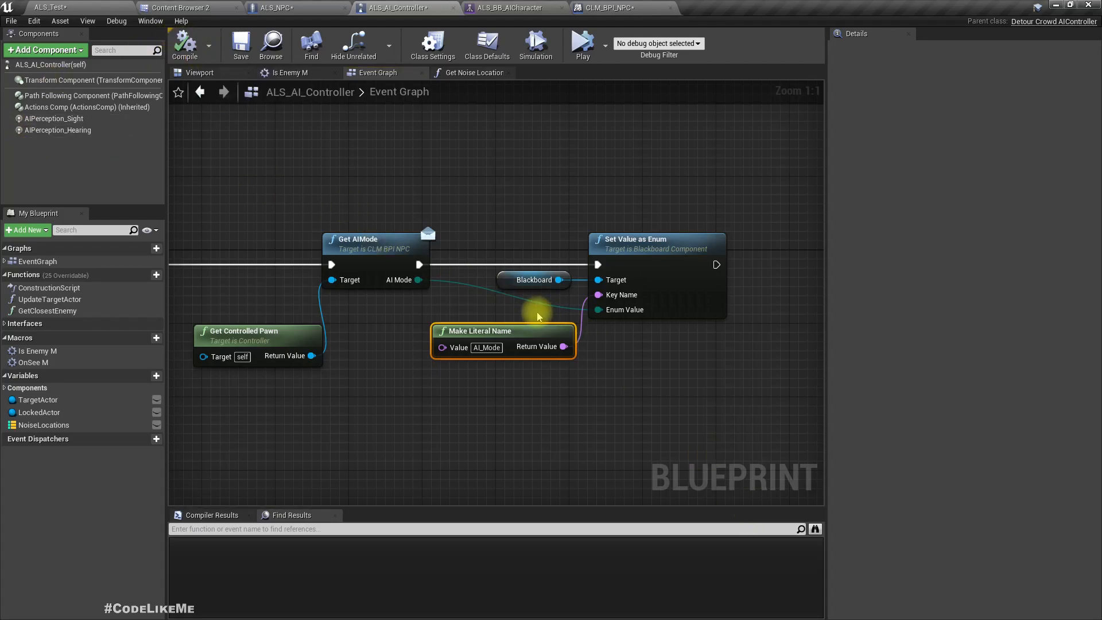
pyautogui.moveTo(528, 161)
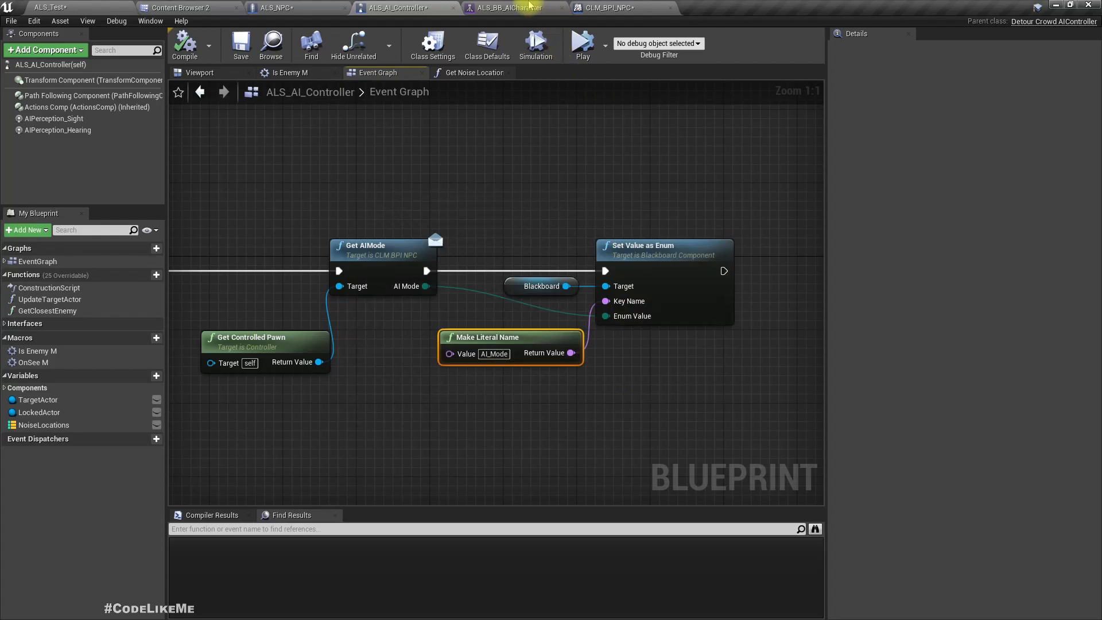
pyautogui.click(513, 9)
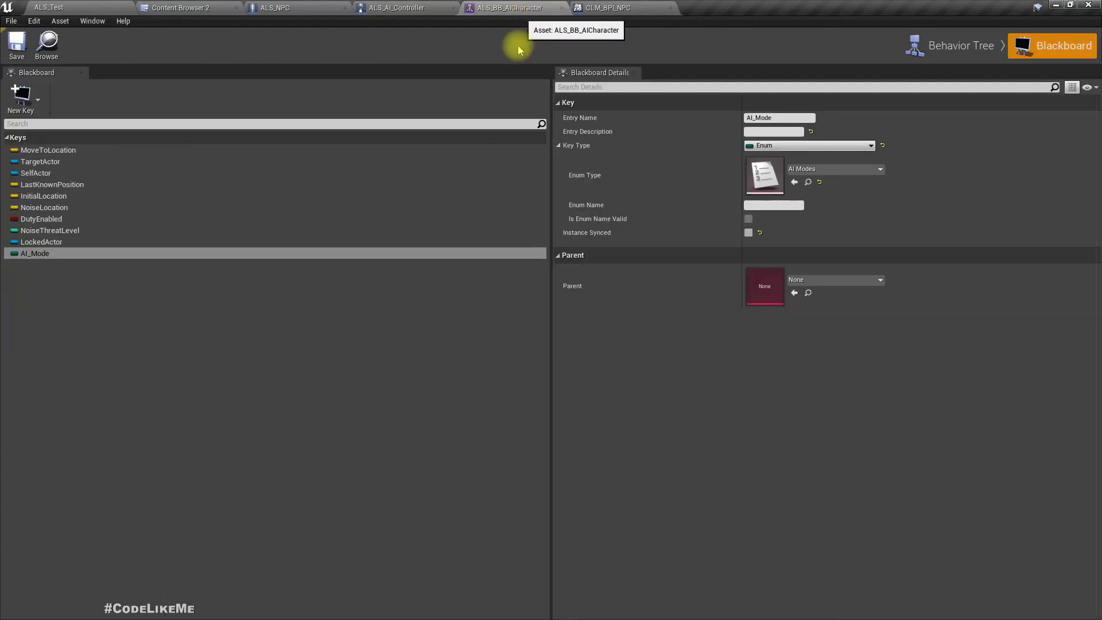
pyautogui.click(961, 45)
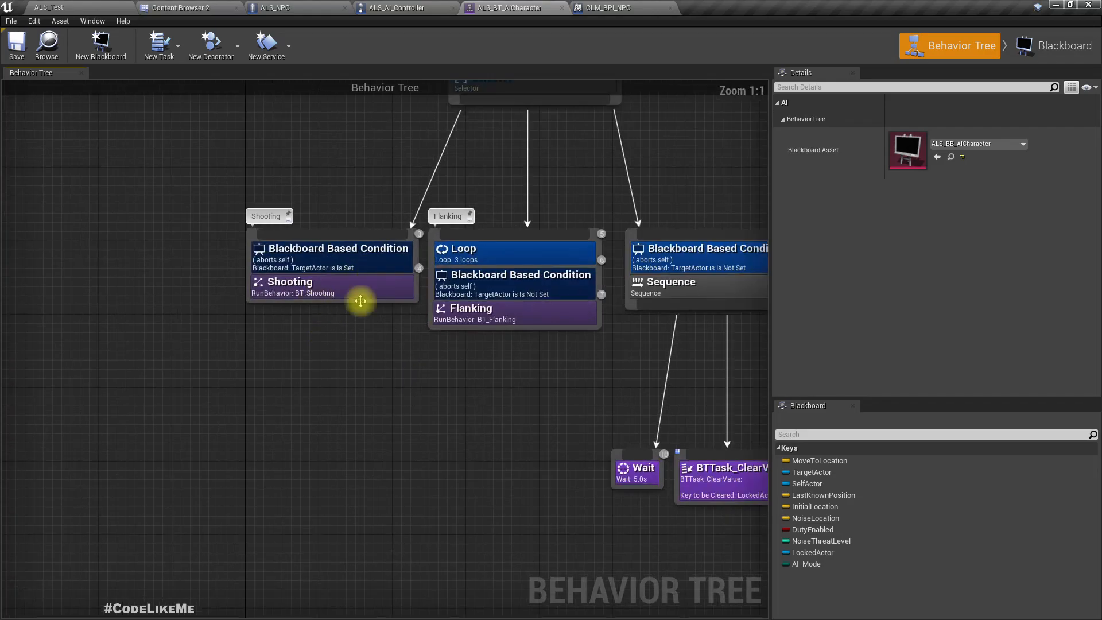
pyautogui.moveTo(372, 289)
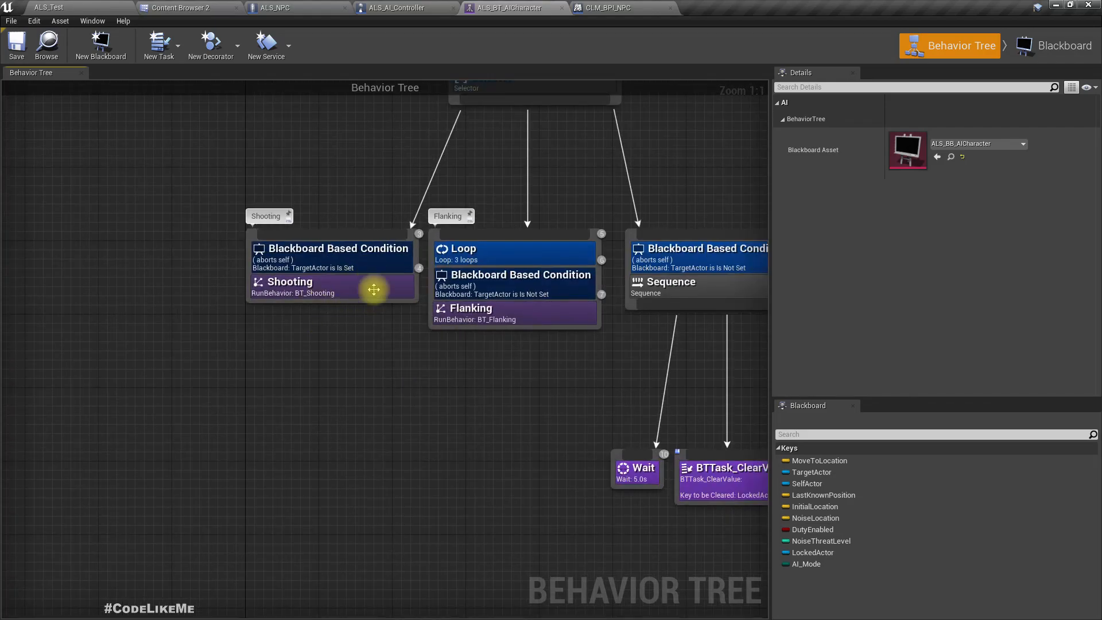
# - Open BT_Shooting from the Shooting branch and review its Run EQS Query task settings
pyautogui.click(330, 287)
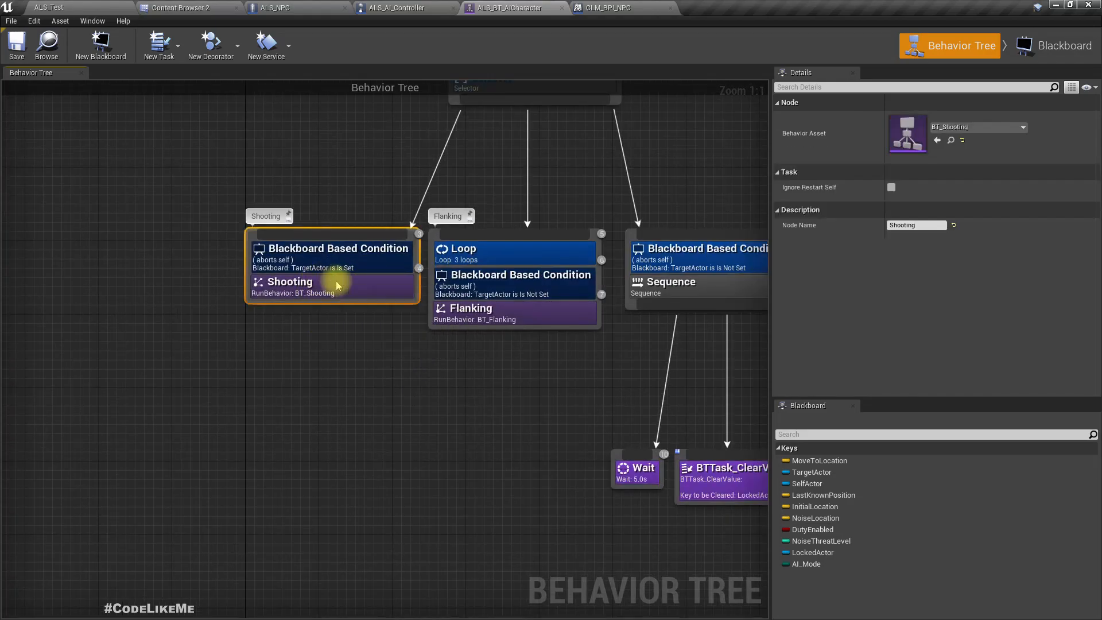
pyautogui.doubleClick(289, 281)
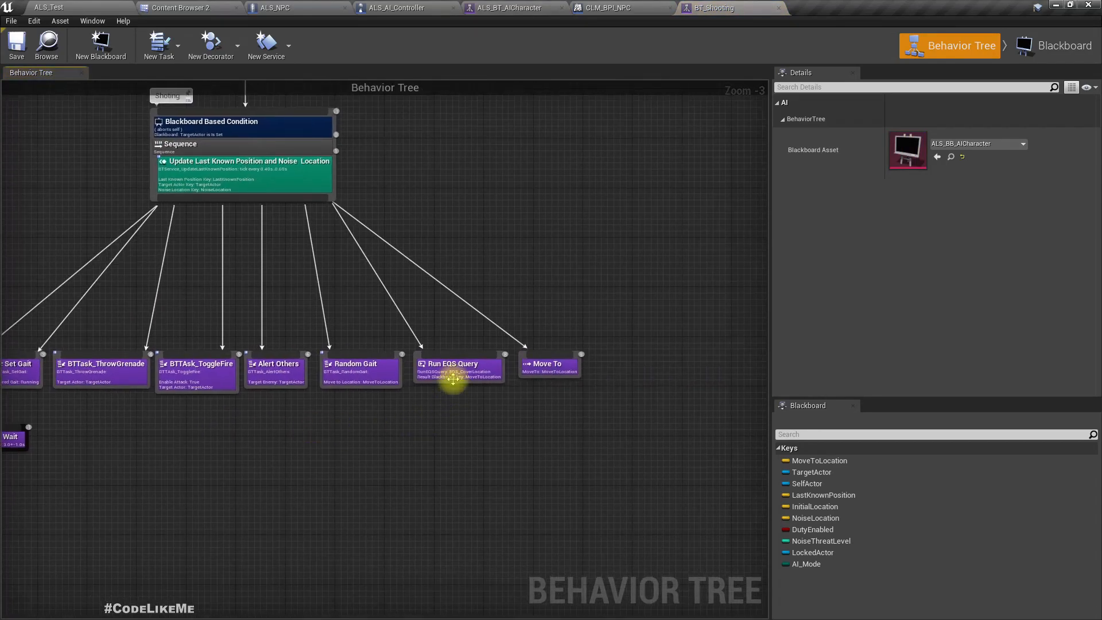
pyautogui.click(457, 355)
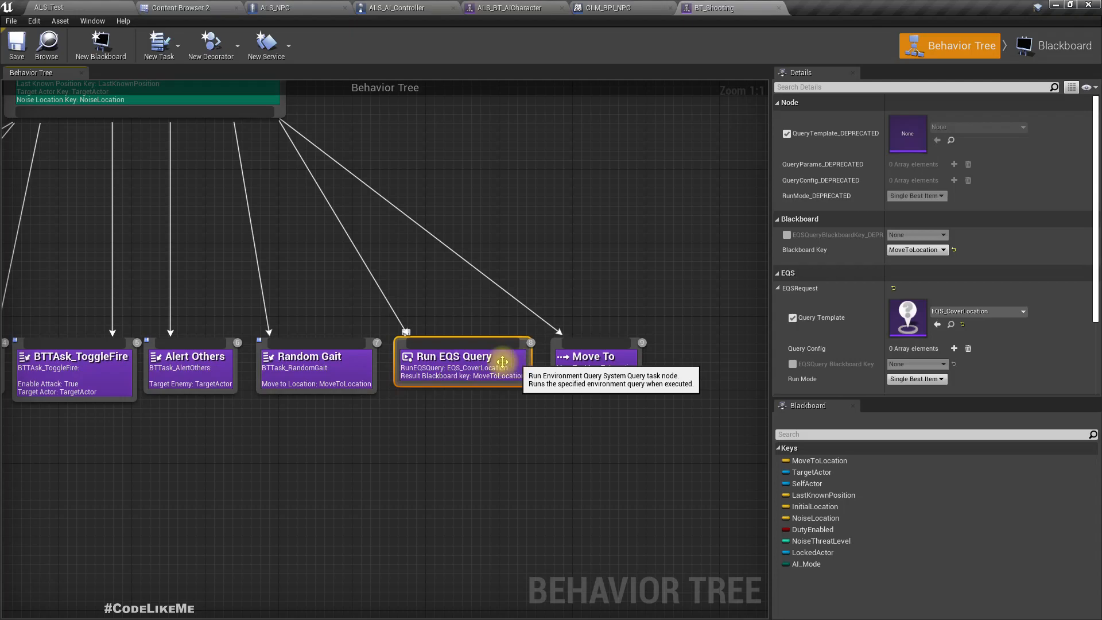
pyautogui.moveTo(497, 376)
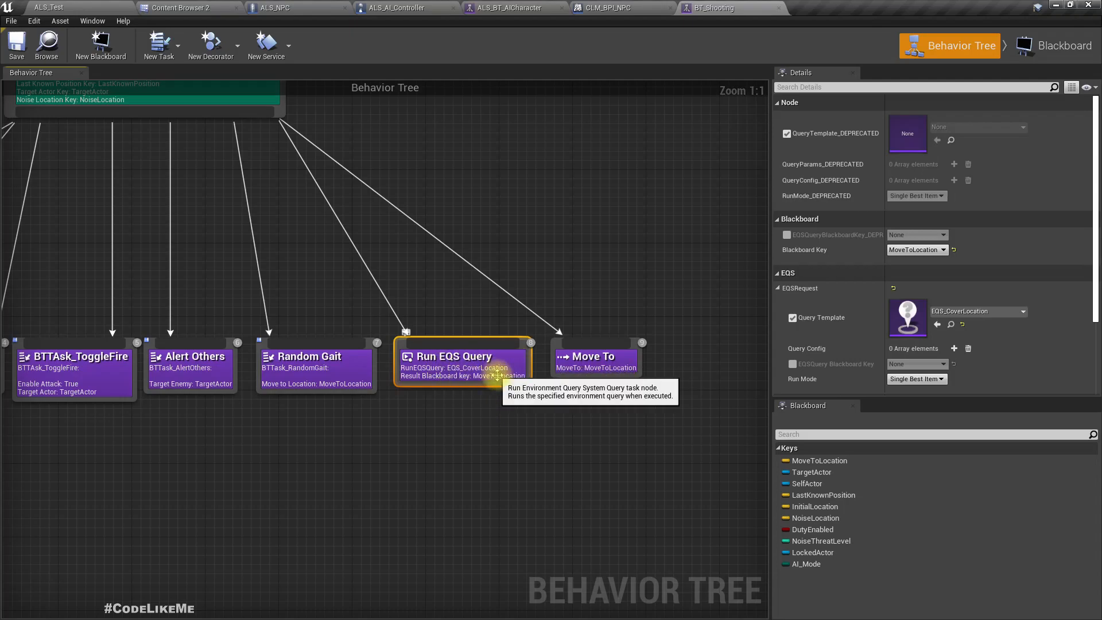
pyautogui.scroll(-3)
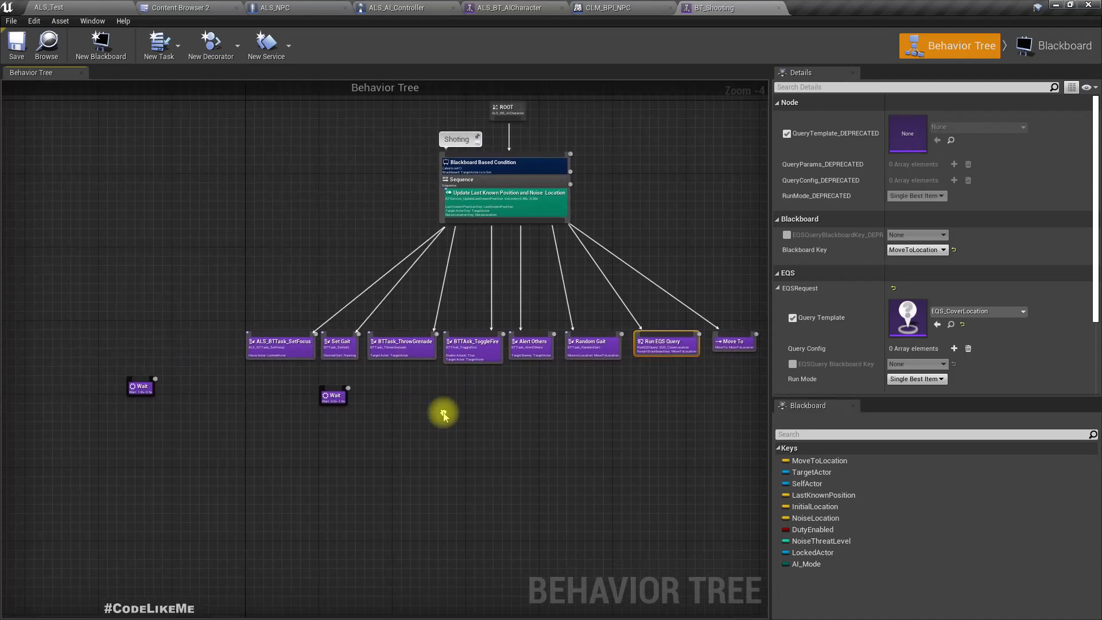
pyautogui.click(75, 398)
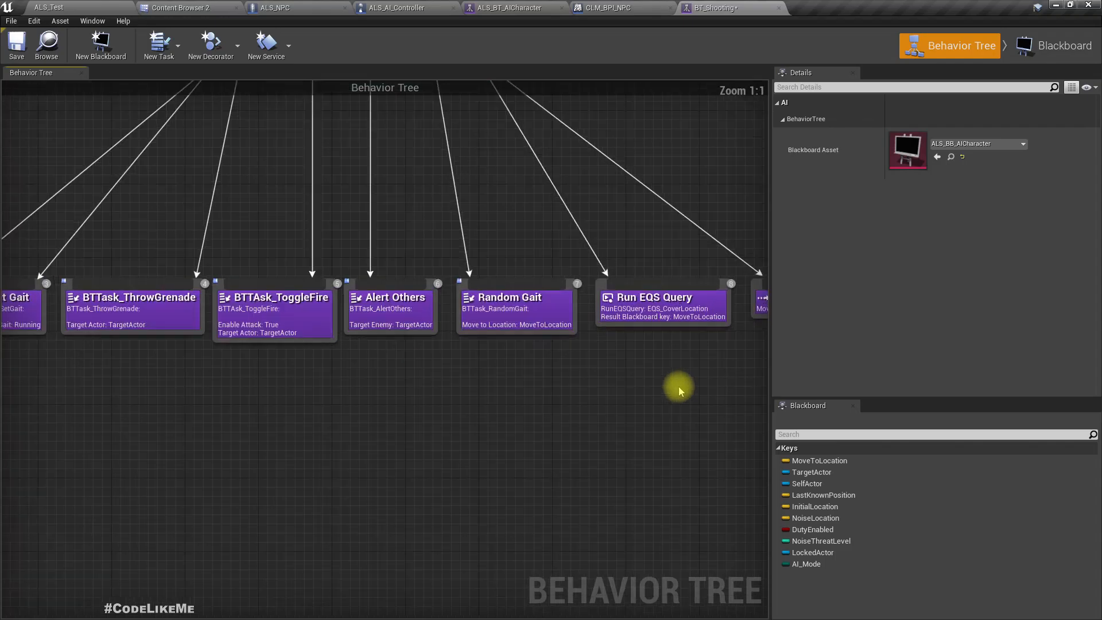
pyautogui.scroll(-3)
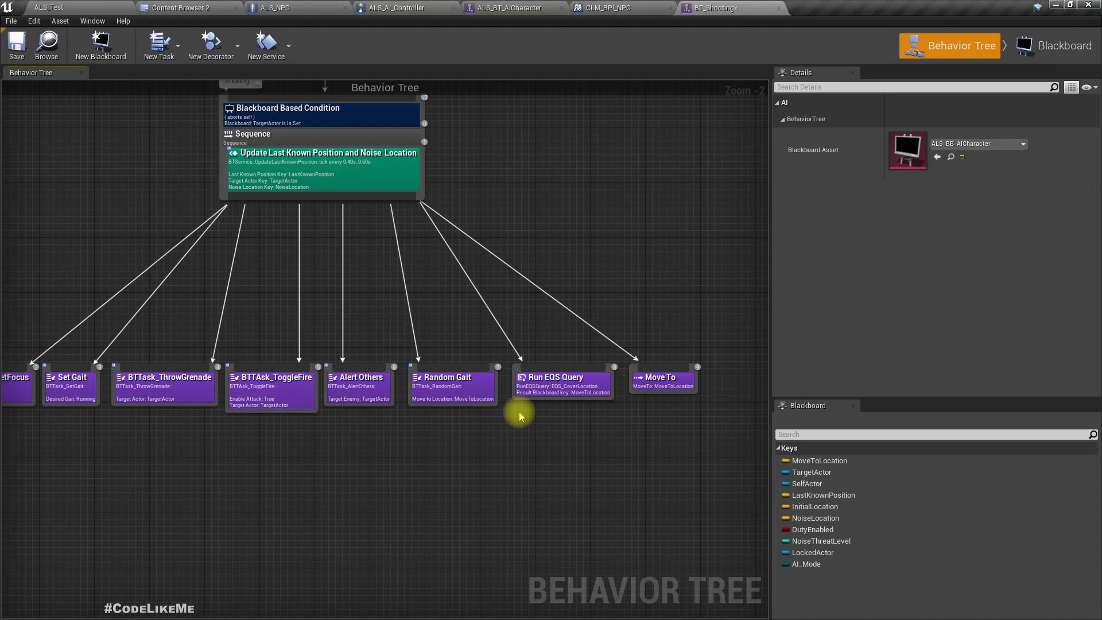
pyautogui.moveTo(562, 385)
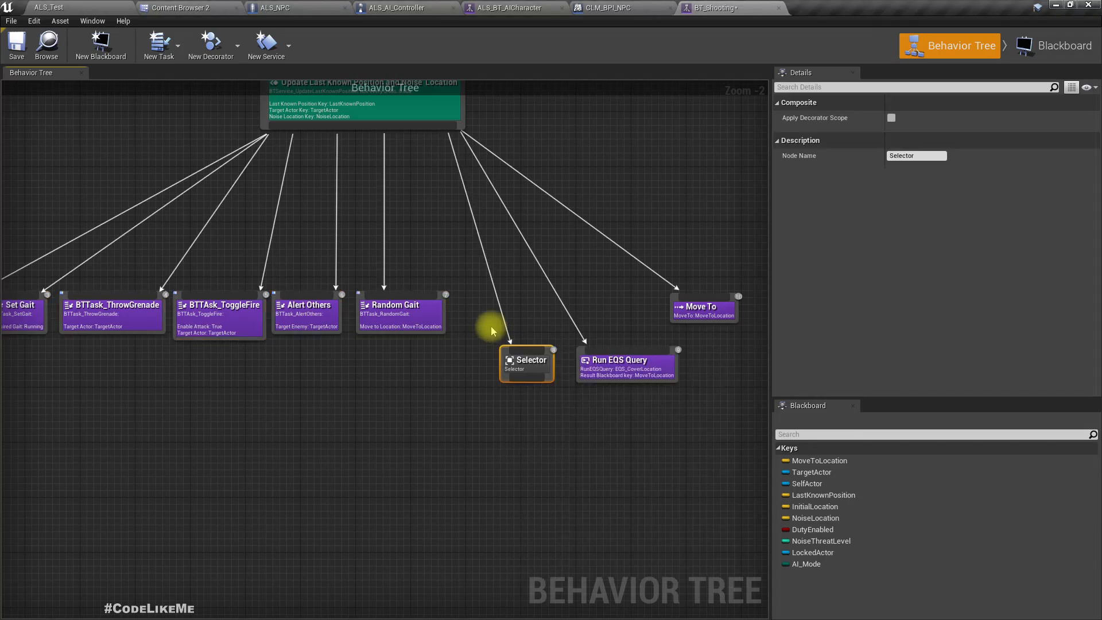
# - Place the Run EQS Query task under a new Selector in the Shooting sequence
pyautogui.click(626, 359)
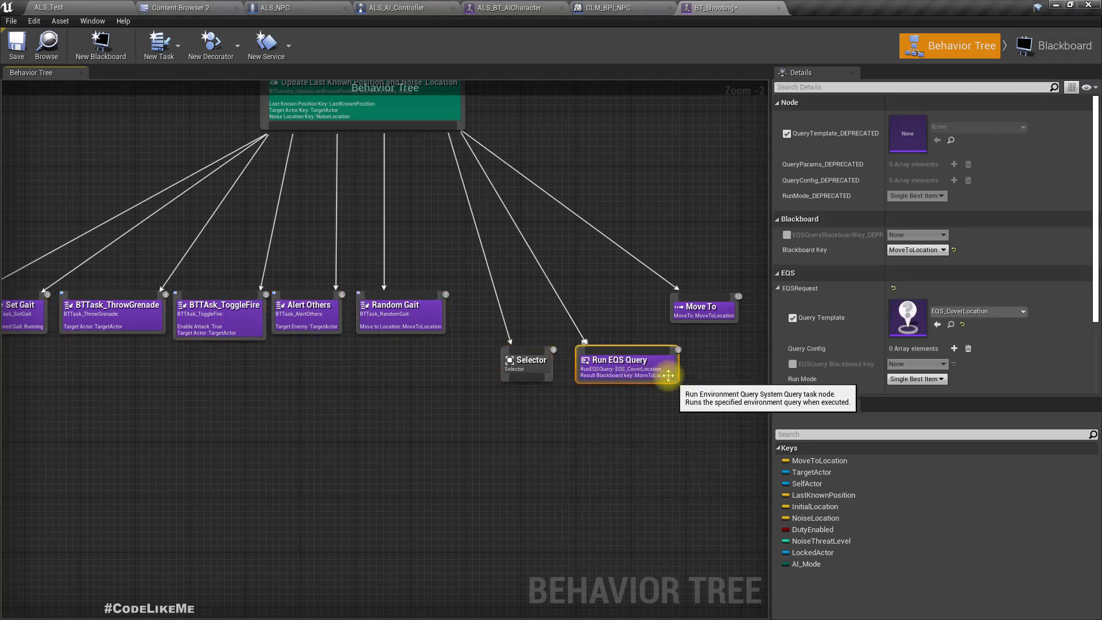
pyautogui.moveTo(639, 376)
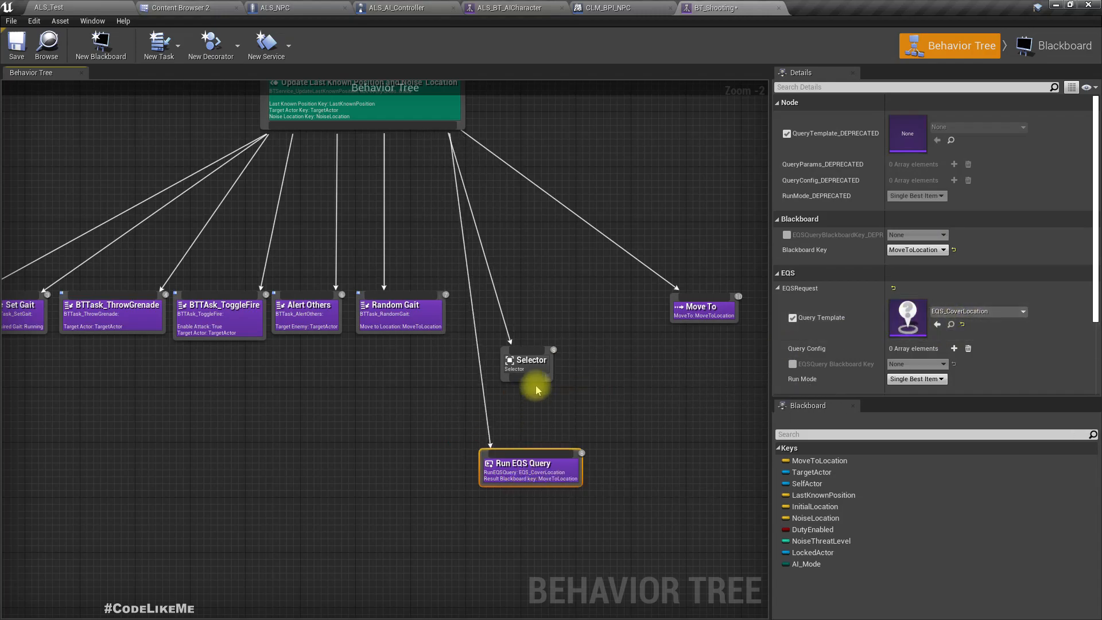
pyautogui.moveTo(530, 468)
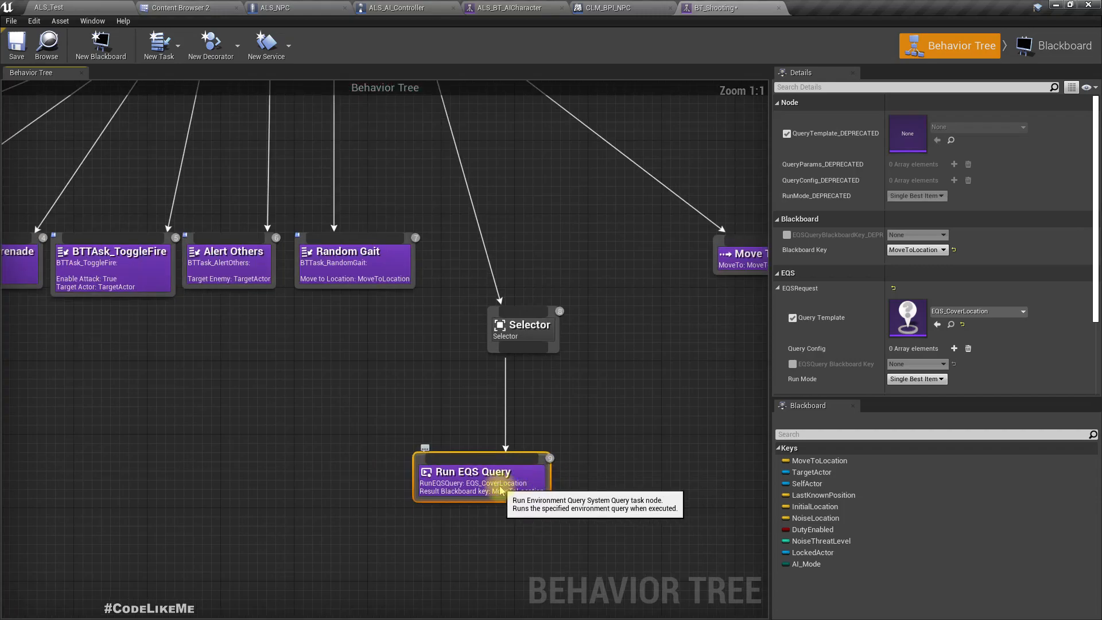
pyautogui.moveTo(976, 311)
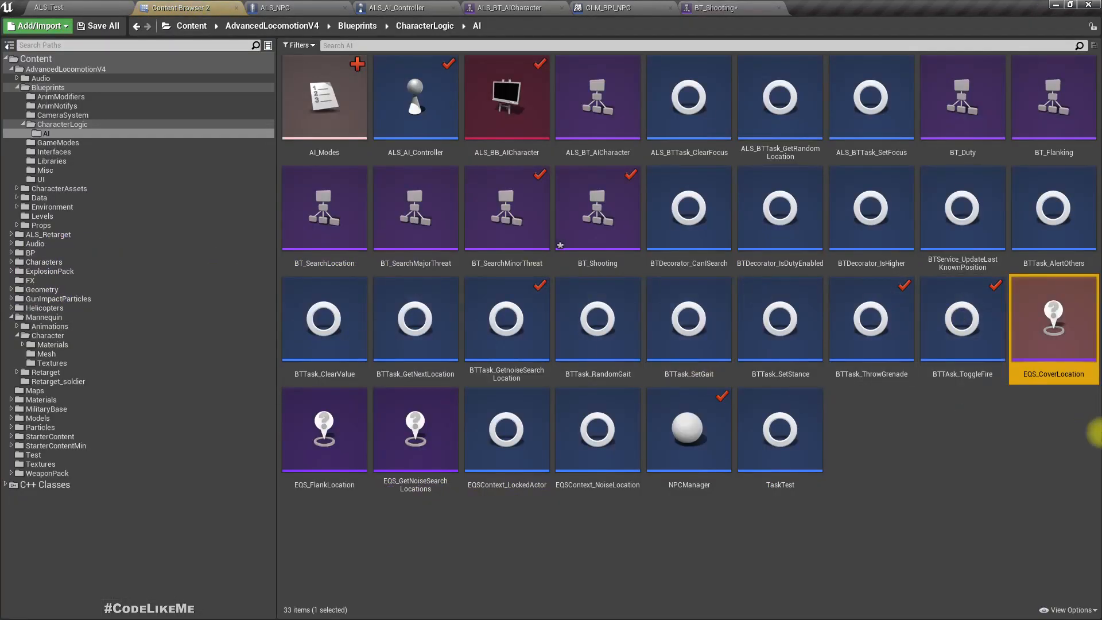
# - Review EQS_CoverLocation's visibility trace, distance-to-Querier and distance-to-LockedActor tests
pyautogui.doubleClick(1052, 321)
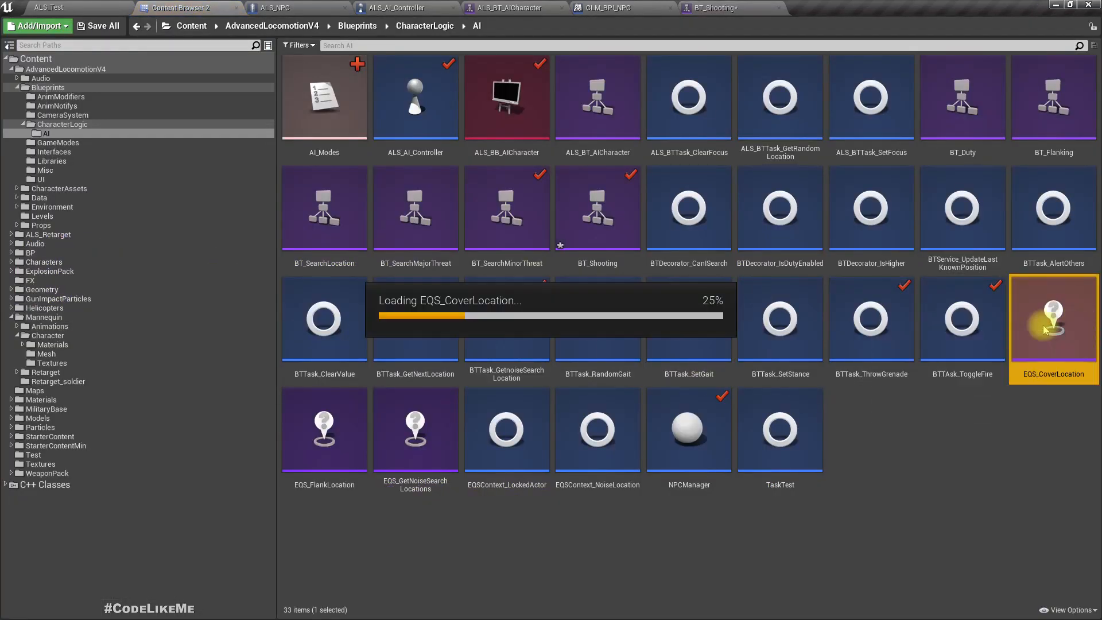
pyautogui.doubleClick(1052, 318)
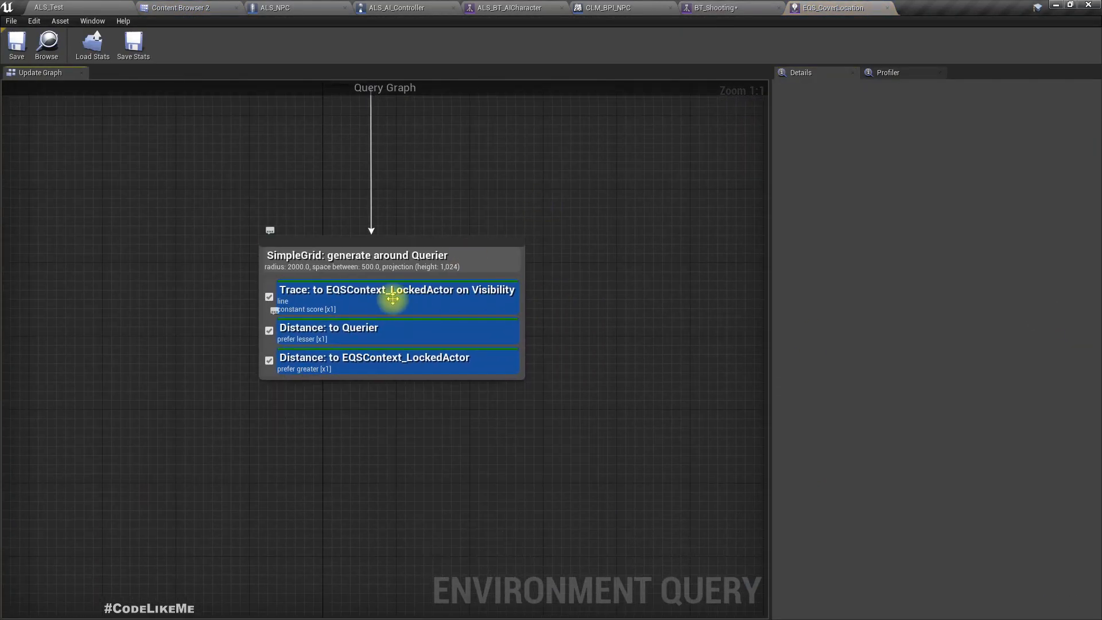
pyautogui.click(396, 295)
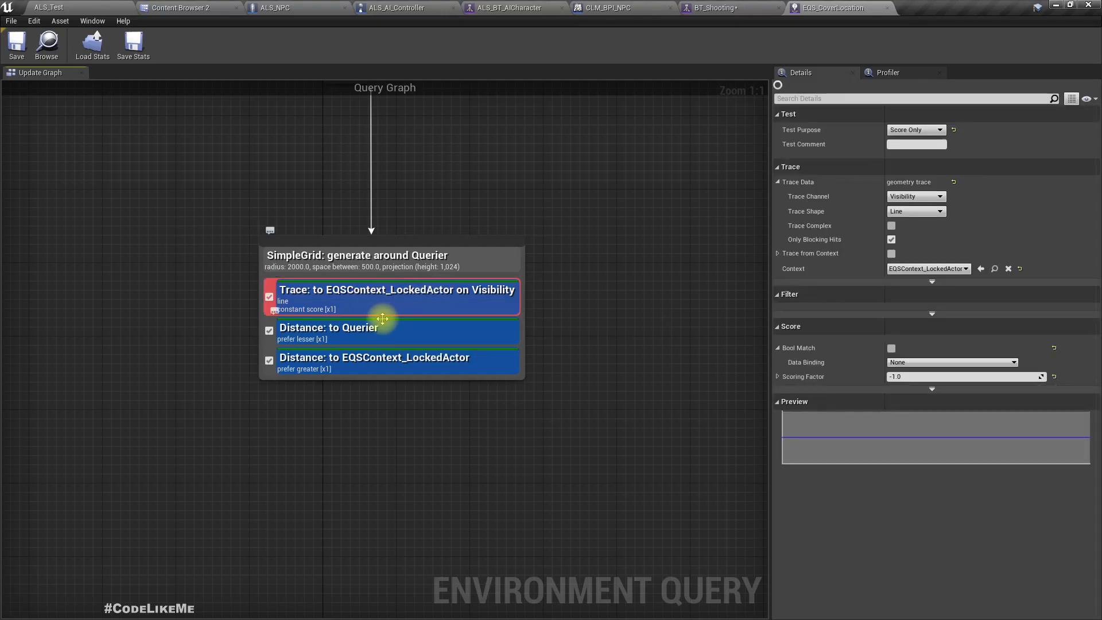
pyautogui.moveTo(425, 350)
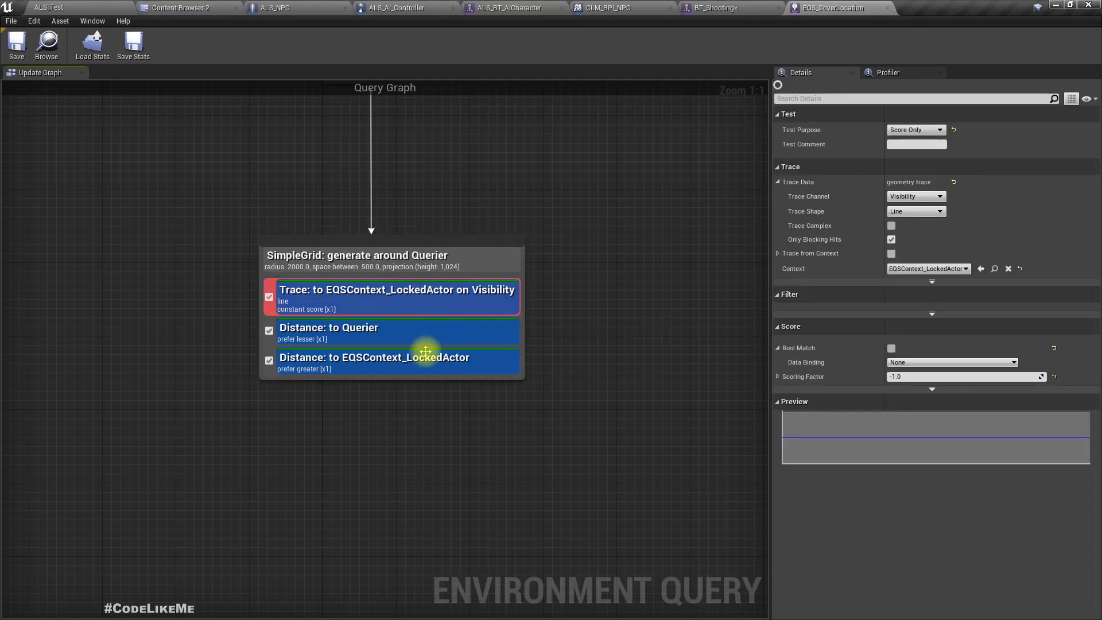
pyautogui.moveTo(402, 337)
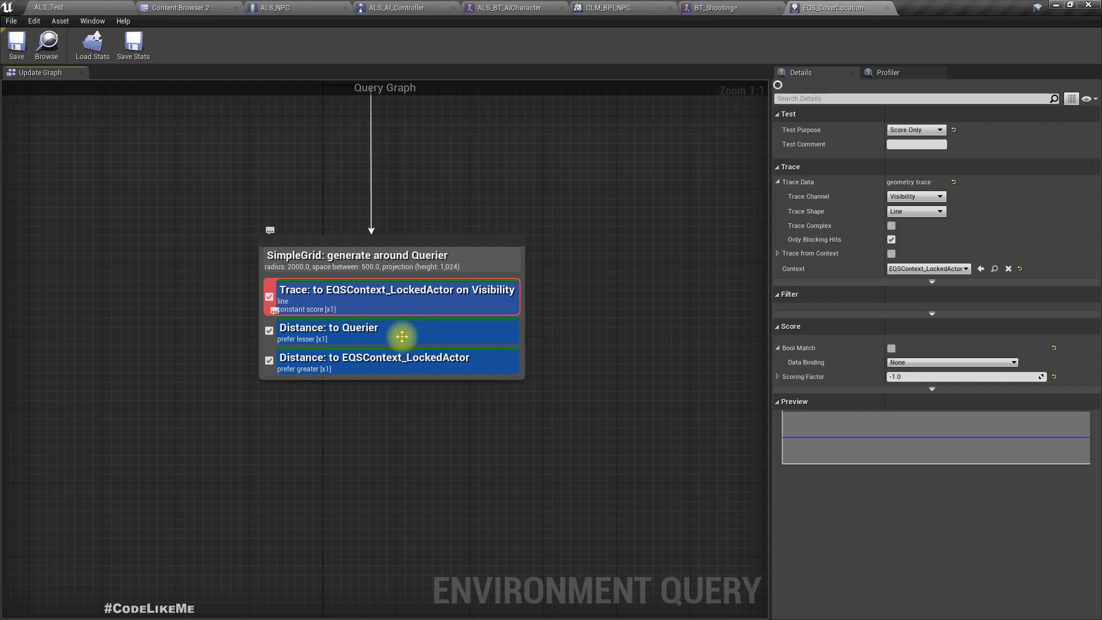
pyautogui.click(328, 328)
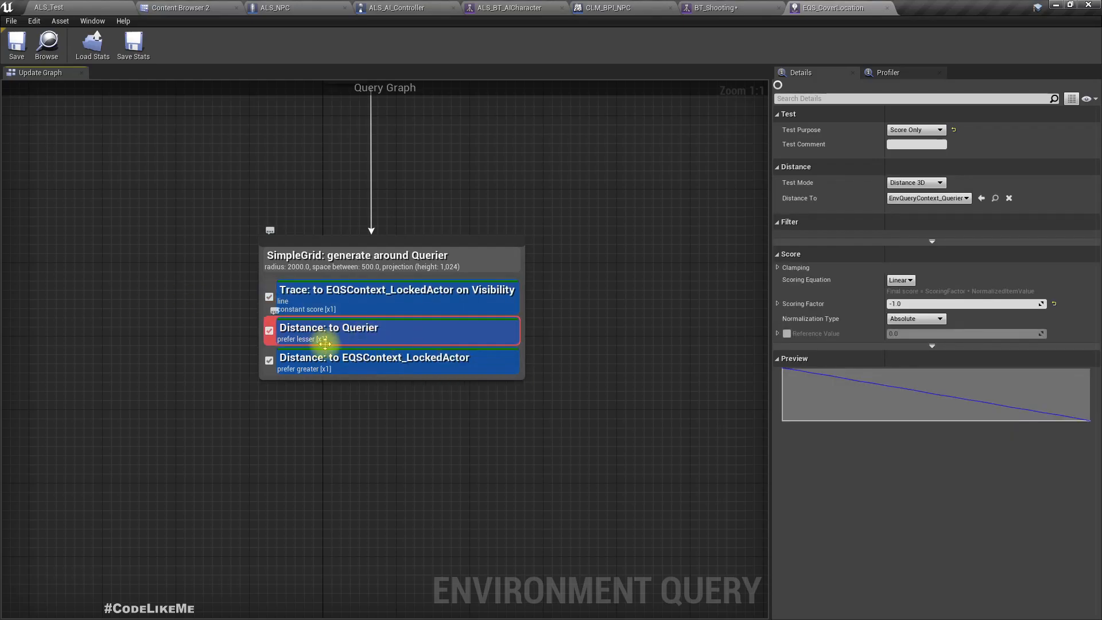
pyautogui.click(373, 357)
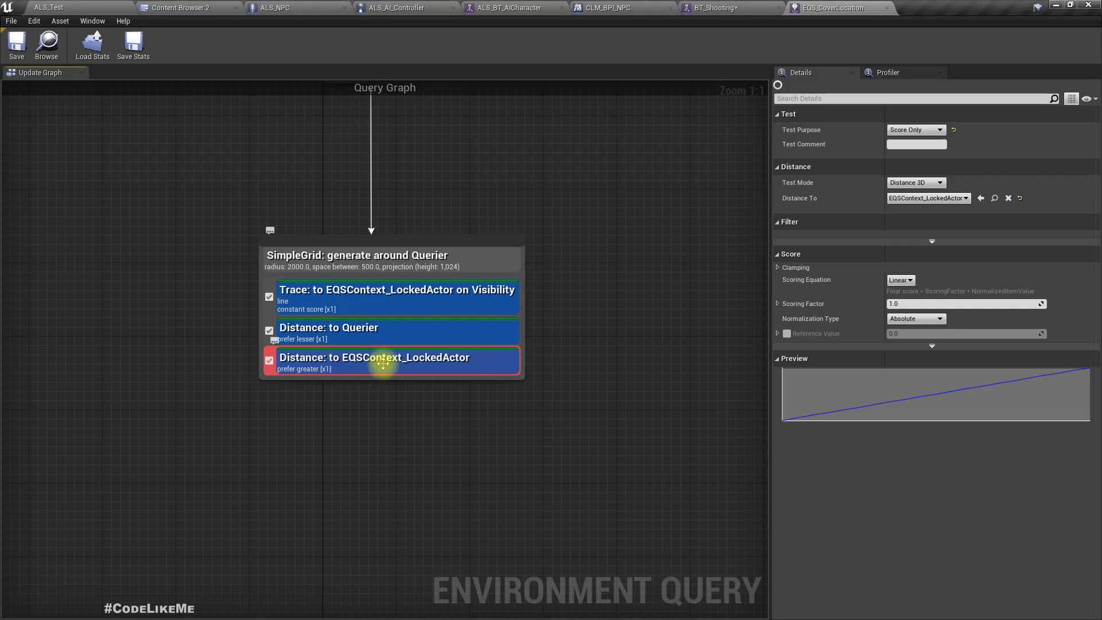
pyautogui.moveTo(377, 404)
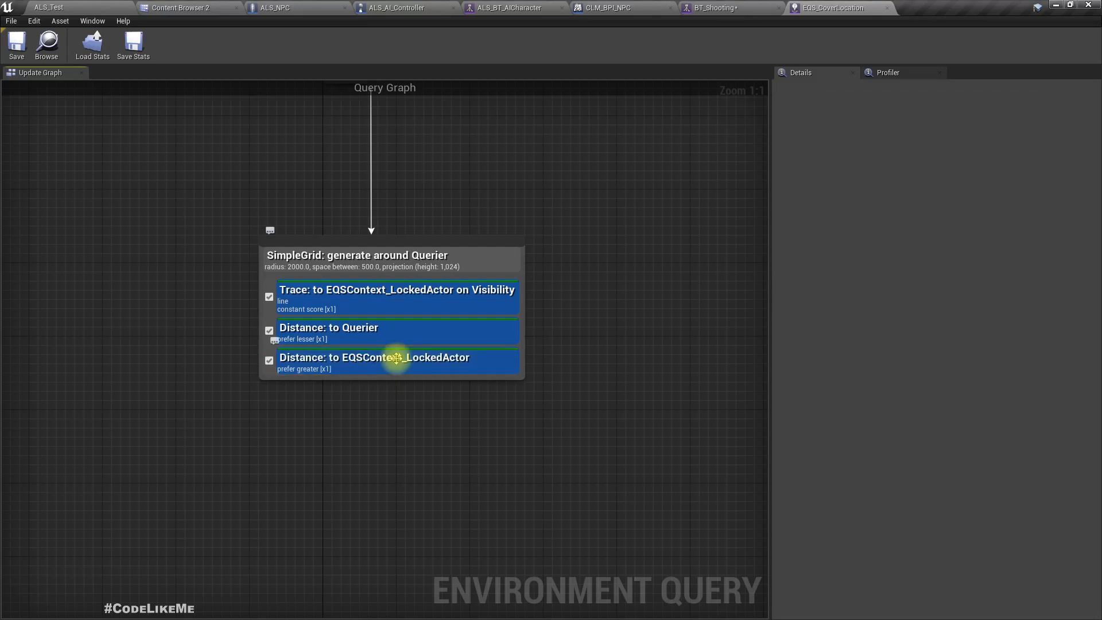
pyautogui.click(374, 360)
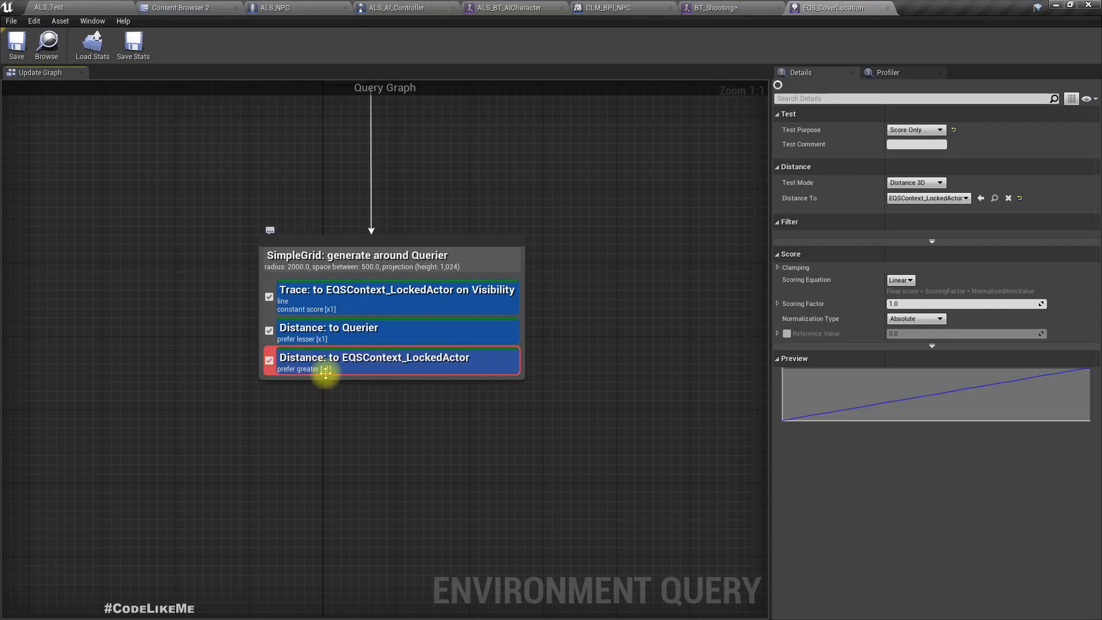
pyautogui.click(187, 8)
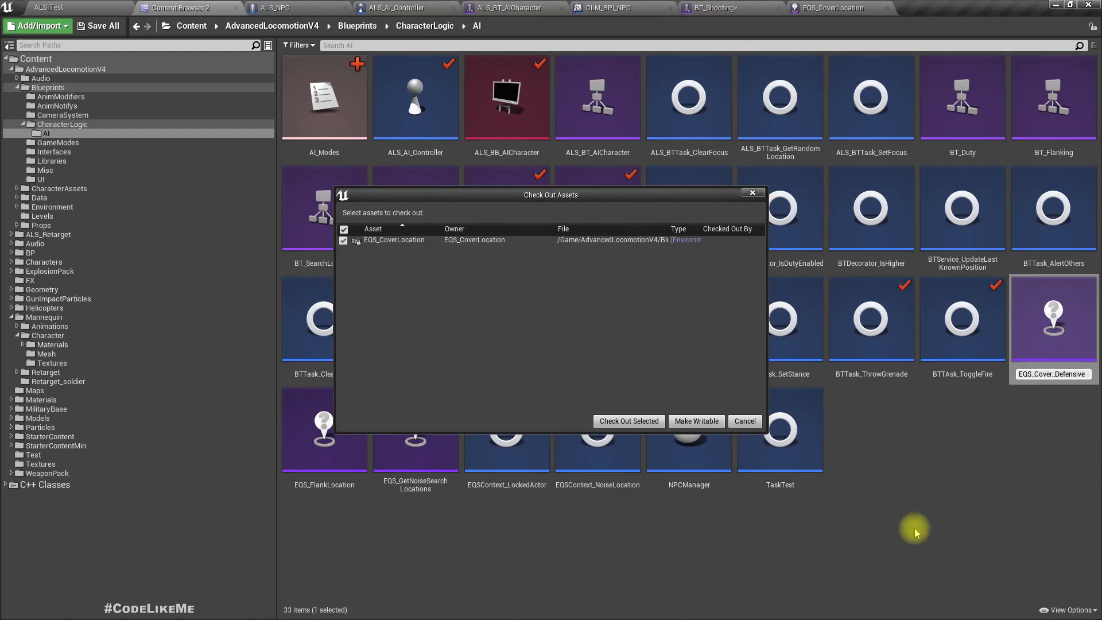
# - Keep EQS_Cover_Defensive, duplicate it as EQS_Cover_Offensive and bring up the copy
pyautogui.click(744, 422)
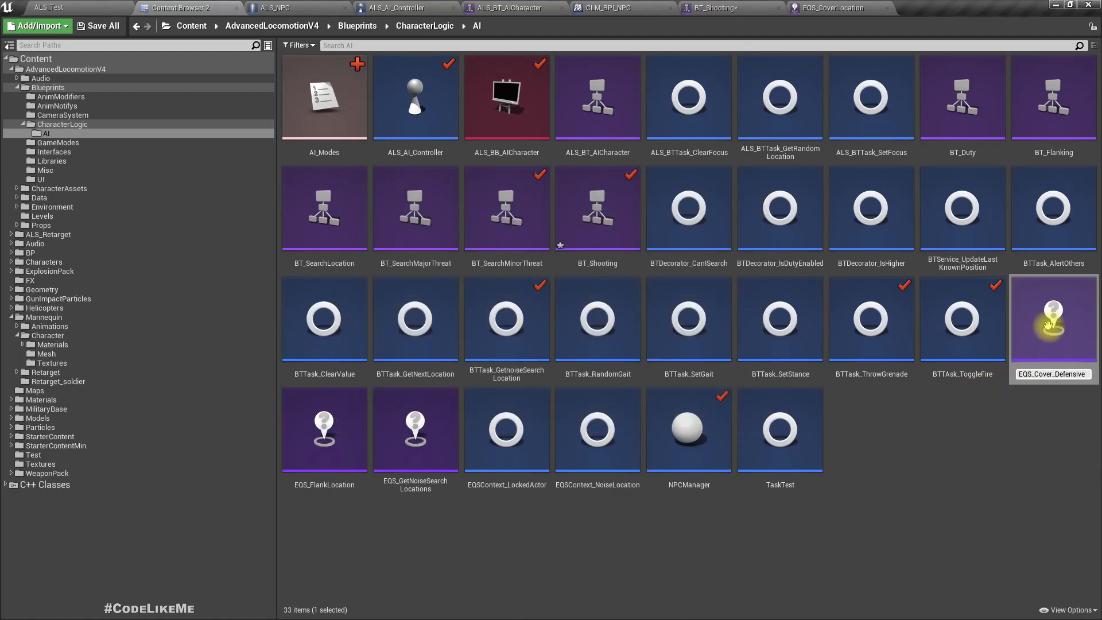
pyautogui.click(102, 26)
pyautogui.write('EQS_Cover_Offensive')
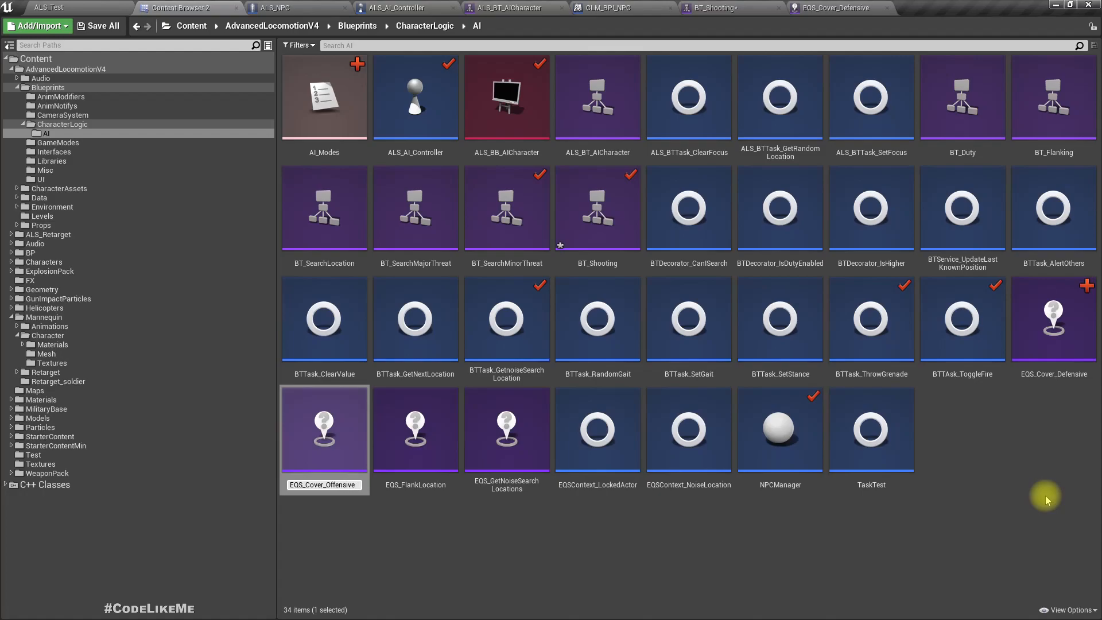
pyautogui.doubleClick(324, 430)
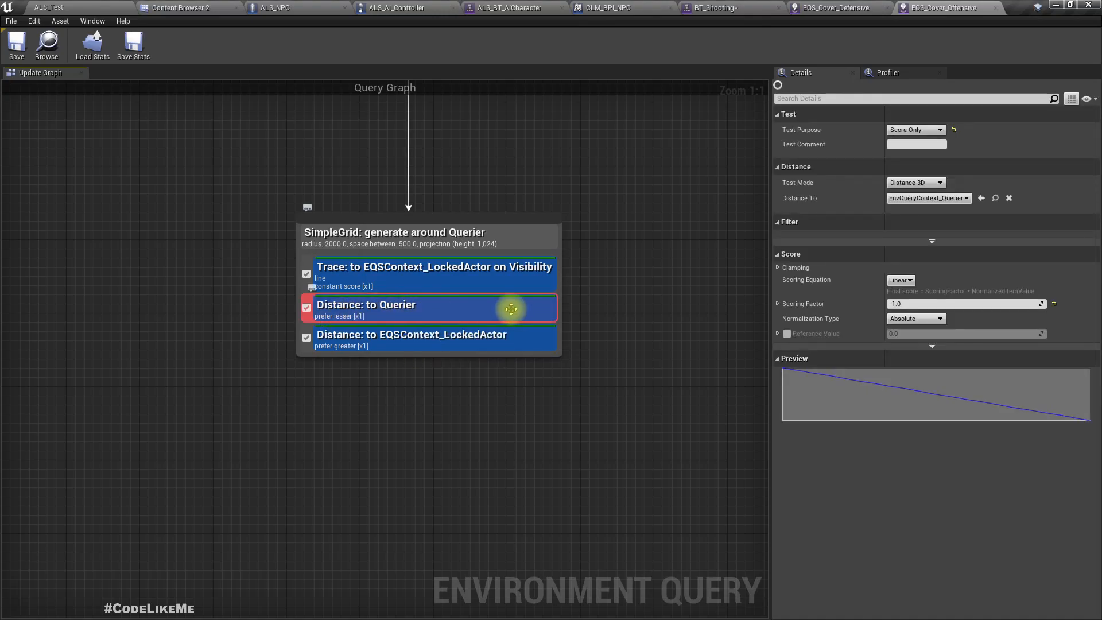
# - Set the LockedActor distance test's Scoring Factor to -1.0 in EQS_Cover_Offensive and close it
pyautogui.click(411, 334)
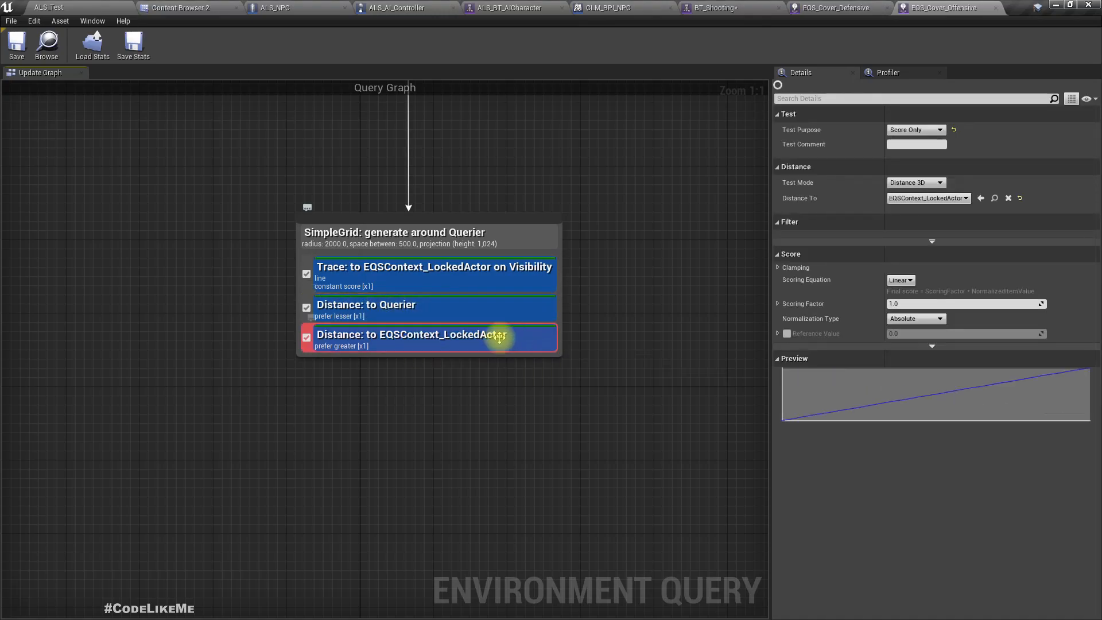
pyautogui.moveTo(424, 344)
pyautogui.write('-1')
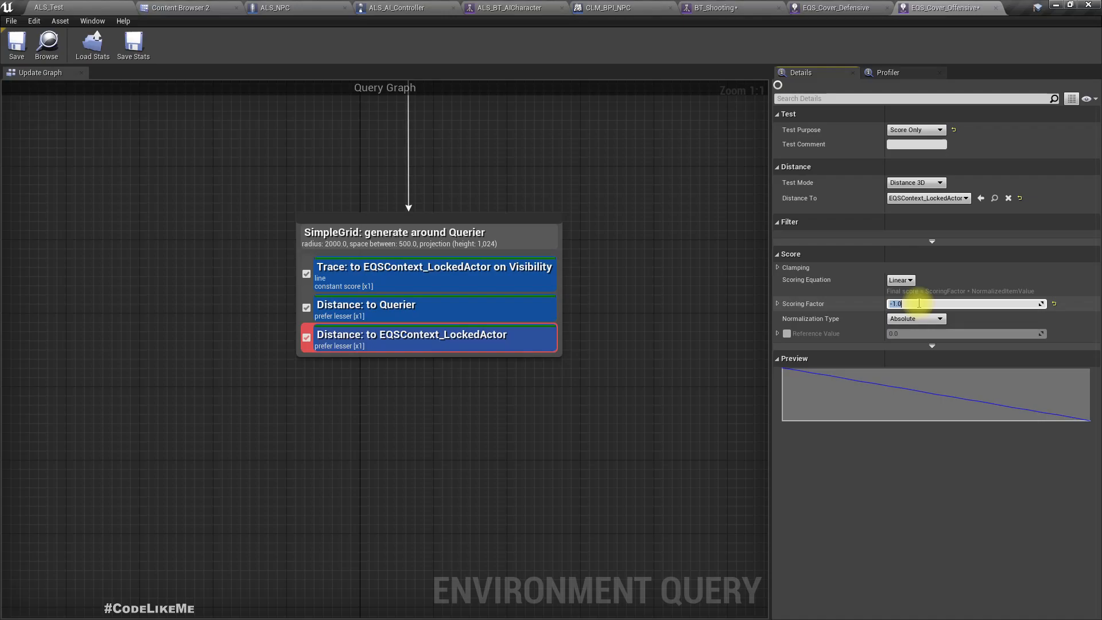
pyautogui.moveTo(731, 158)
pyautogui.write('1')
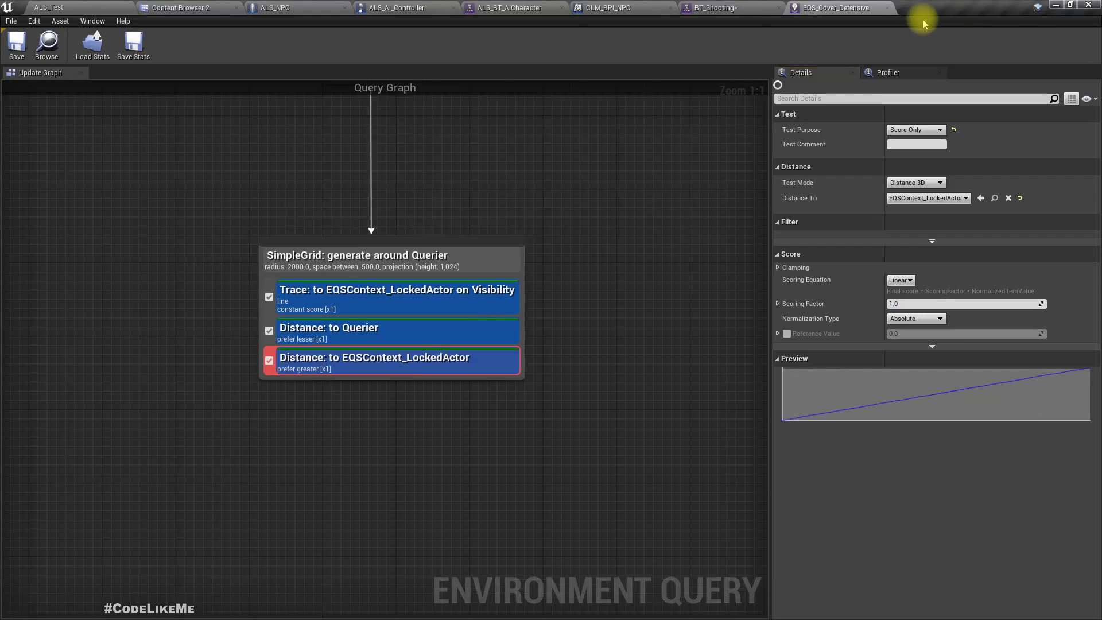
pyautogui.click(728, 8)
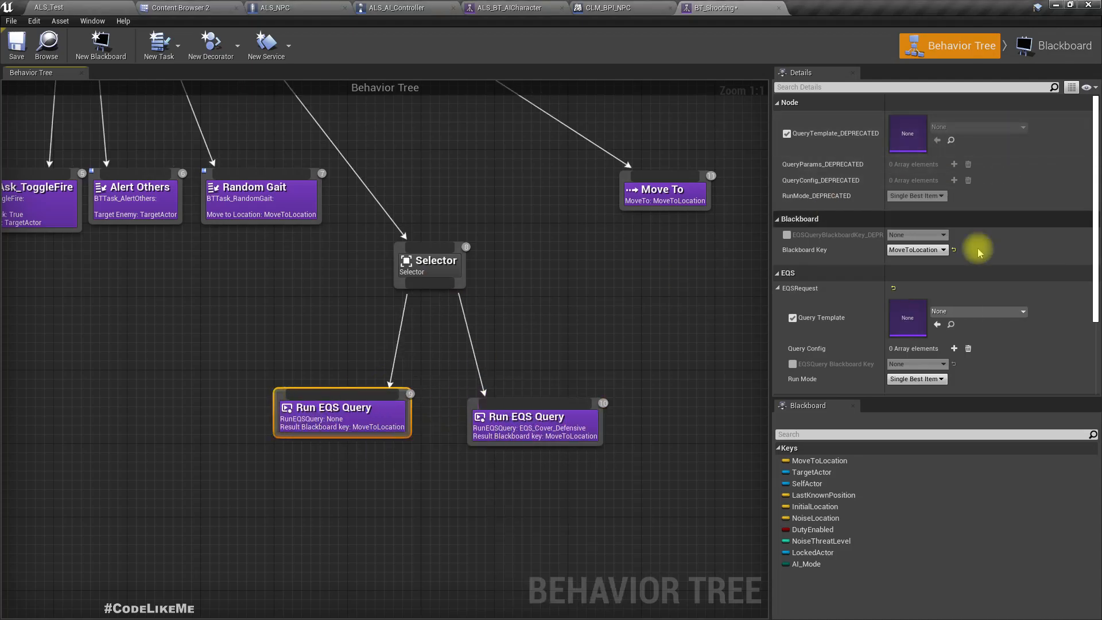
pyautogui.click(1015, 311)
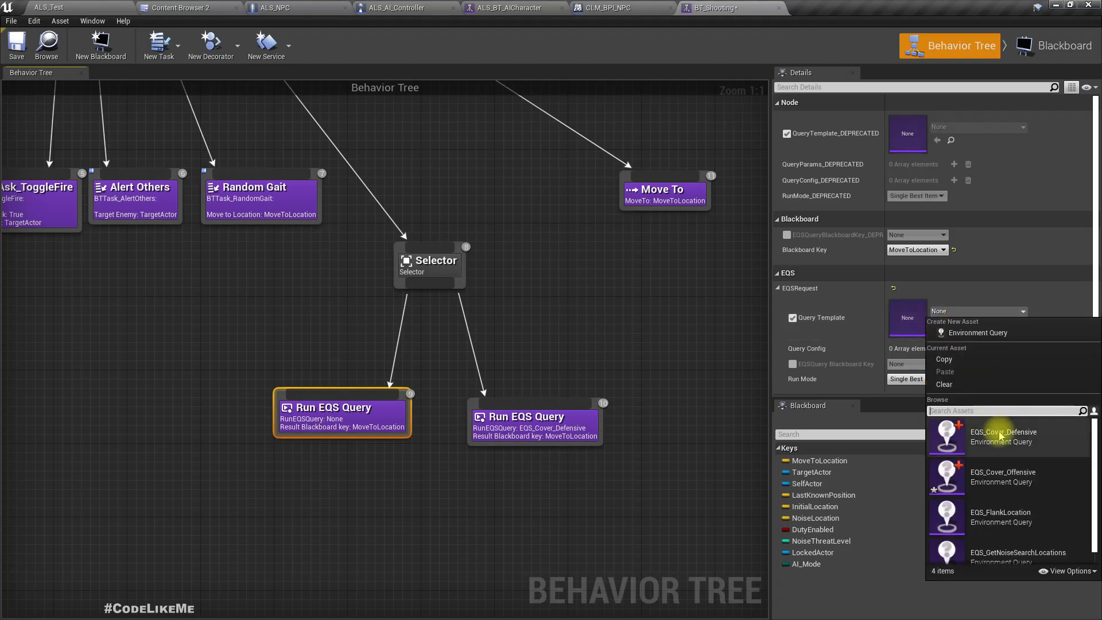
pyautogui.click(1003, 476)
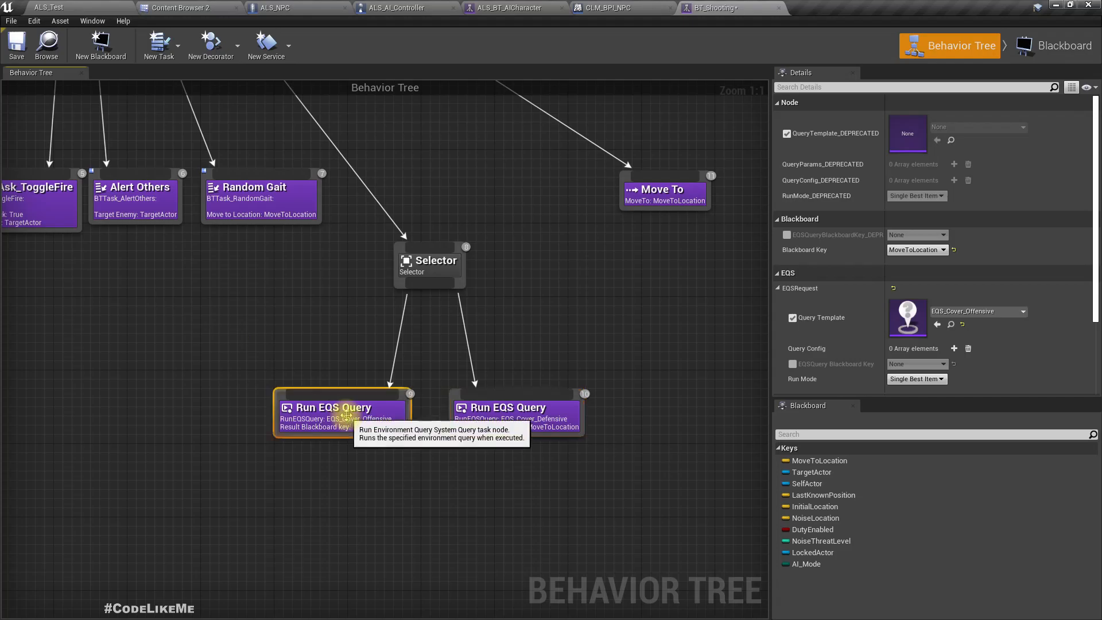
pyautogui.moveTo(1053, 45)
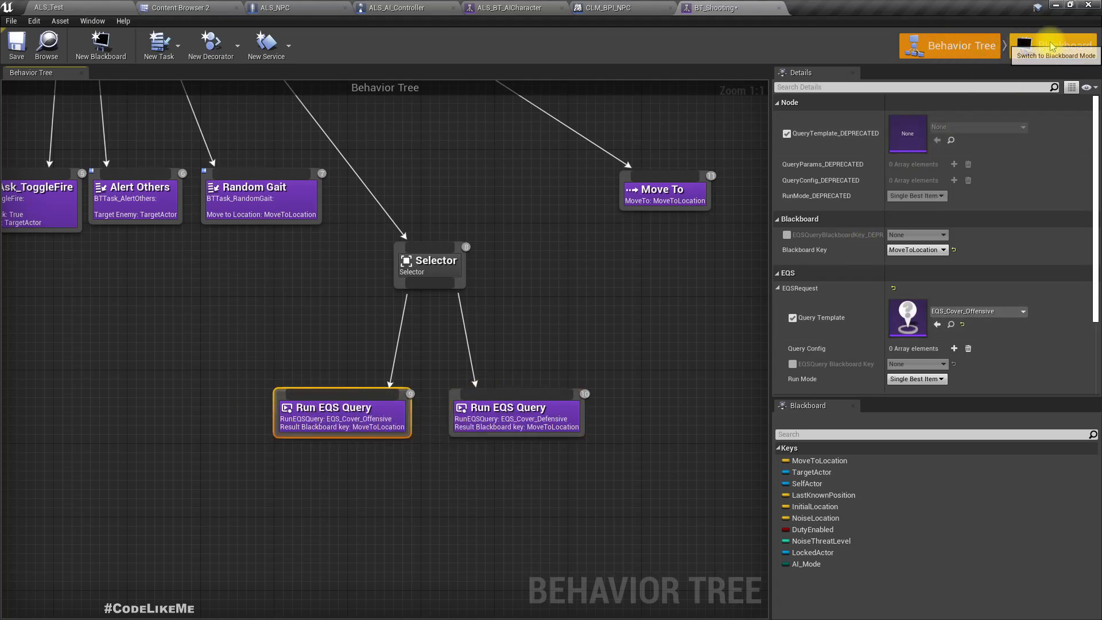
pyautogui.click(1053, 46)
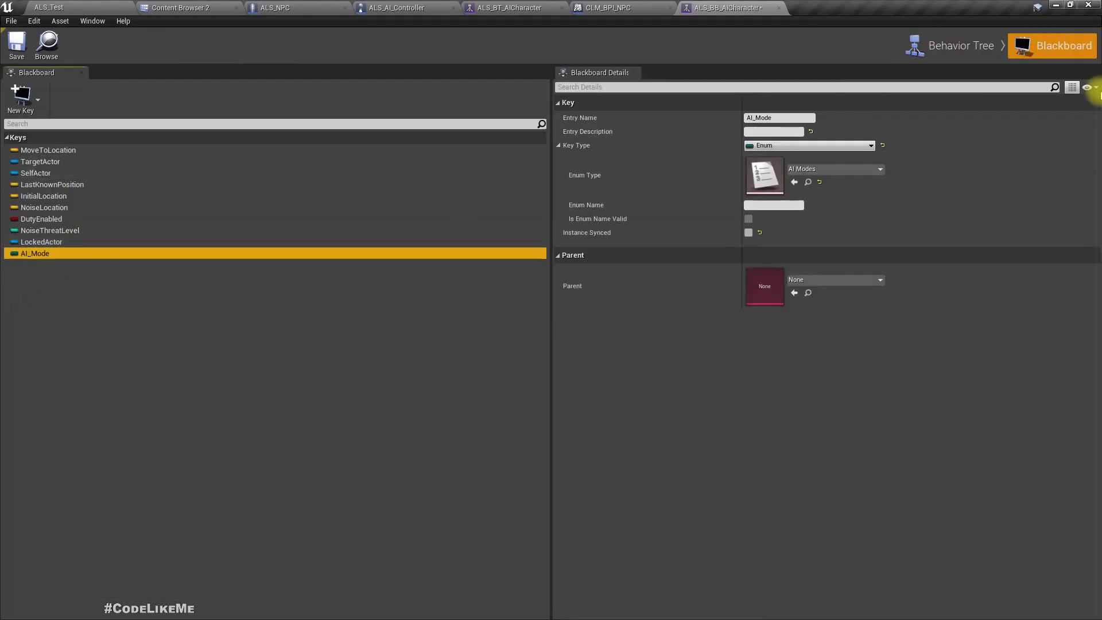
pyautogui.click(961, 45)
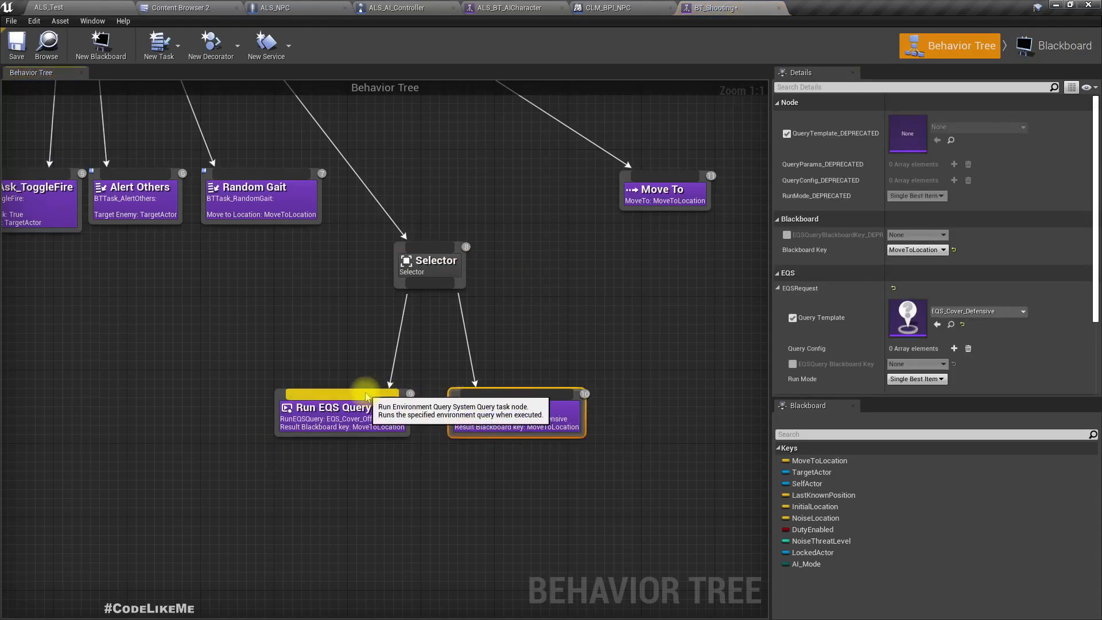
pyautogui.rightClick(365, 394)
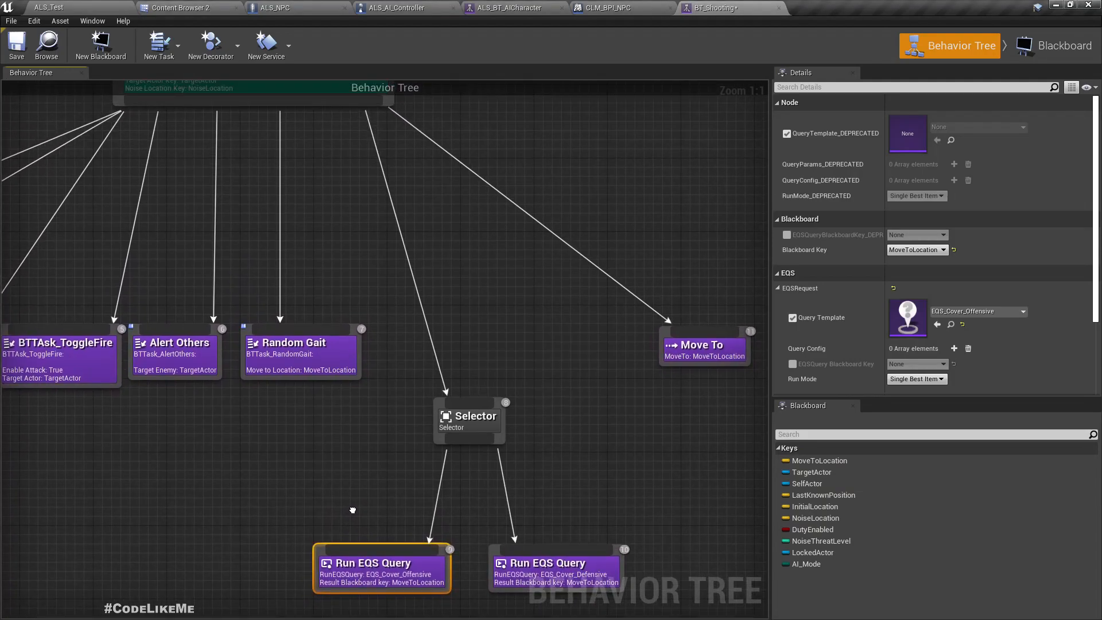
pyautogui.moveTo(211, 45)
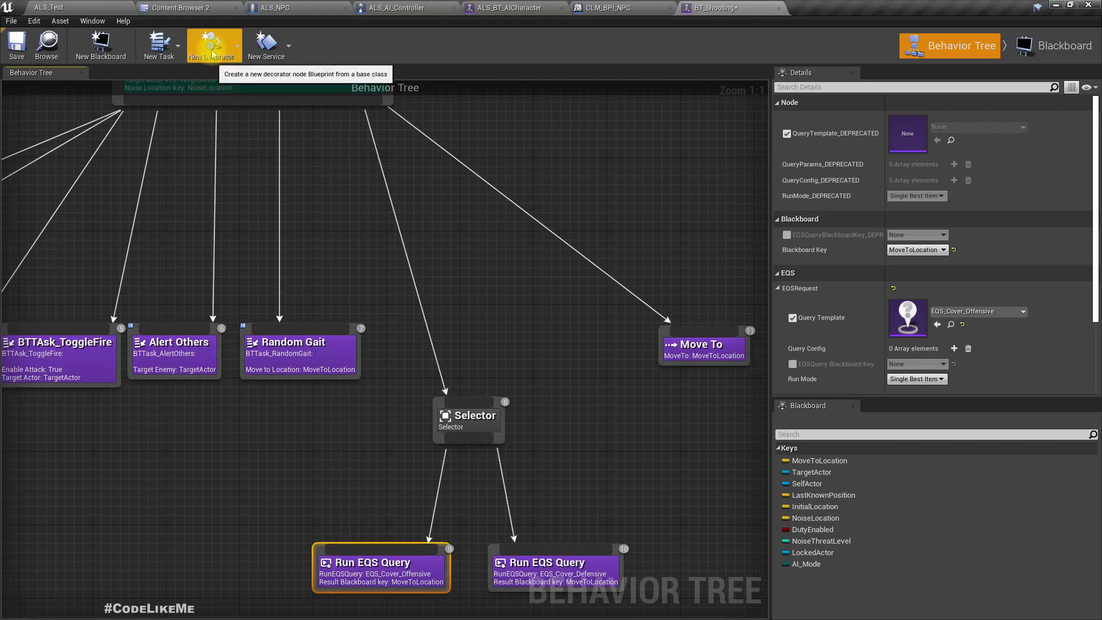
# - Create a decorator blueprint and name it BTDecorator_CompareAIMode
pyautogui.click(215, 46)
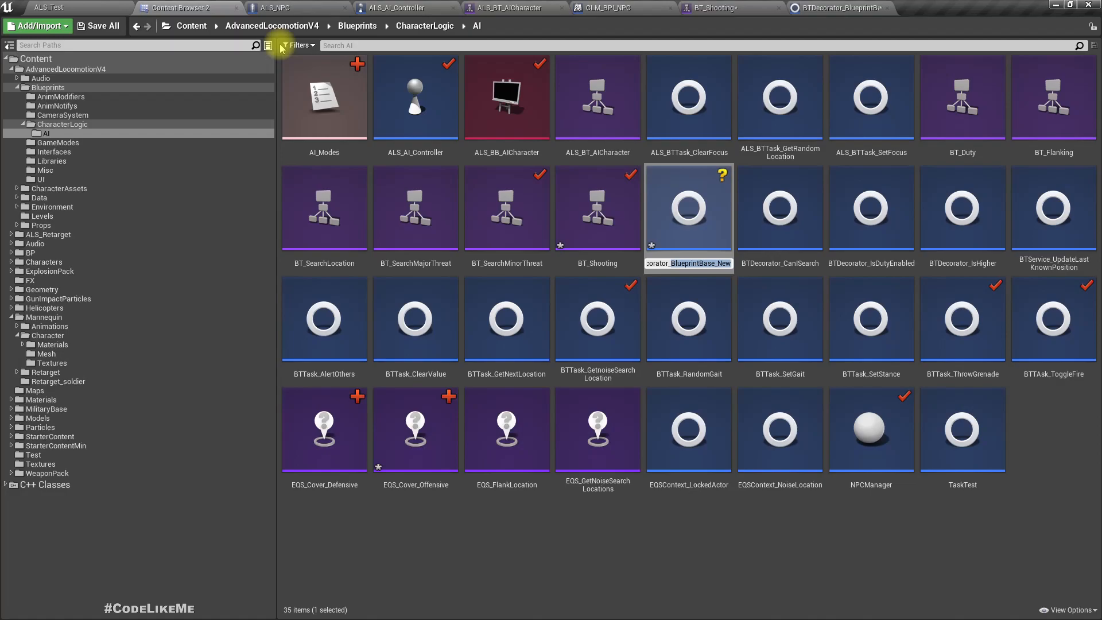
pyautogui.write('BTDecorator_CompareAI')
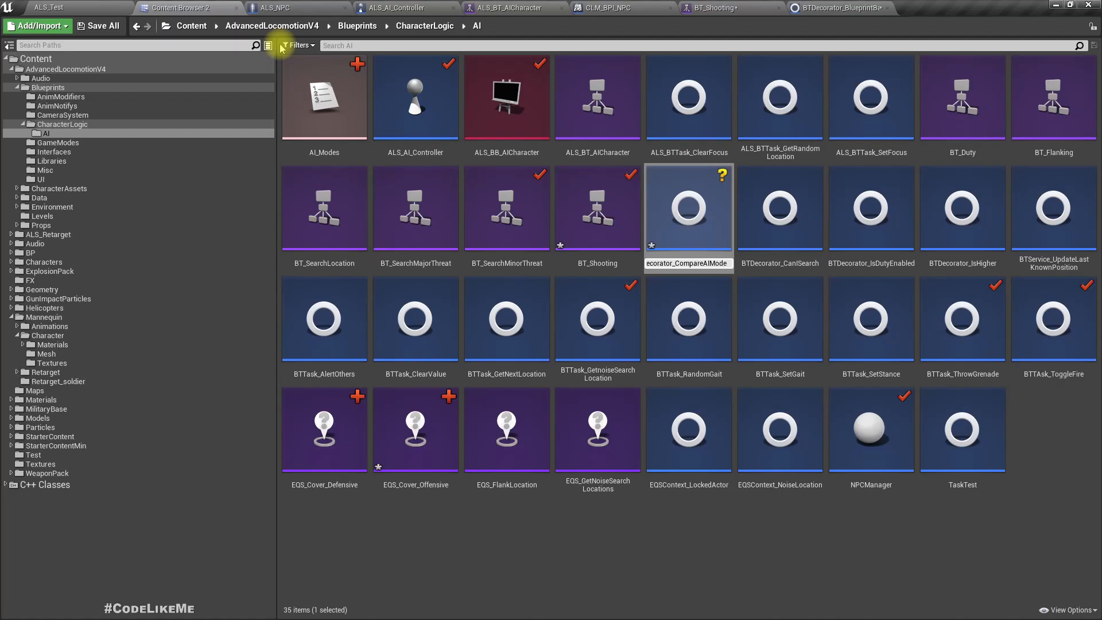
pyautogui.click(779, 207)
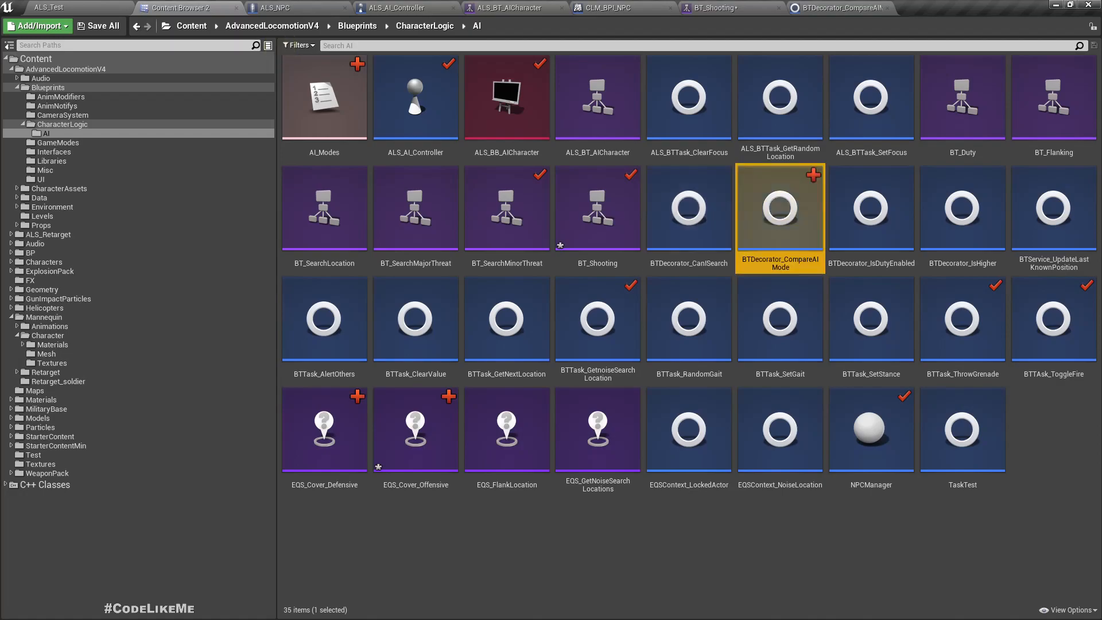
pyautogui.moveTo(781, 211)
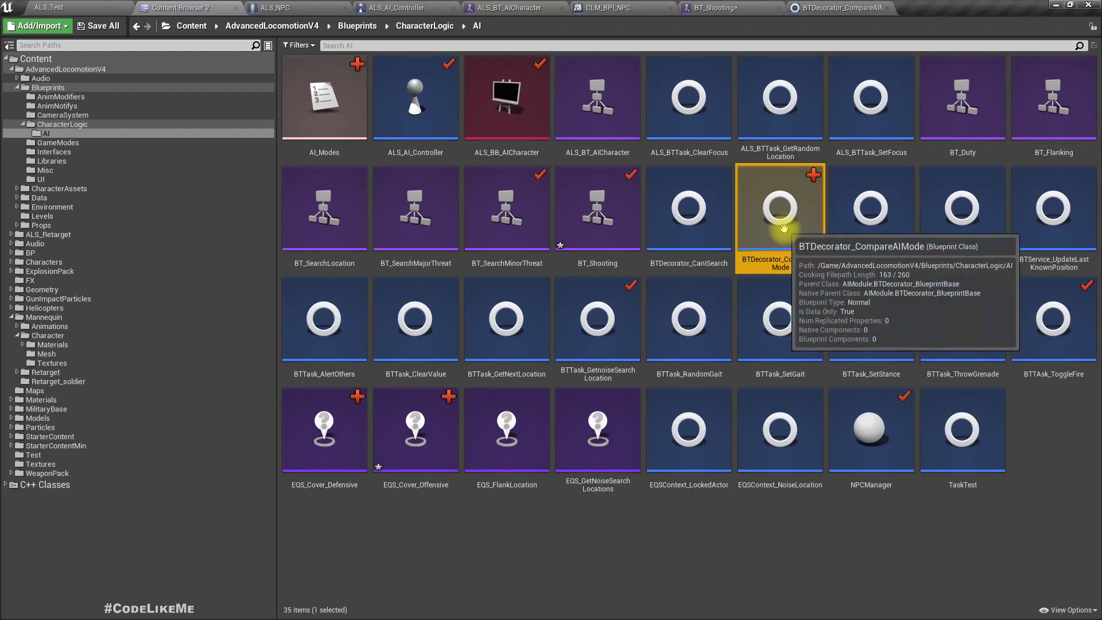
# - Override the condition check and add an instance-editable AIModeBB variable of type Blackboard Key Selector
pyautogui.doubleClick(780, 205)
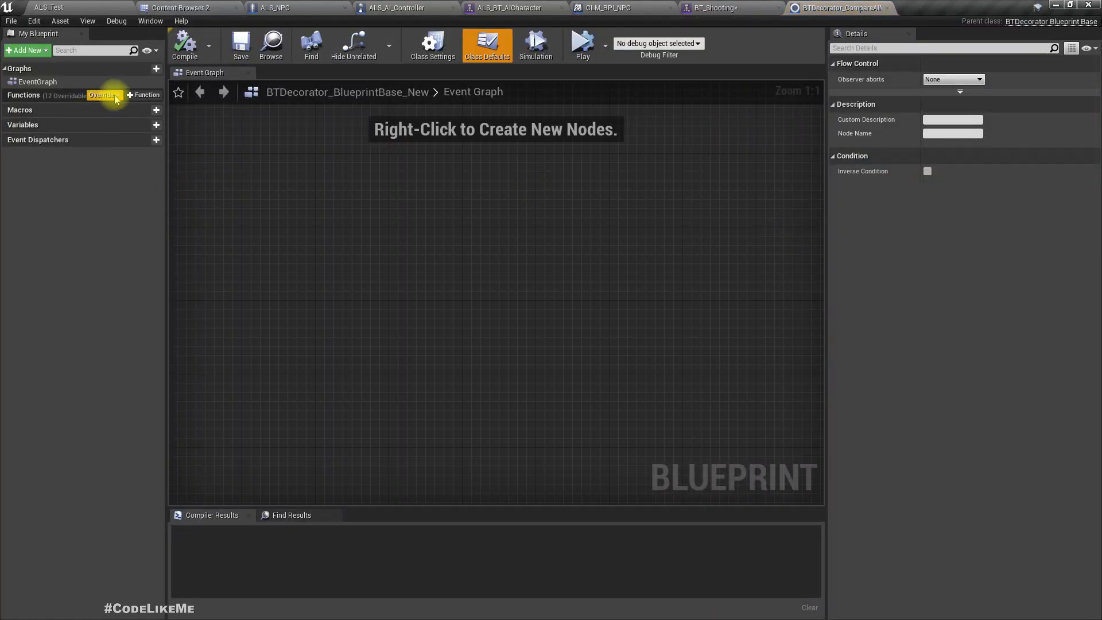
pyautogui.moveTo(129, 131)
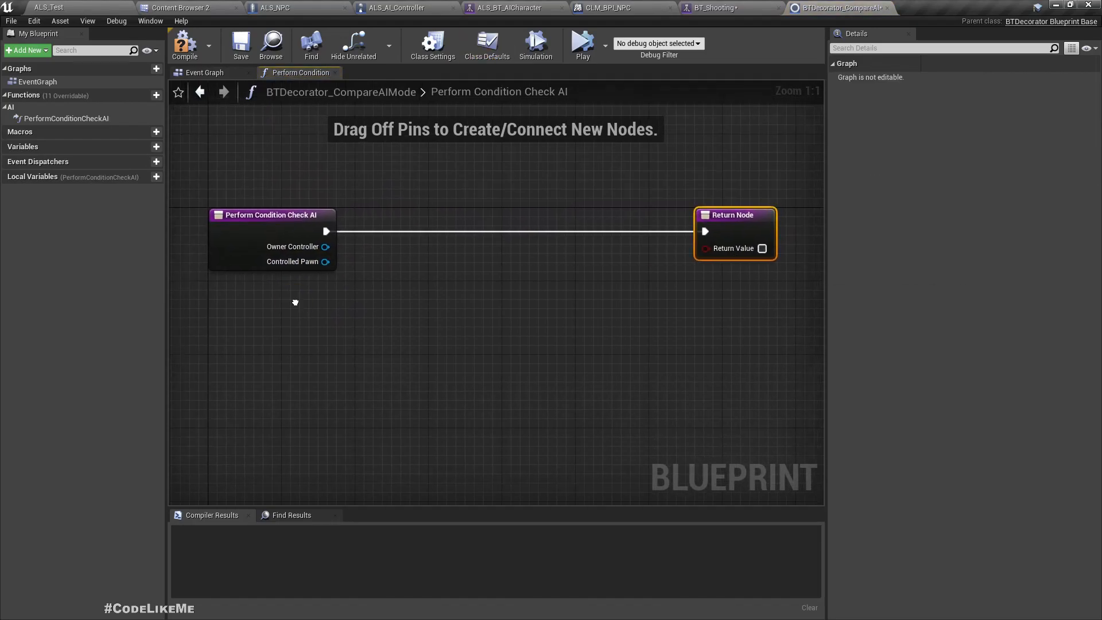
pyautogui.click(156, 145)
pyautogui.write('AIMode')
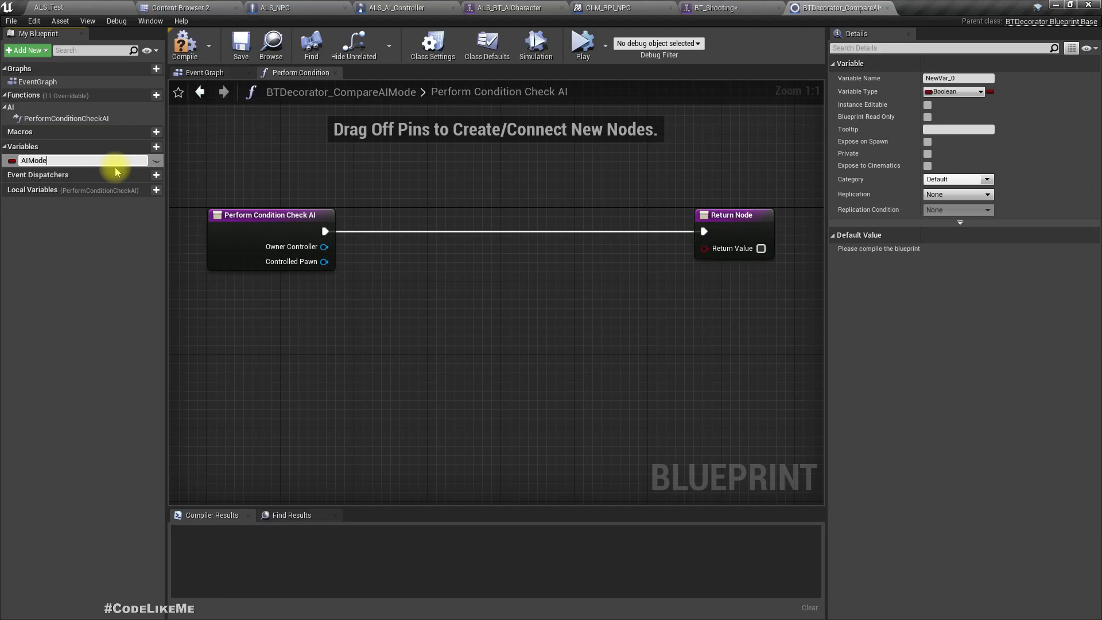
pyautogui.write('BB')
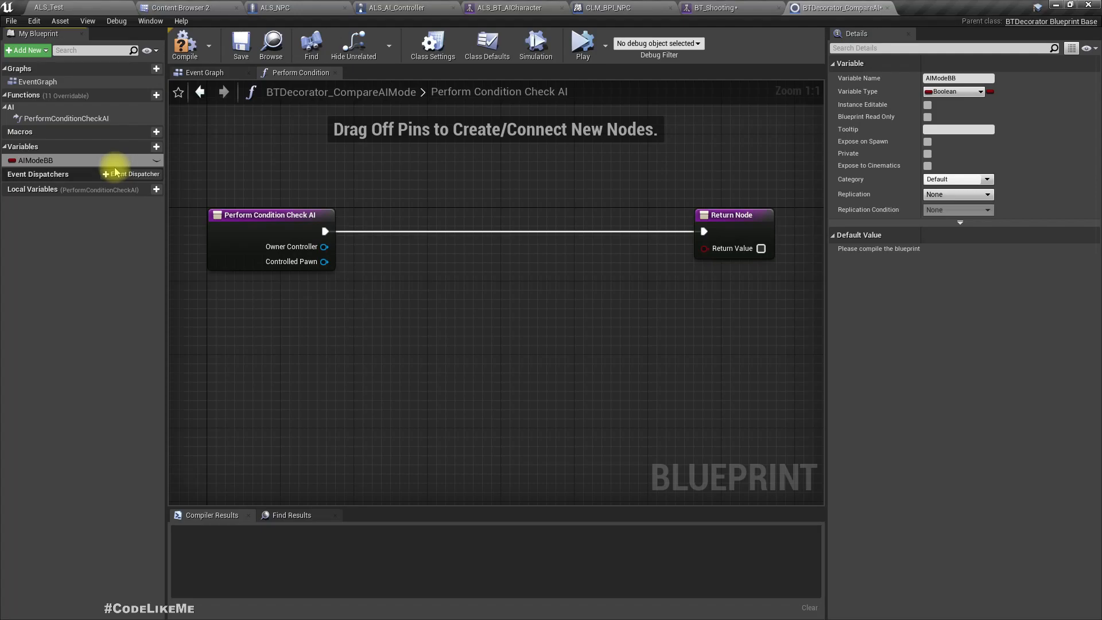
pyautogui.click(928, 105)
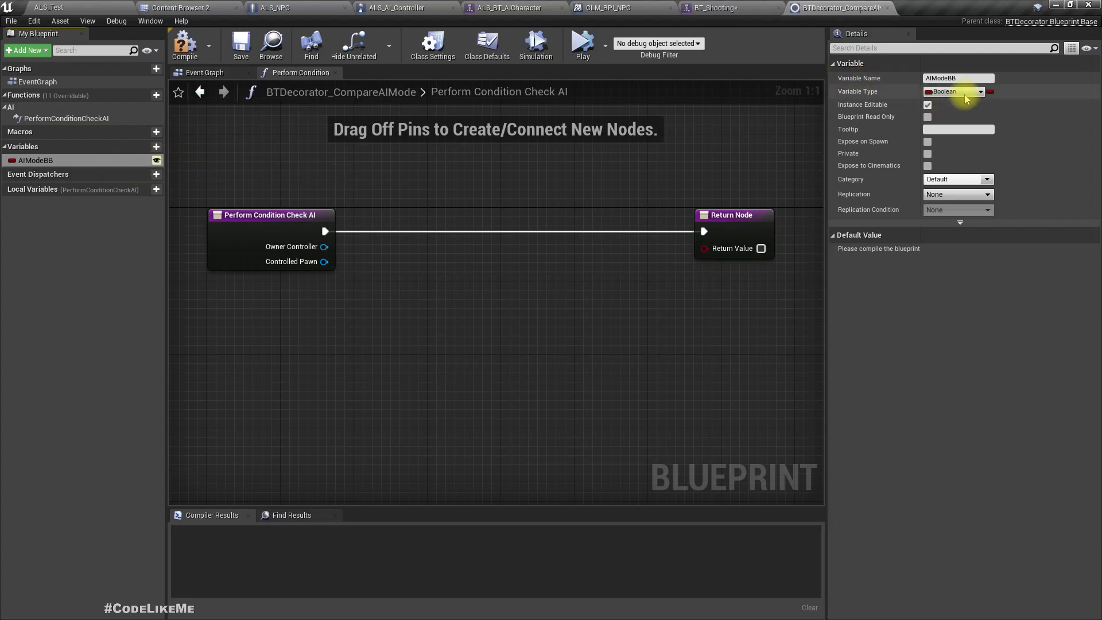
pyautogui.click(980, 92)
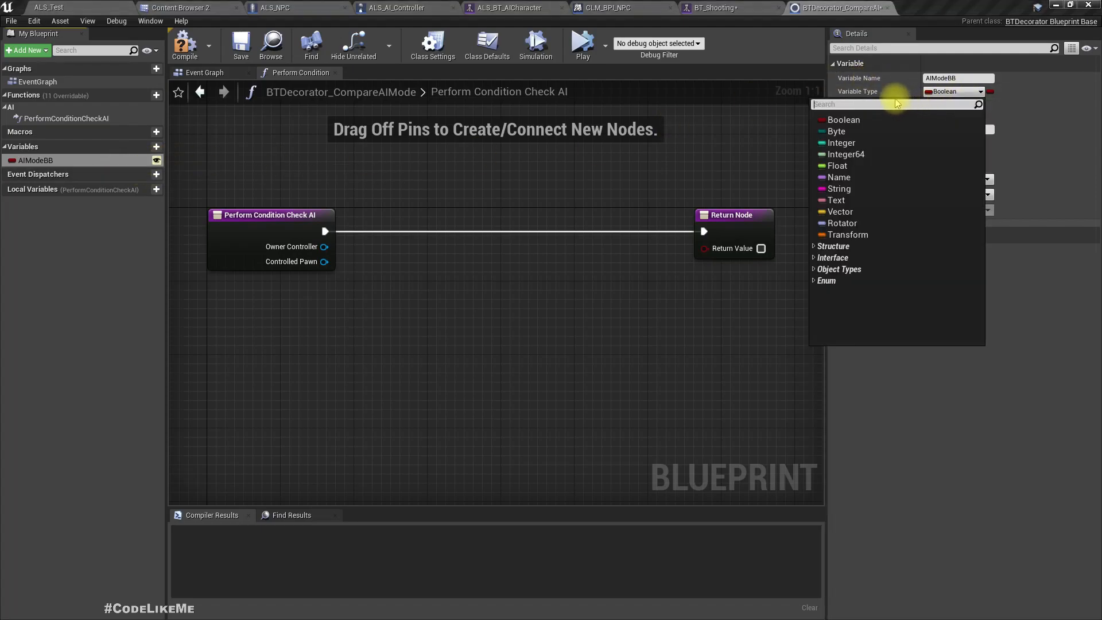
pyautogui.write('blab')
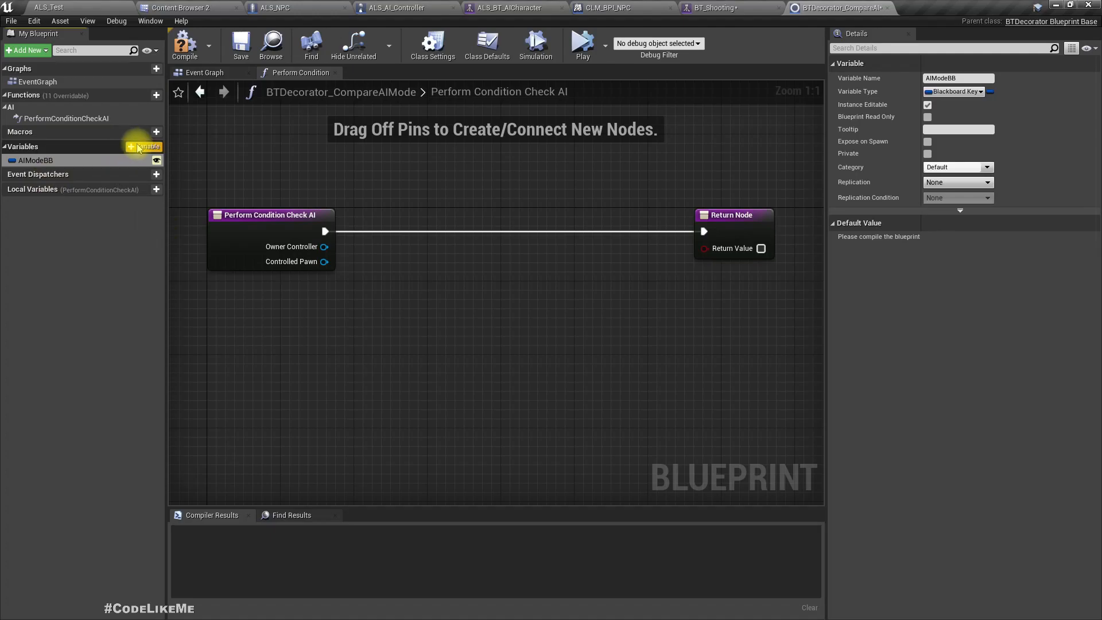
# - Add an instance-editable AIModetoCompare variable of the AI Modes enum type
pyautogui.click(156, 146)
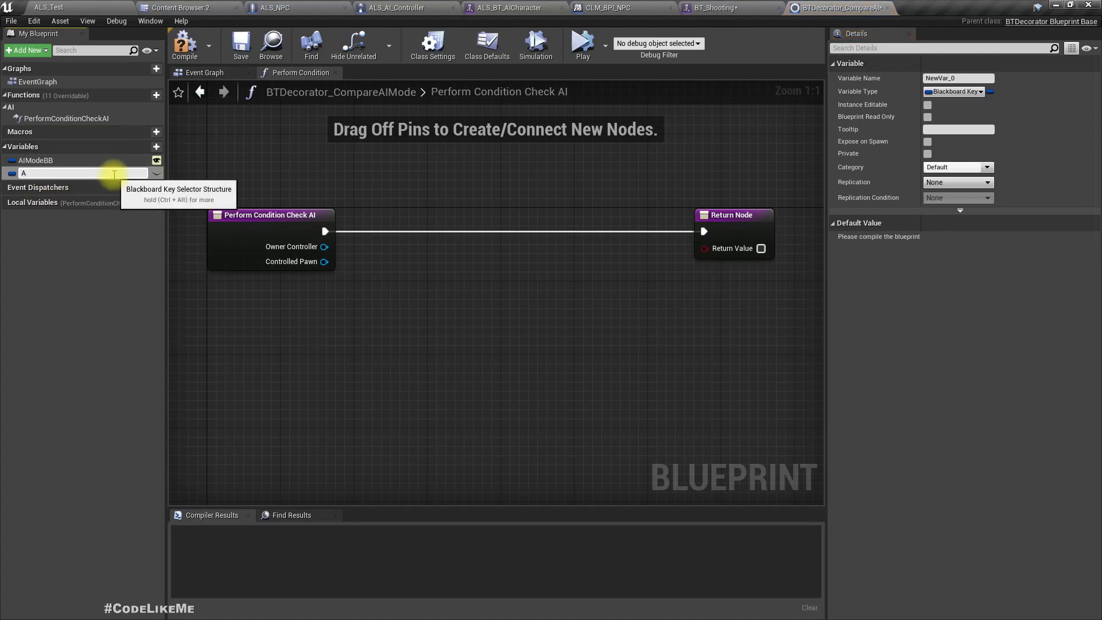
pyautogui.write('AIMode')
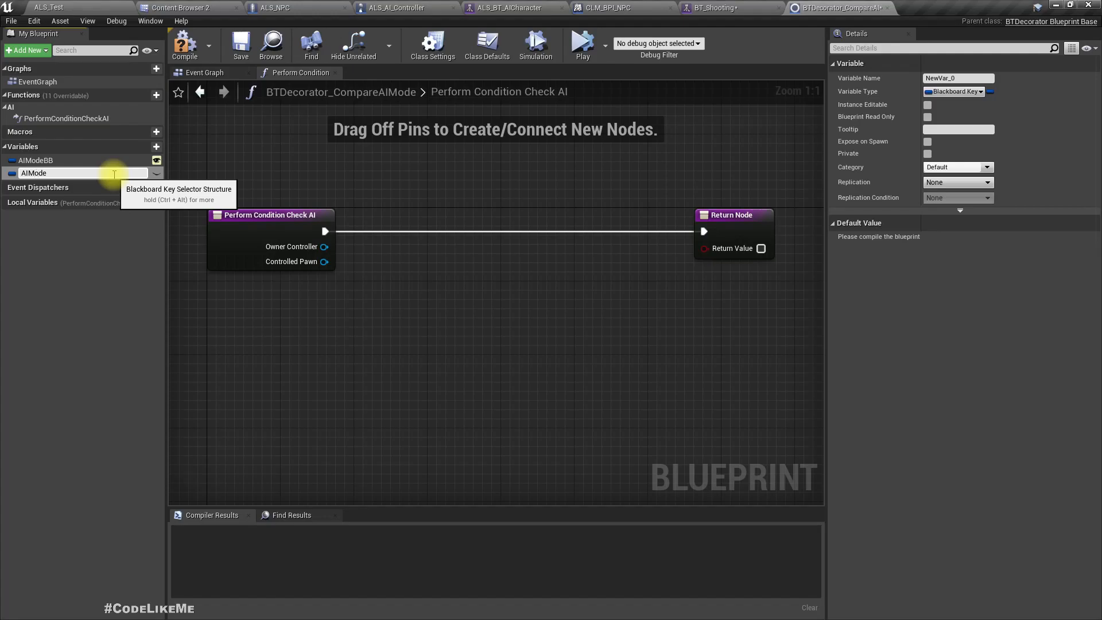
pyautogui.write('C')
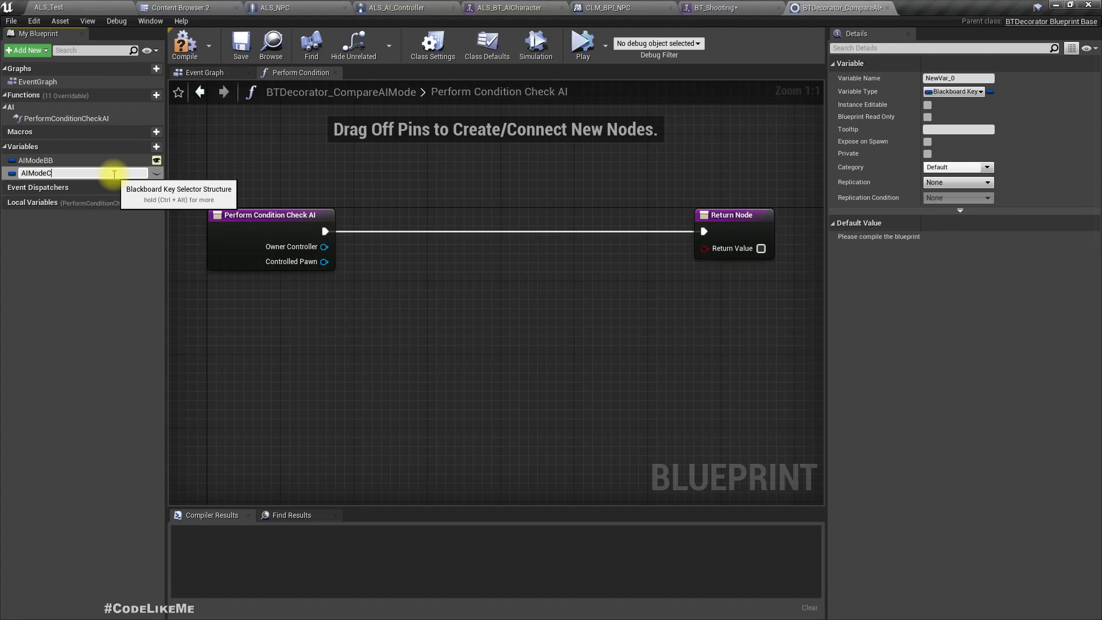
pyautogui.write('AIModetoCompare')
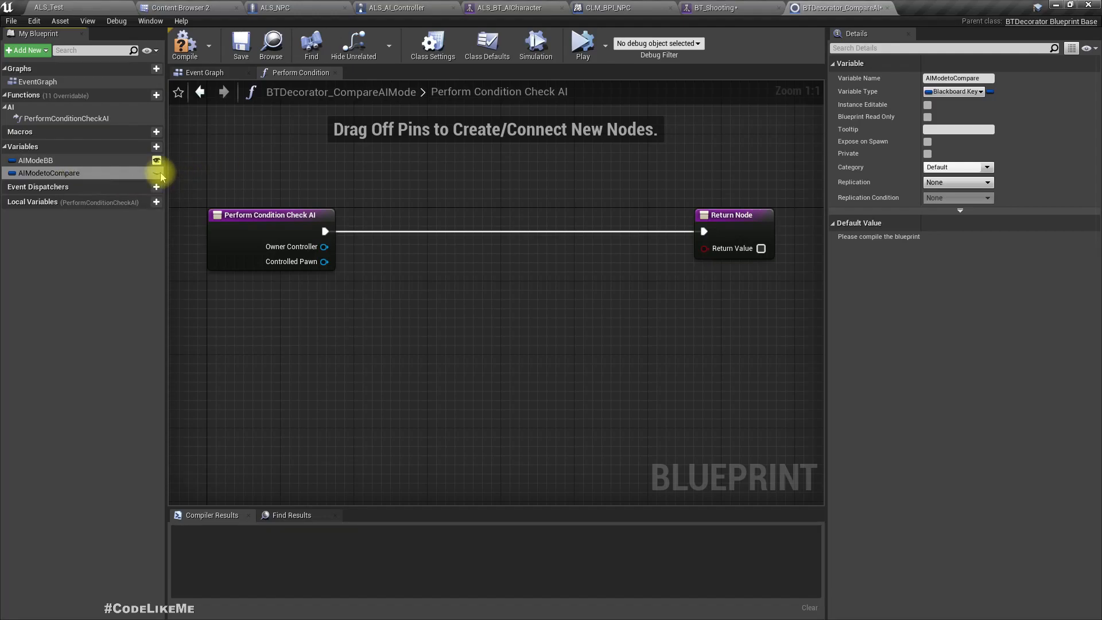
pyautogui.click(956, 92)
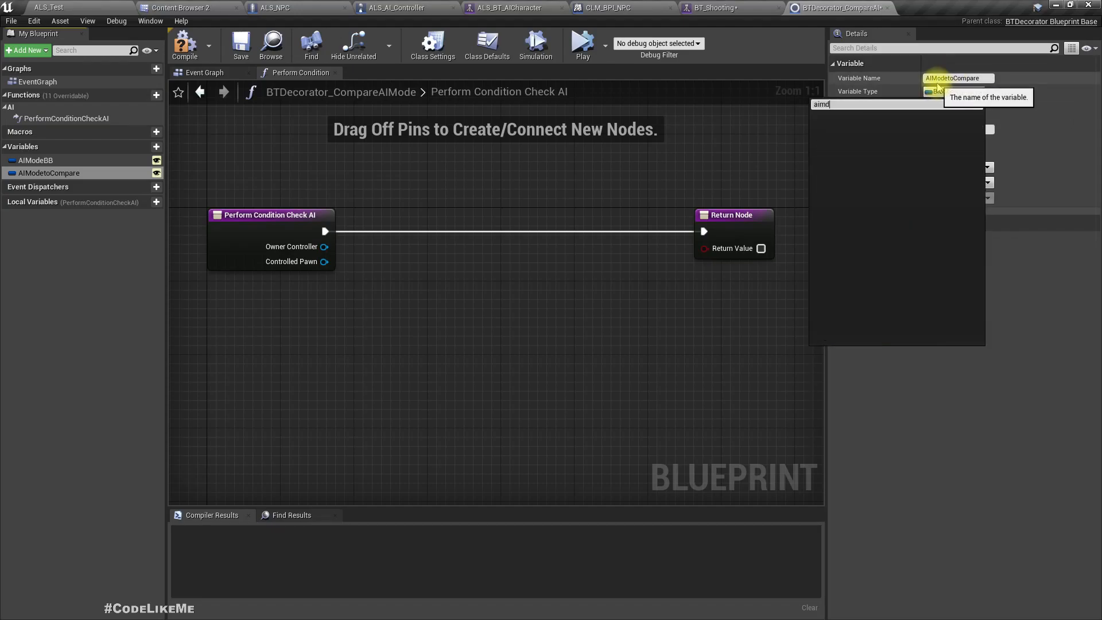
pyautogui.write('aim')
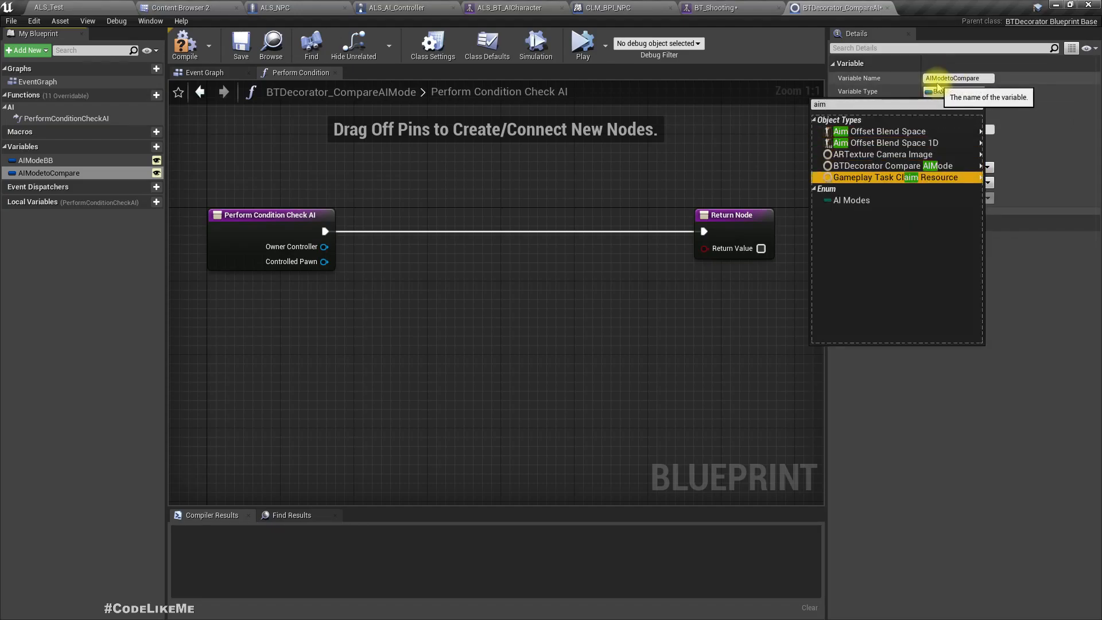
pyautogui.click(851, 200)
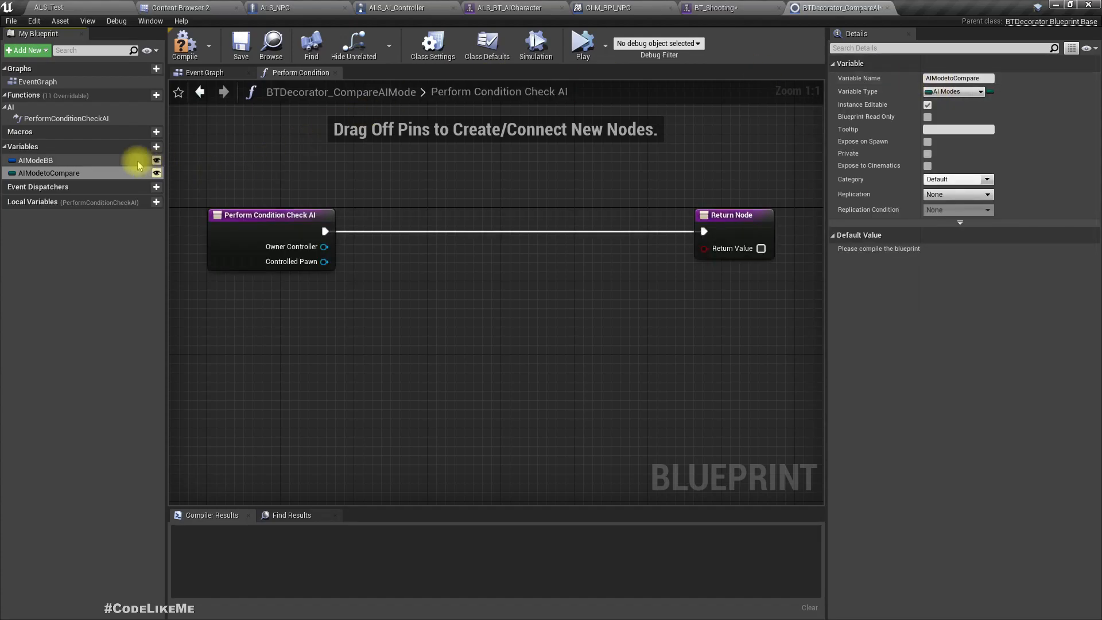
# - Read AIModeBB's blackboard value as enum and compare it with AIModetoCompare via an == (Byte) node for the return value
pyautogui.click(184, 45)
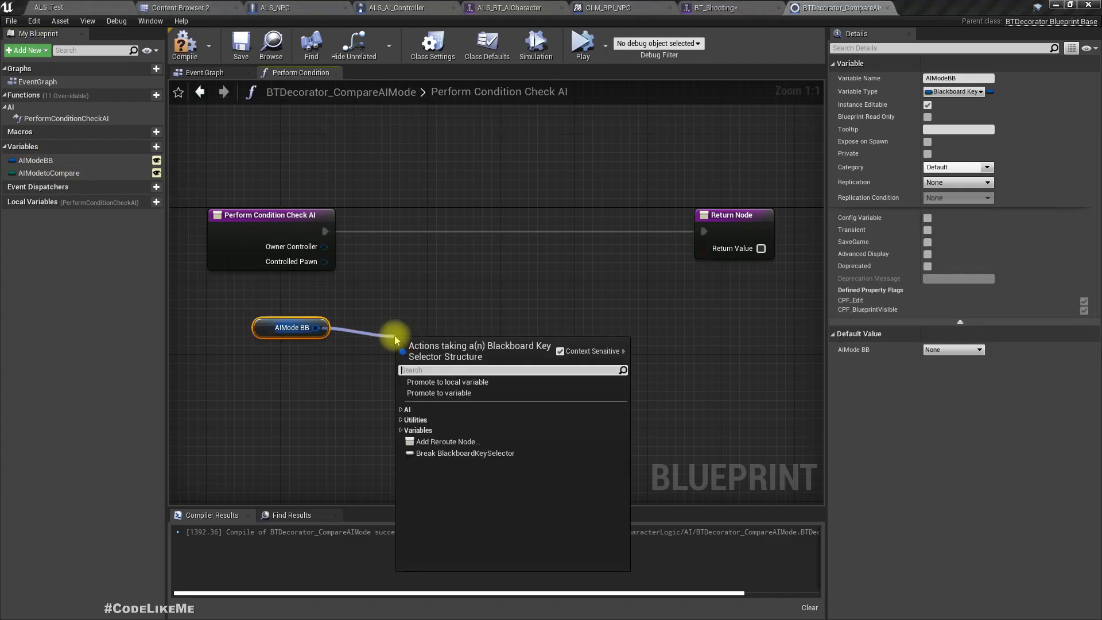
pyautogui.moveTo(393, 321)
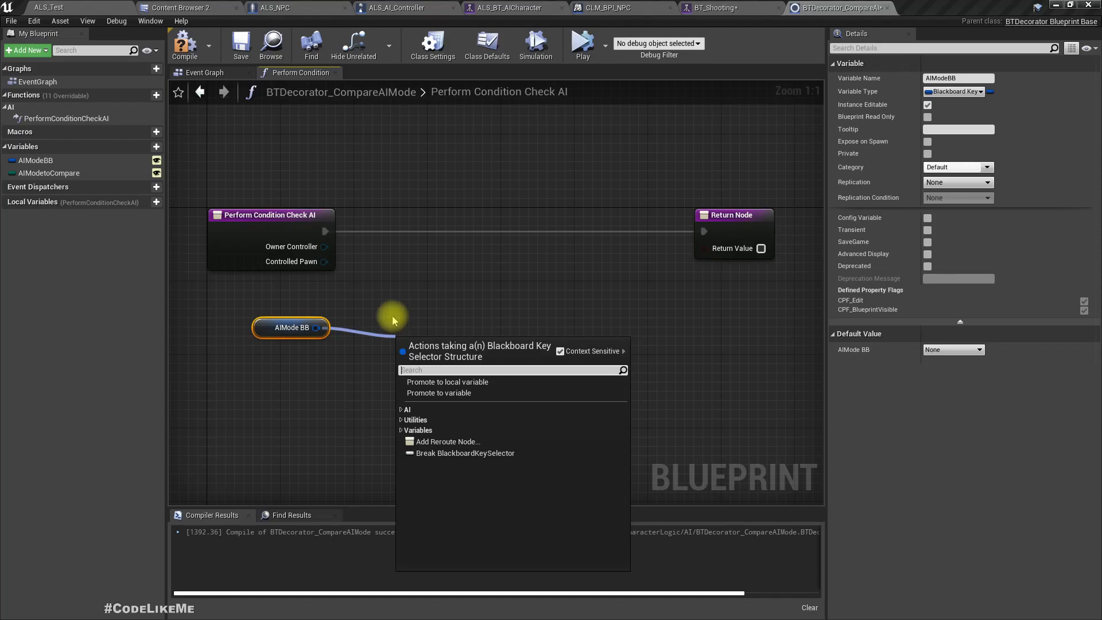
pyautogui.write('get valu')
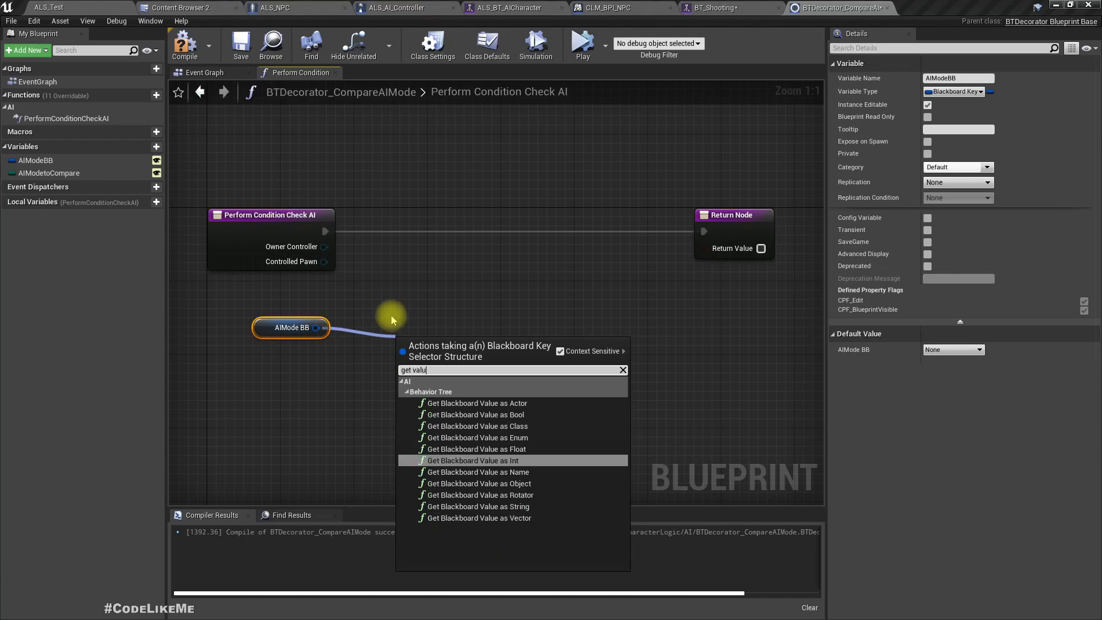
pyautogui.click(476, 437)
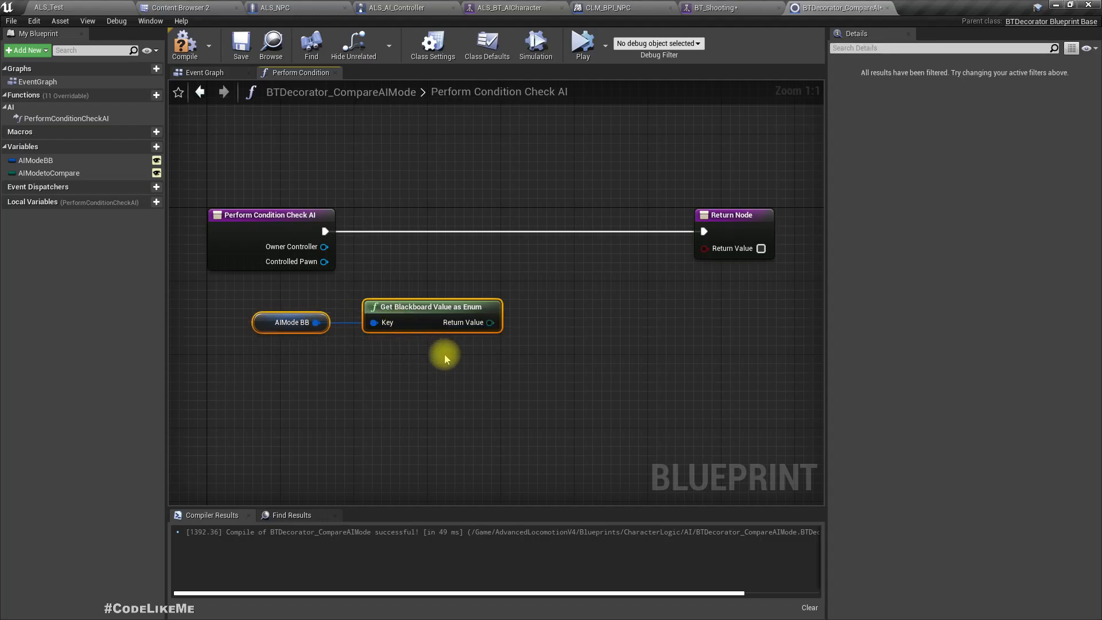
pyautogui.click(49, 173)
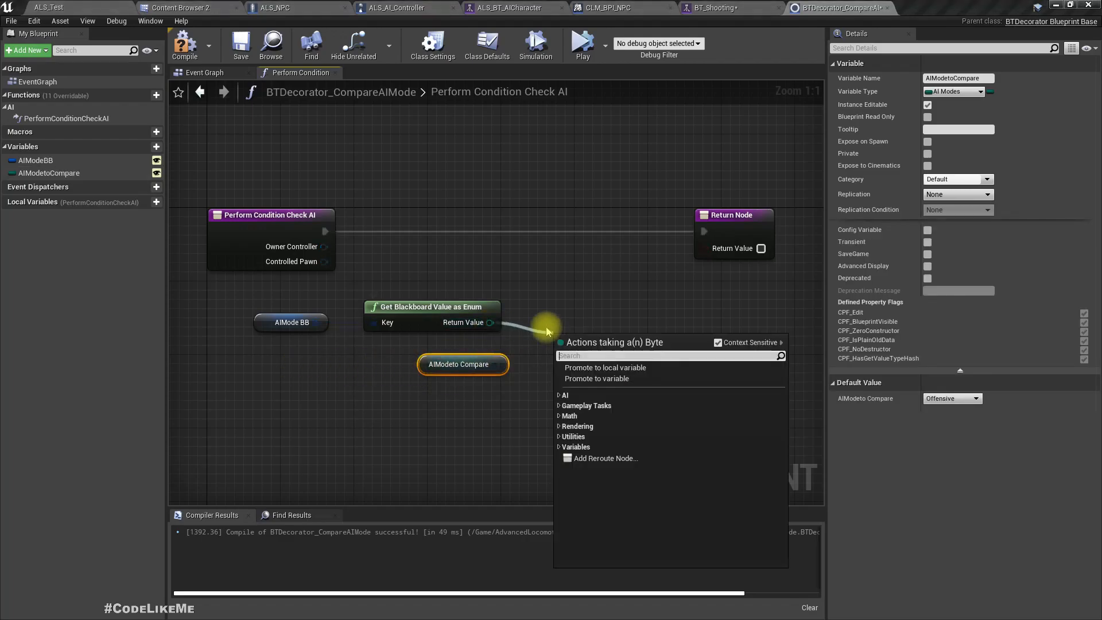
pyautogui.write('==')
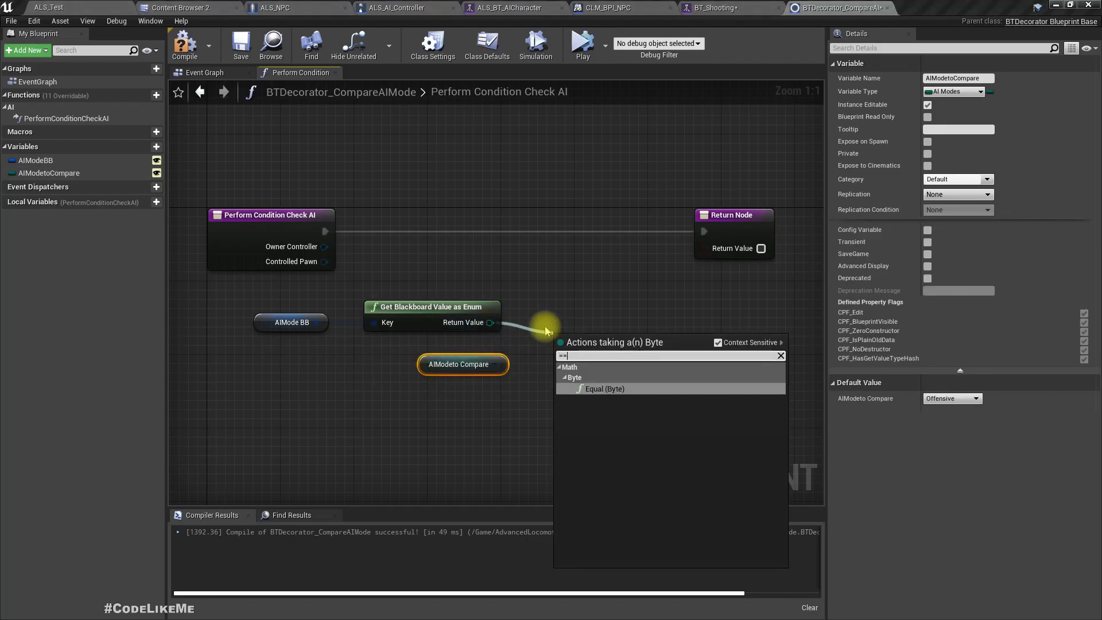
pyautogui.click(605, 389)
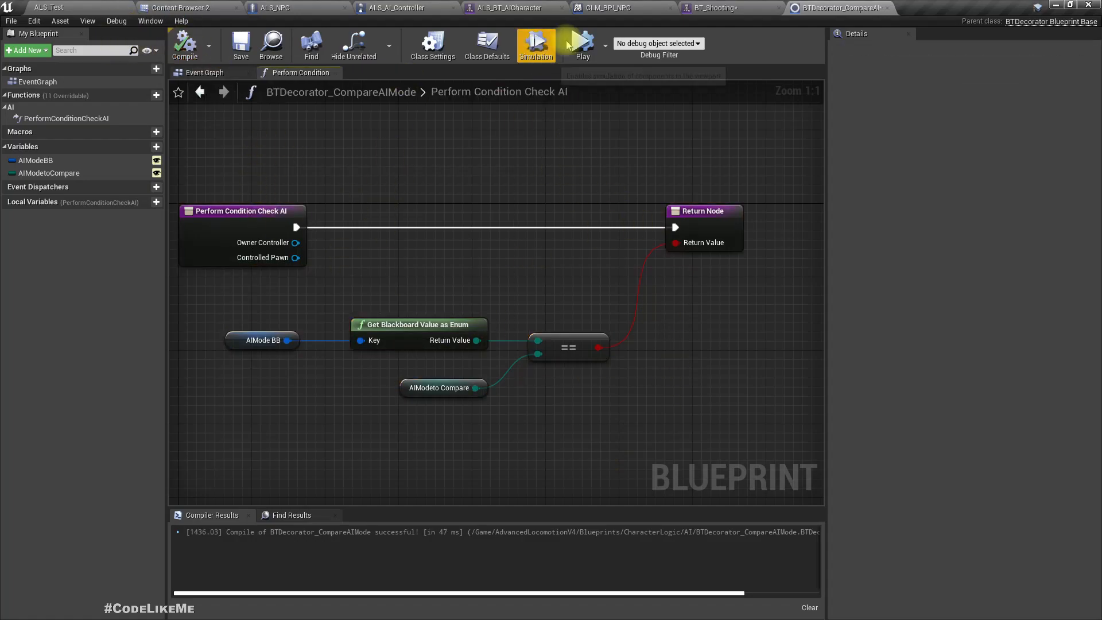
# - Set the decorator's Node Name class default to CompareAIMode
pyautogui.click(731, 8)
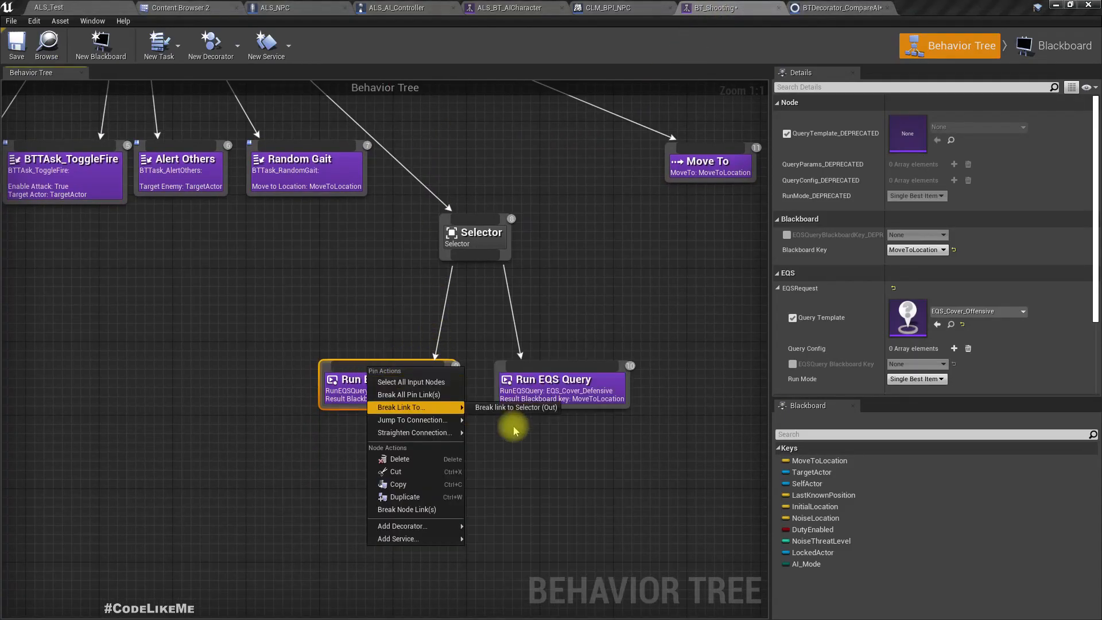
pyautogui.click(402, 526)
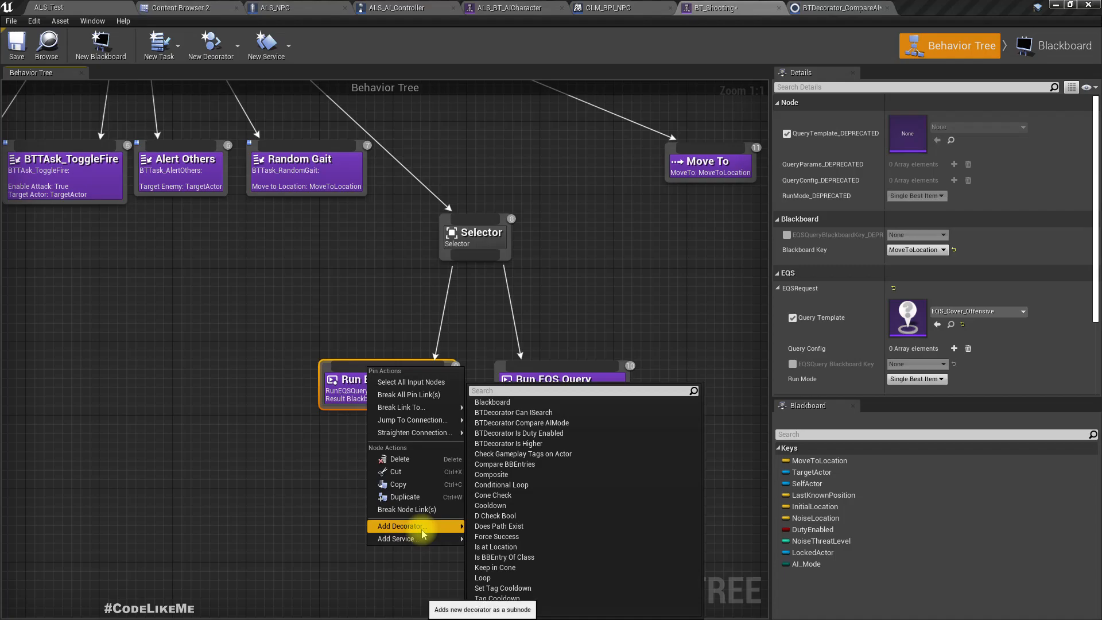
pyautogui.moveTo(645, 161)
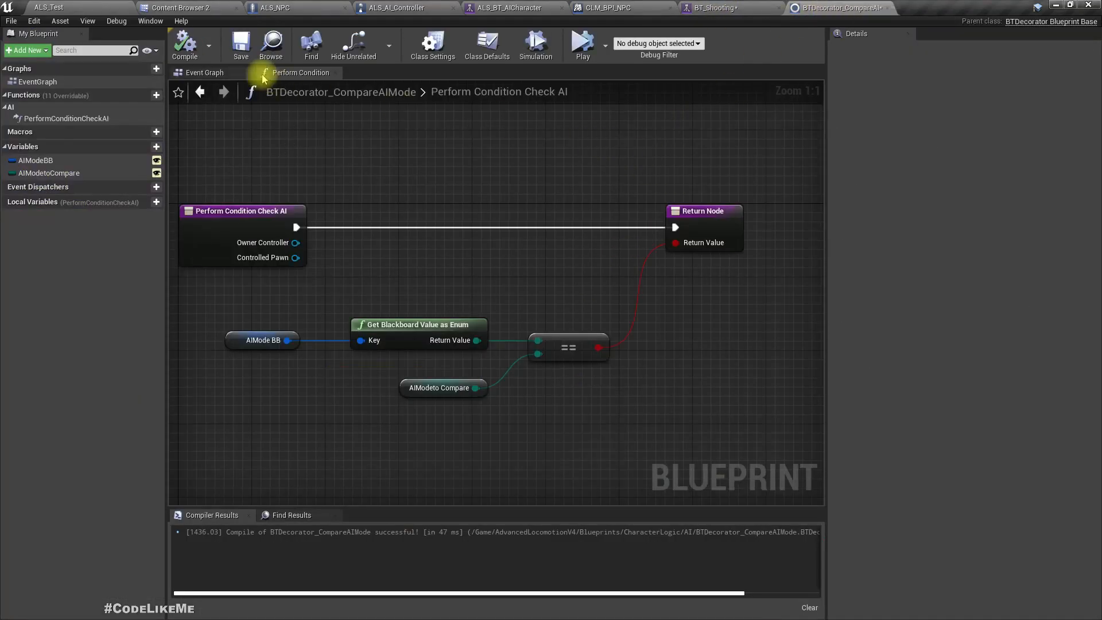
pyautogui.click(486, 44)
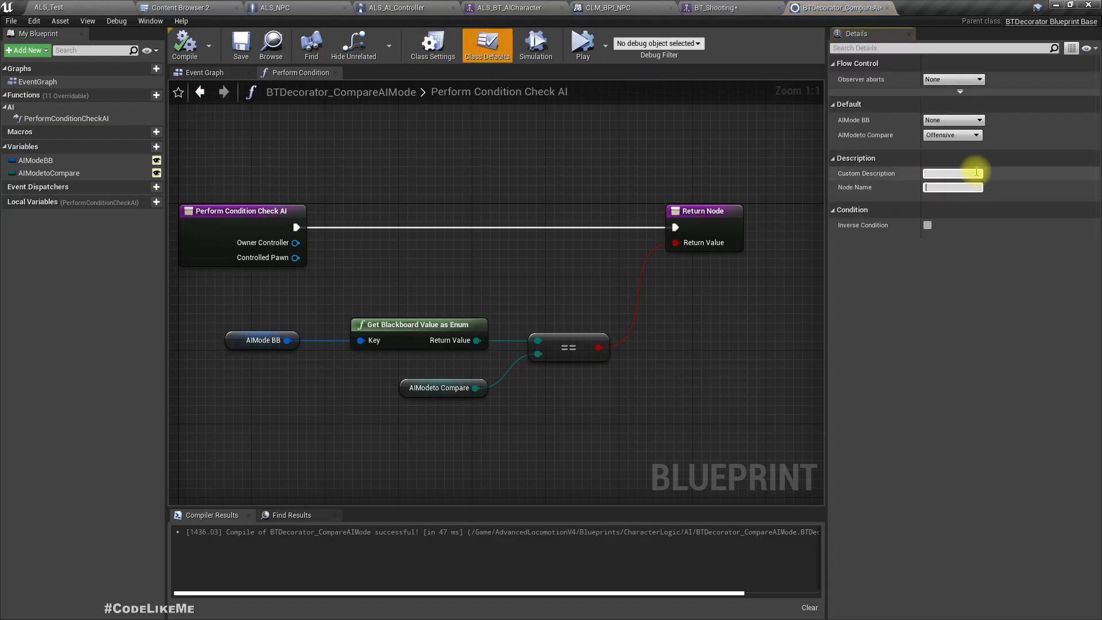
pyautogui.write('CompareAIMode')
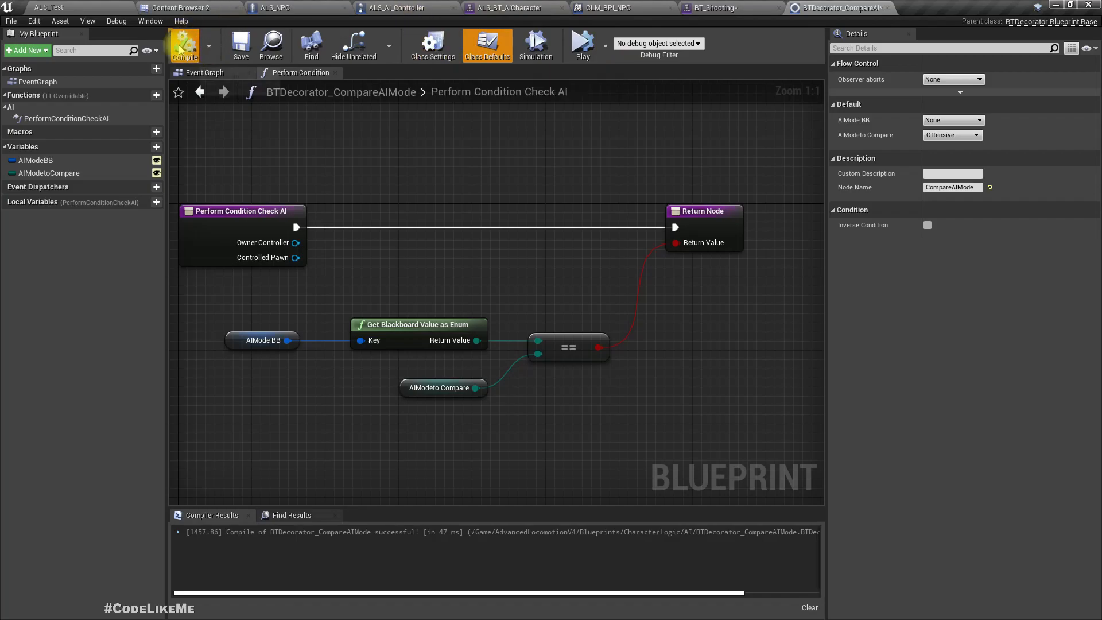
pyautogui.moveTo(240, 42)
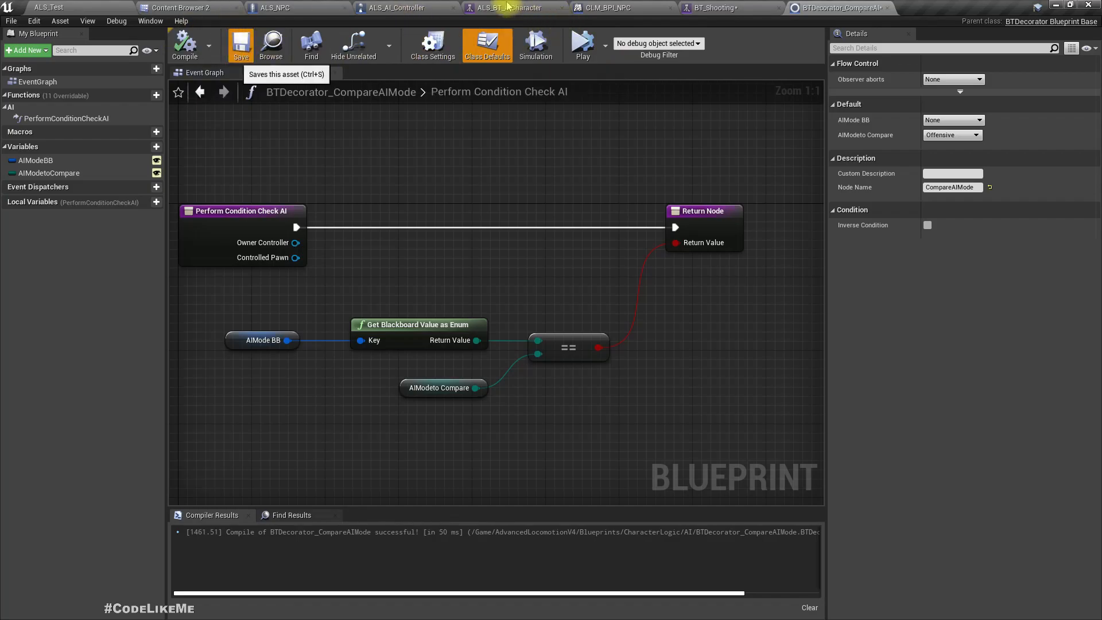
pyautogui.moveTo(500, 8)
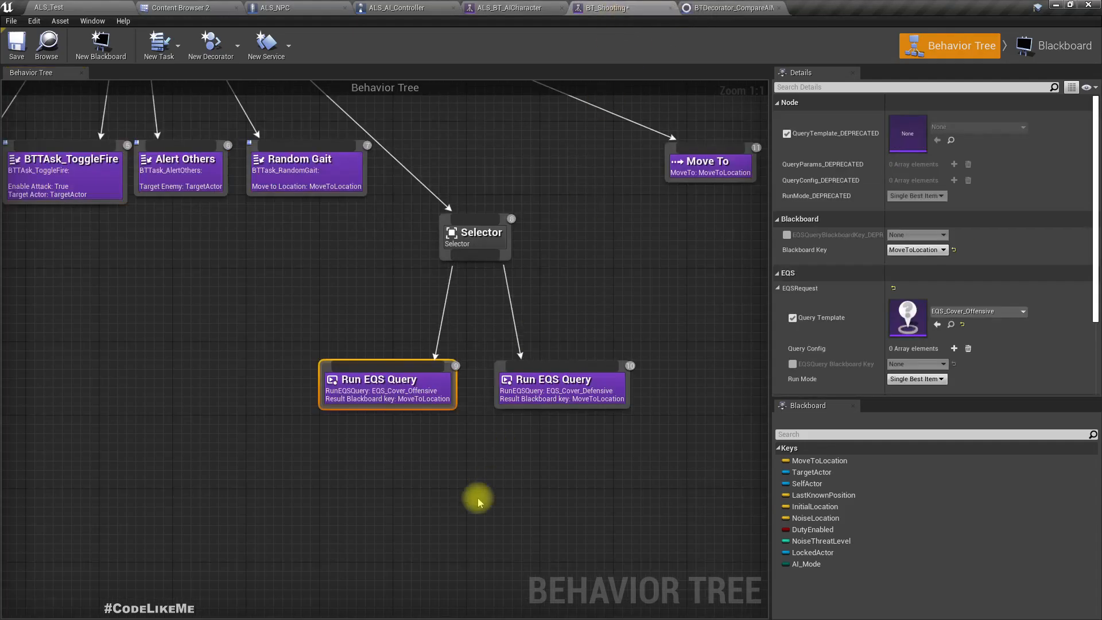
# - Attach a CompareAIMode decorator to the offensive cover query using the AI_Mode blackboard key
pyautogui.rightClick(387, 384)
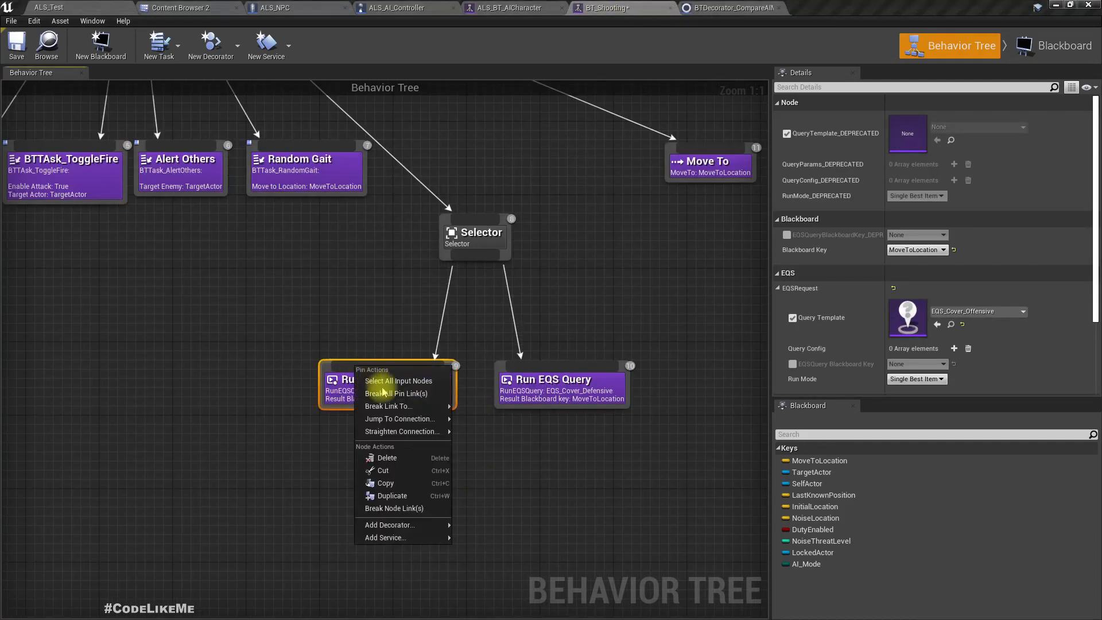
pyautogui.click(389, 525)
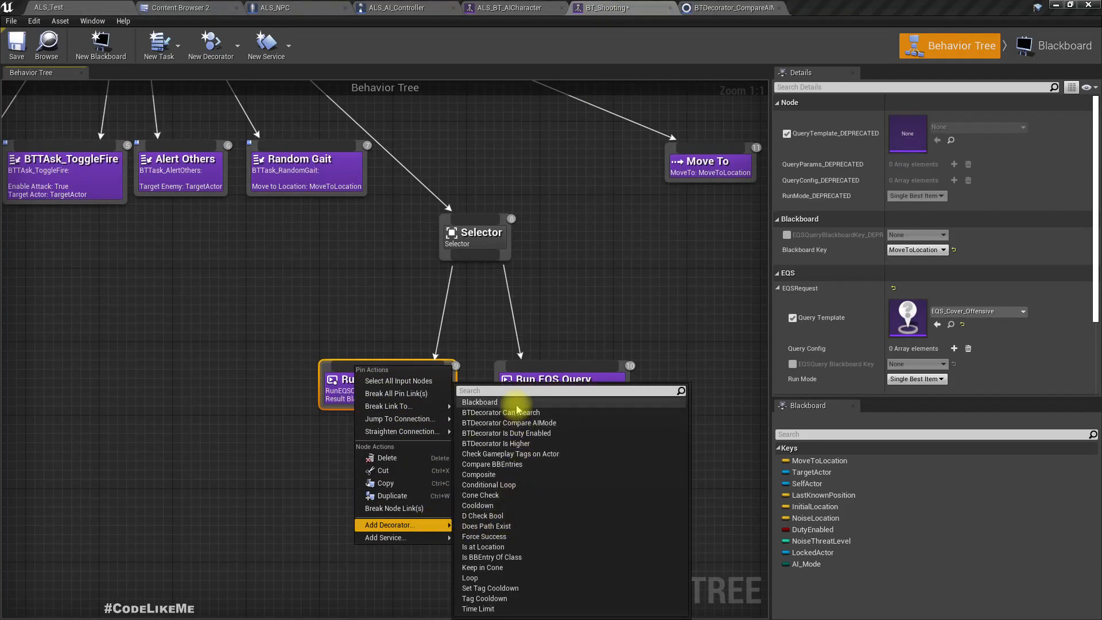
pyautogui.click(508, 423)
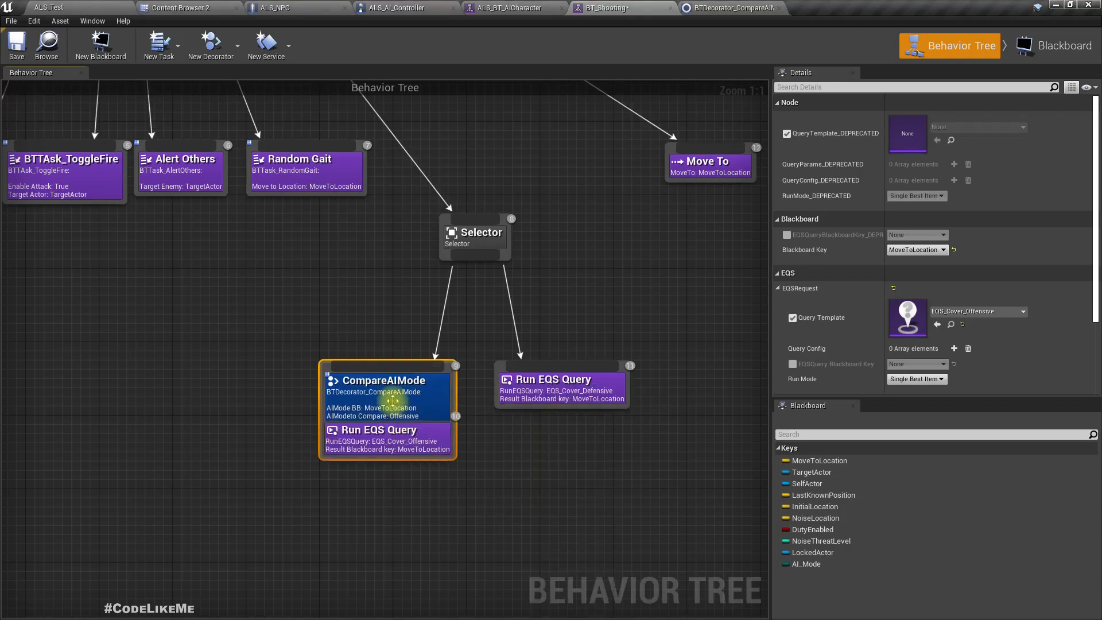
pyautogui.click(384, 380)
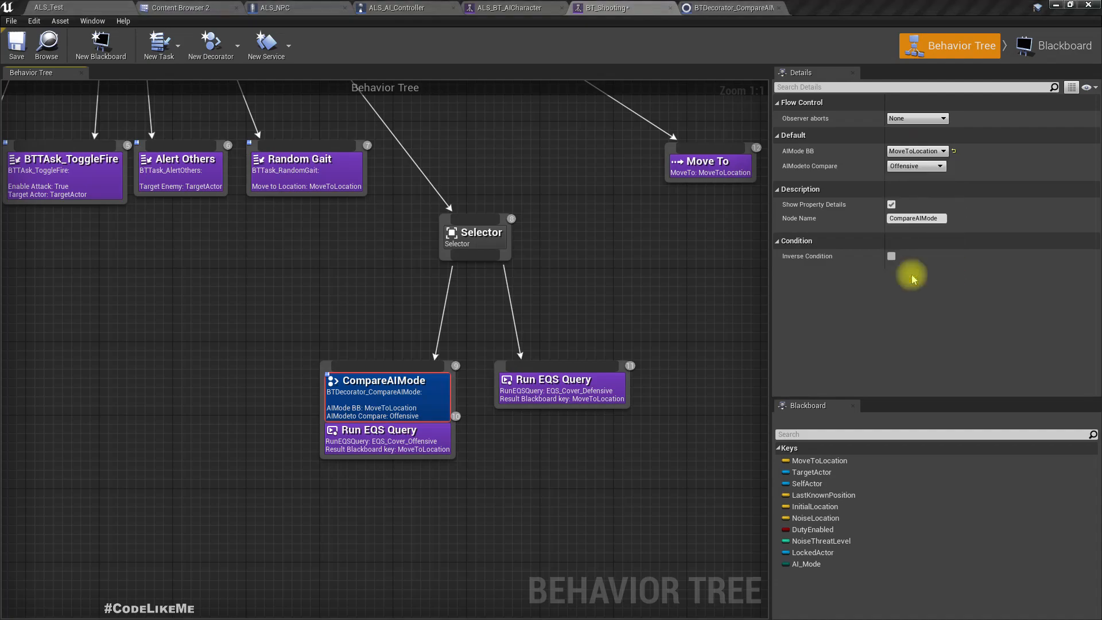
pyautogui.click(916, 150)
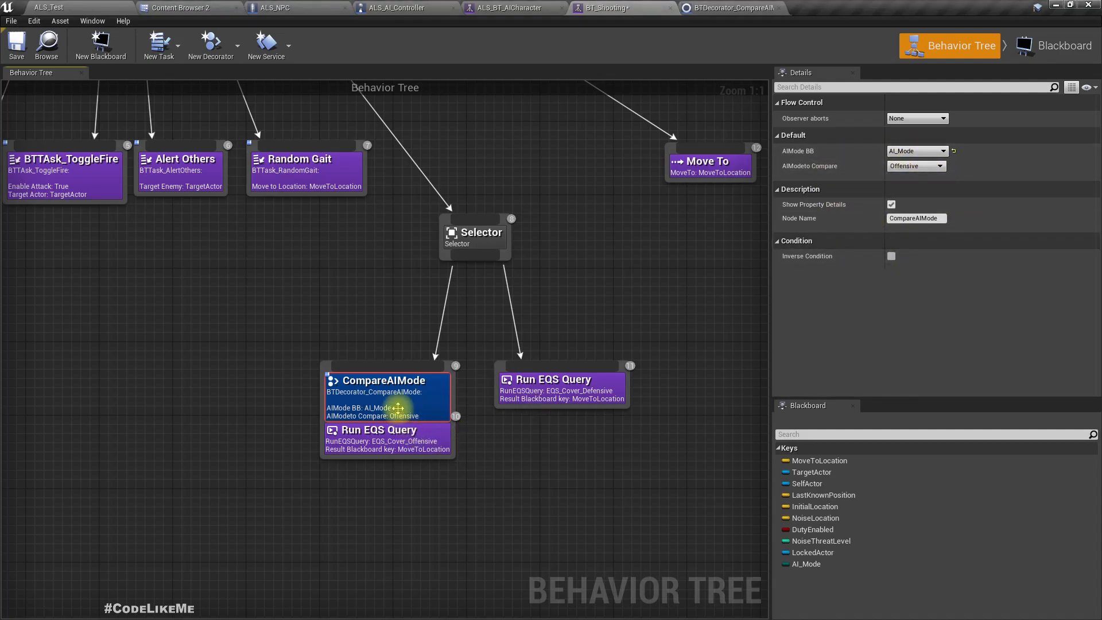
# - Attach a CompareAIMode decorator to the defensive cover query set to Defensive
pyautogui.click(560, 379)
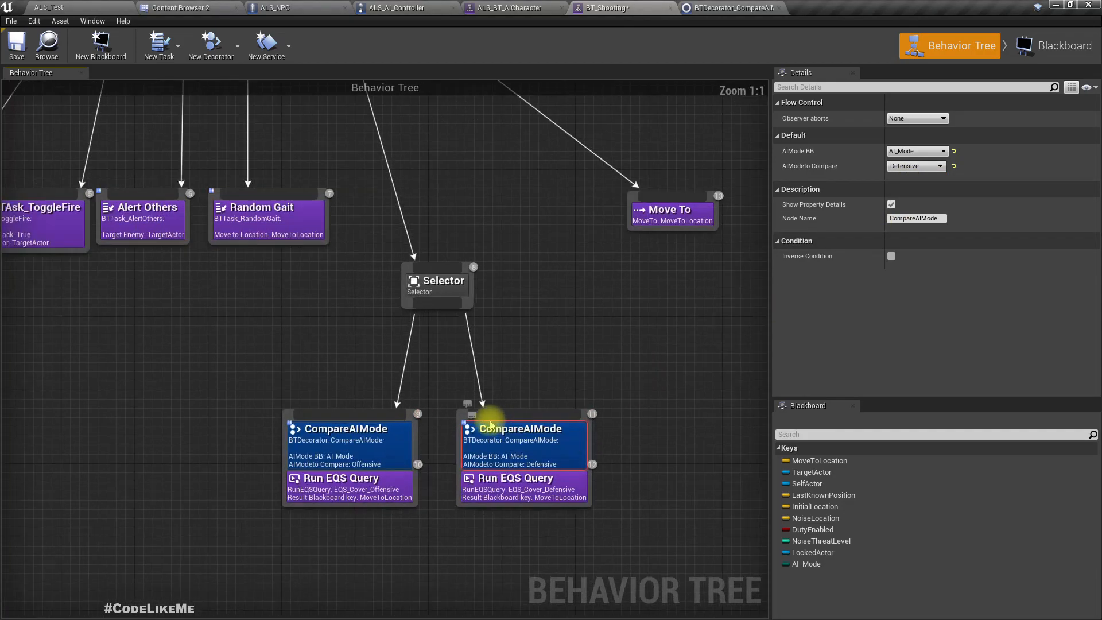
pyautogui.click(524, 478)
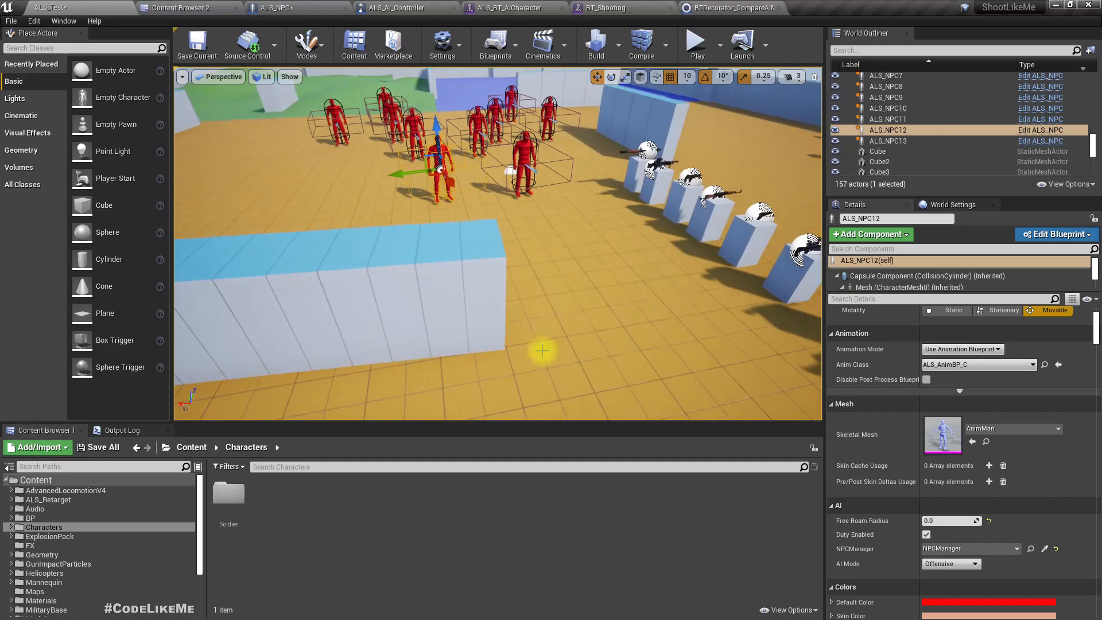
# - Start a play-in-editor session of the test level with the red NPCs
pyautogui.click(697, 40)
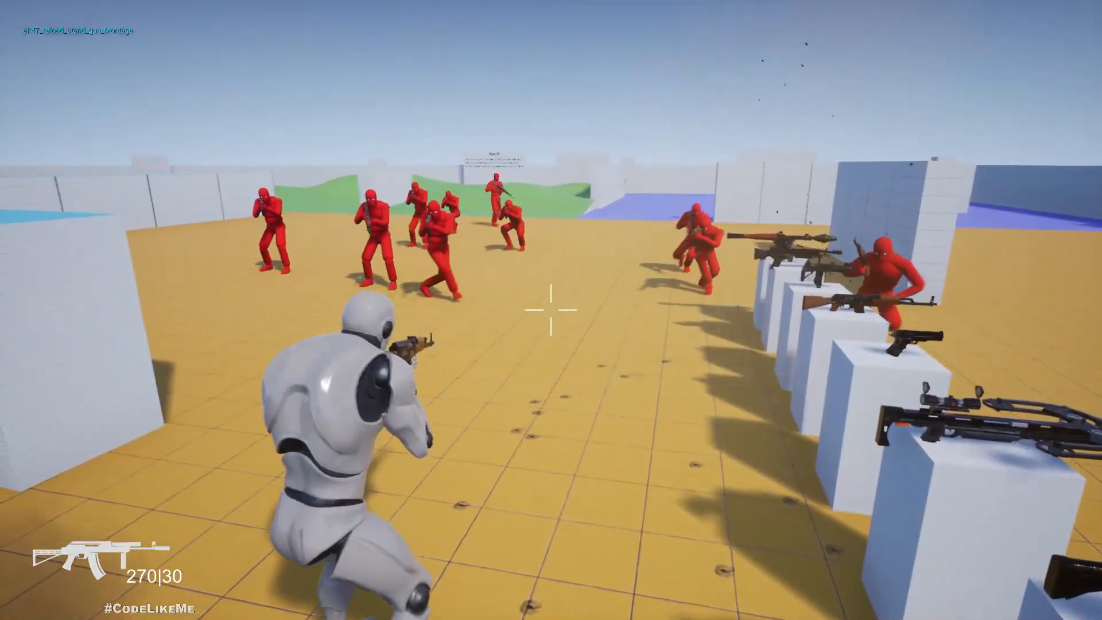
pyautogui.moveTo(551, 310)
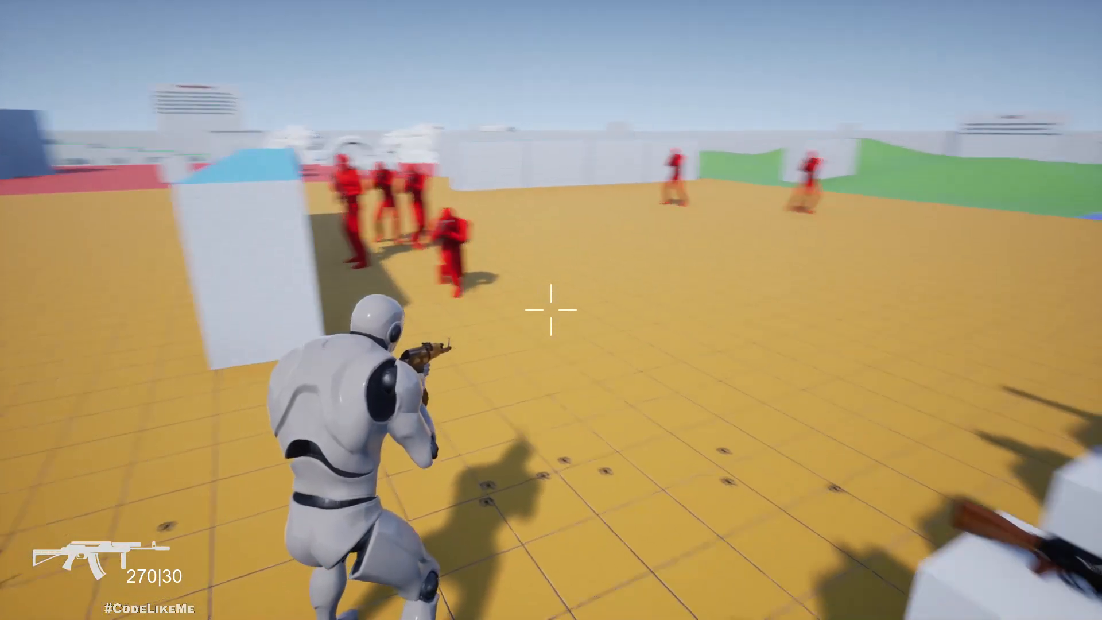
pyautogui.moveTo(551, 310)
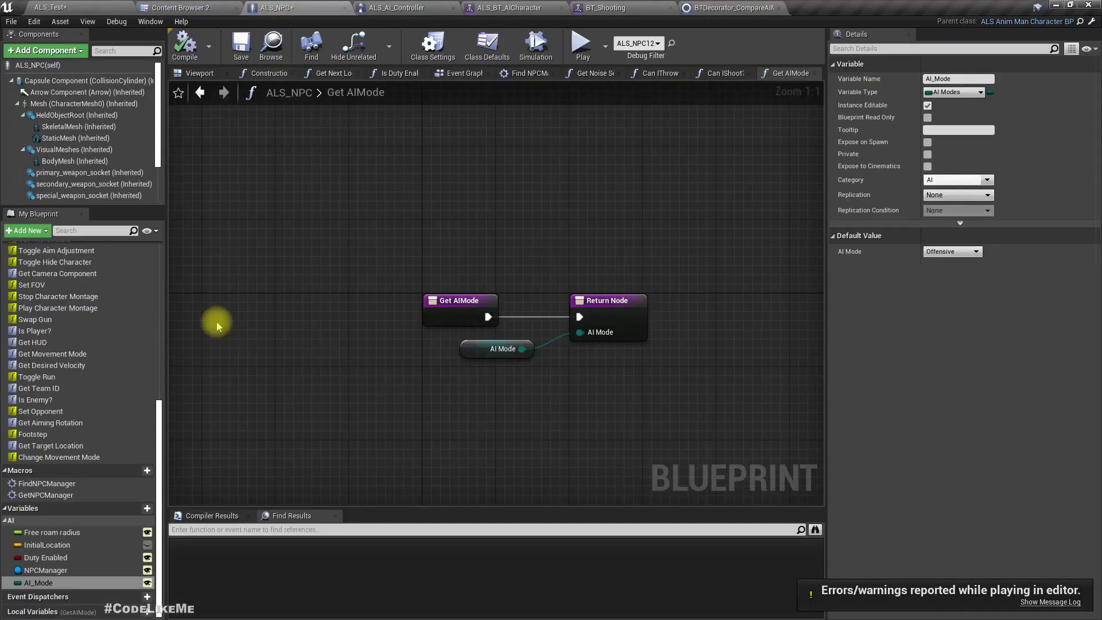
pyautogui.moveTo(897, 364)
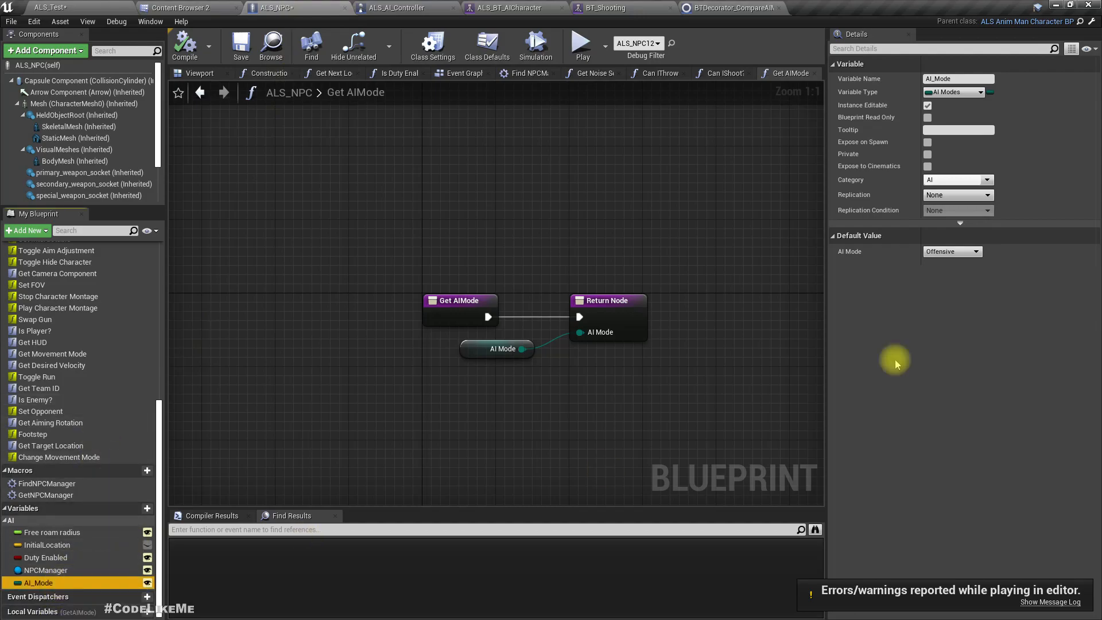
# - Set the AI_Mode variable's default value to Defensive
pyautogui.click(950, 251)
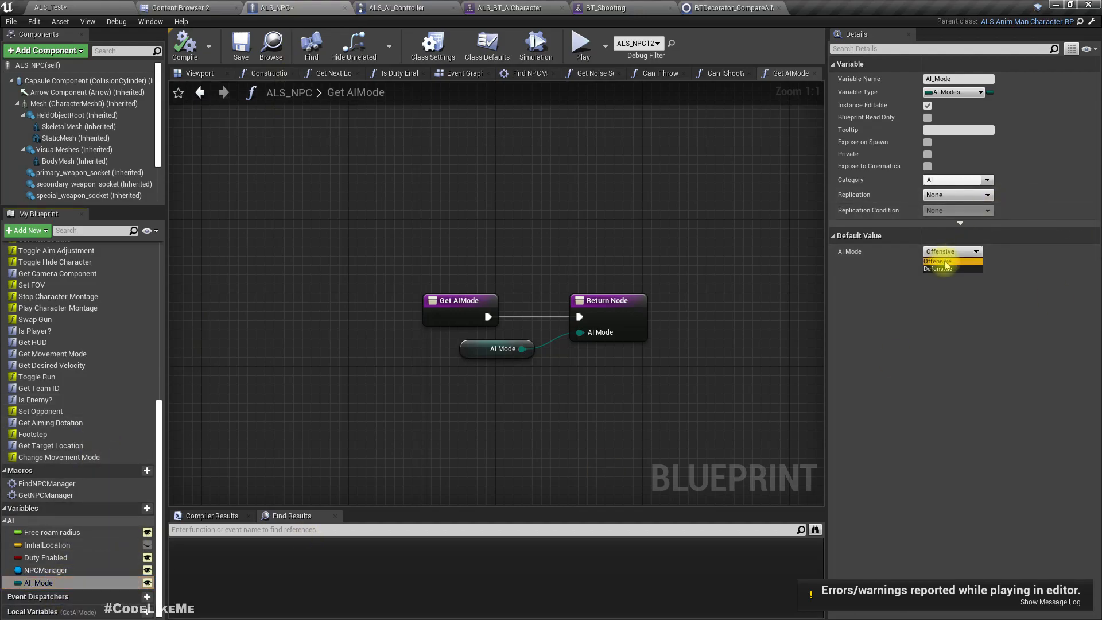
pyautogui.click(941, 268)
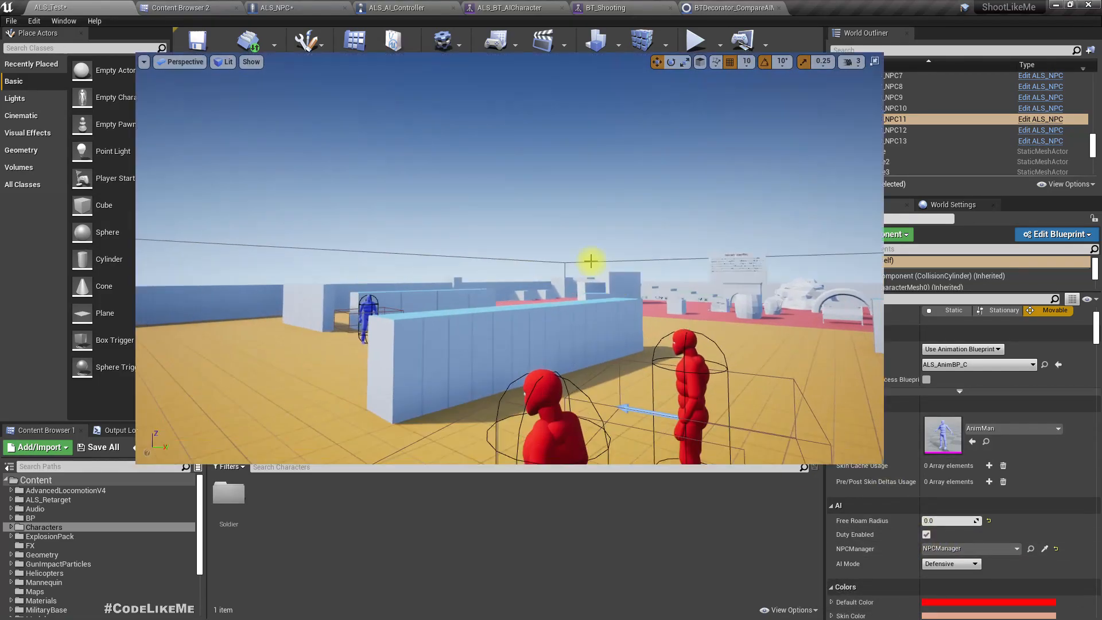
# - Play the level again to watch the defensive NPCs take cover
pyautogui.click(693, 40)
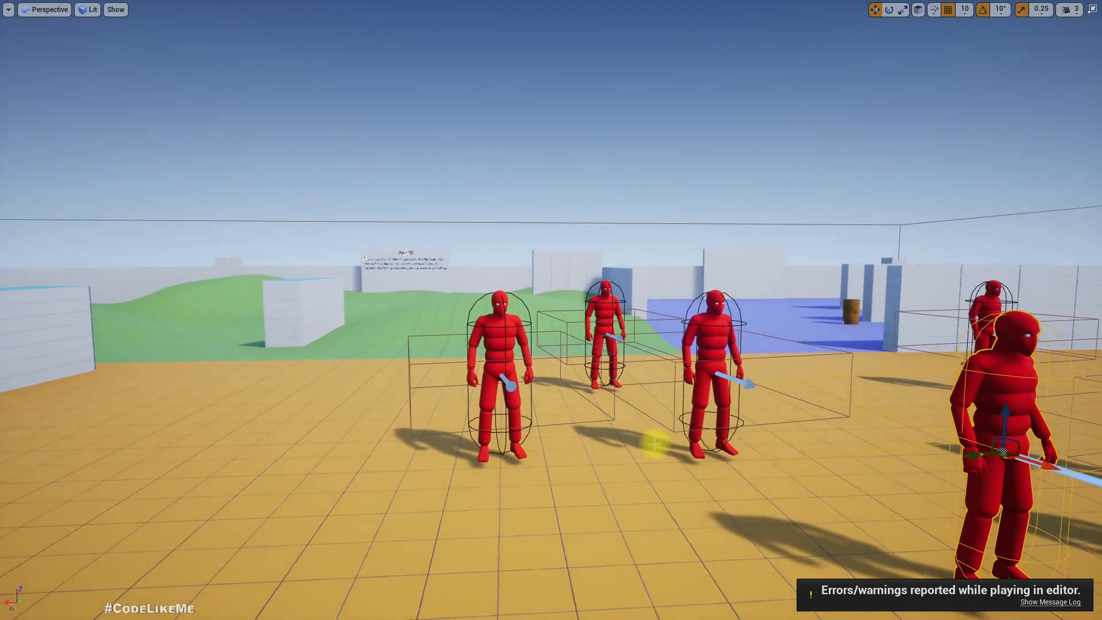
# - Restore the editor layout and bring up the ALS_BT_AICharacter behavior tree
pyautogui.press('Escape')
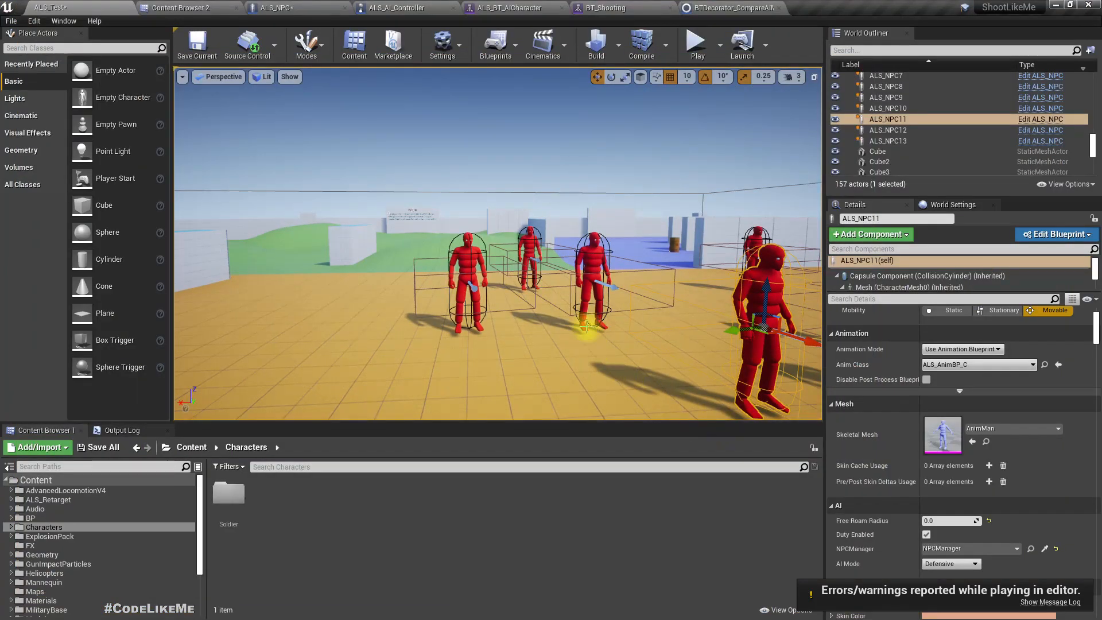
pyautogui.moveTo(621, 23)
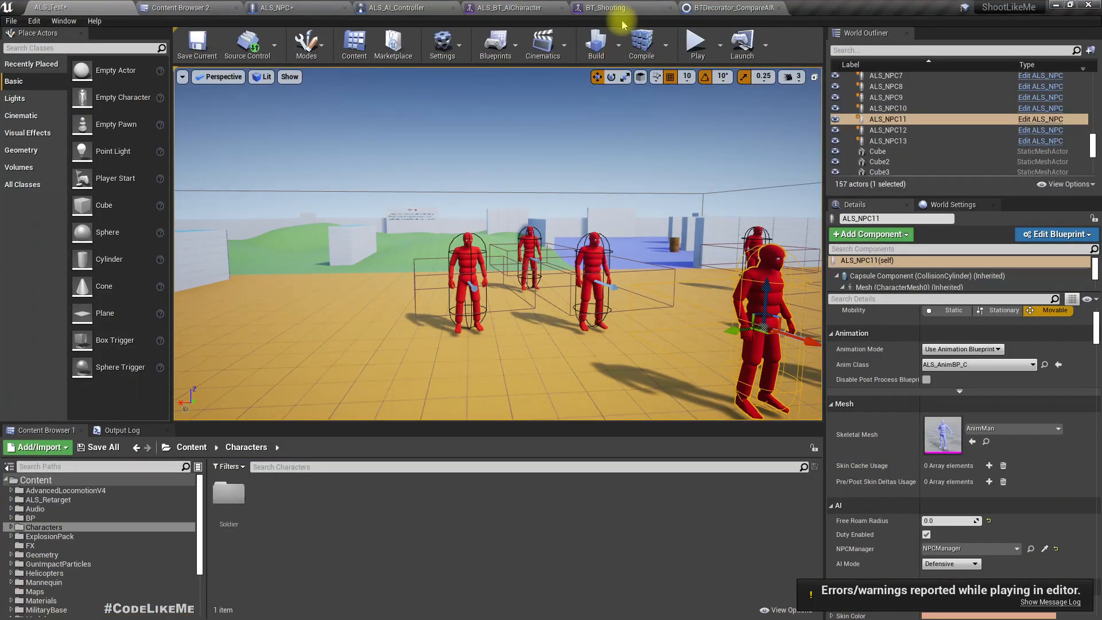
pyautogui.moveTo(500, 8)
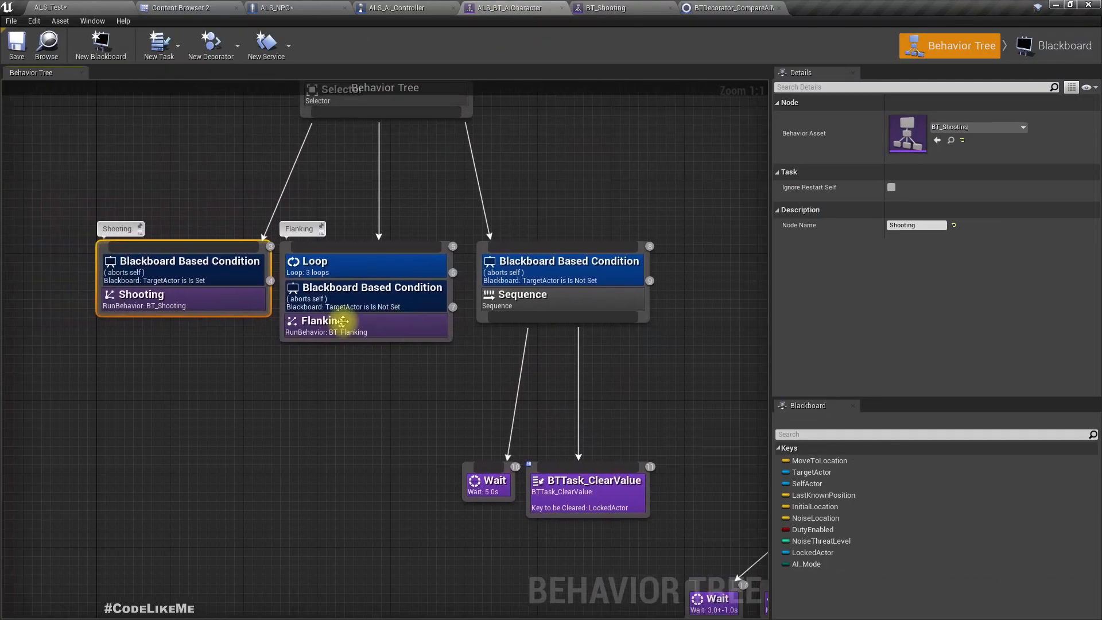
pyautogui.click(321, 320)
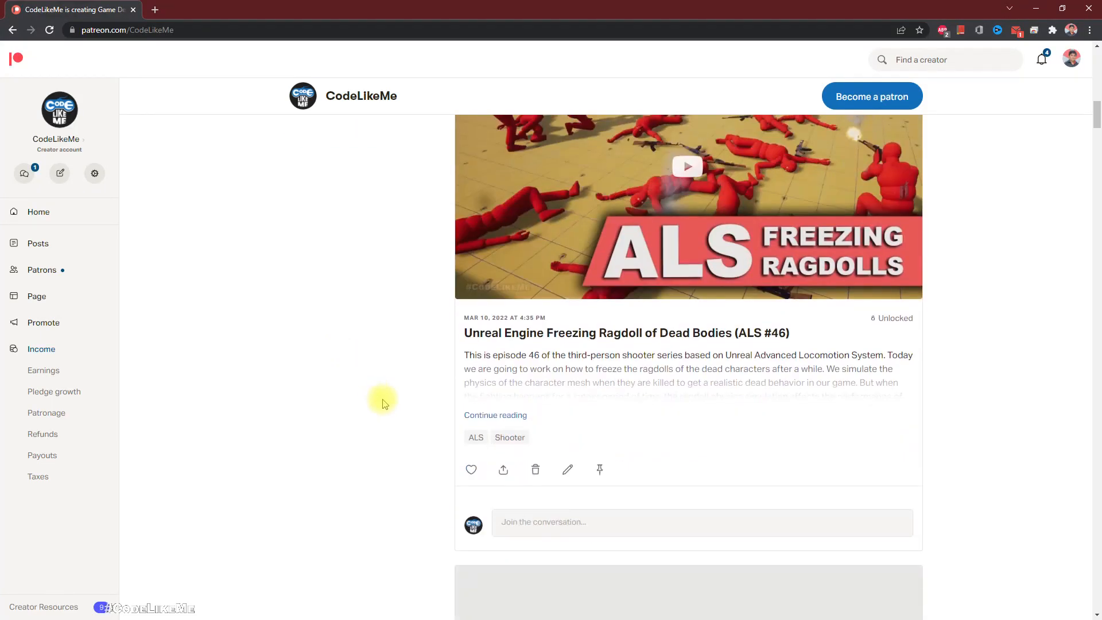
# - Scroll down the CodeLikeMe Patreon feed to the ALS #36 predicted projectile path post
pyautogui.scroll(-3)
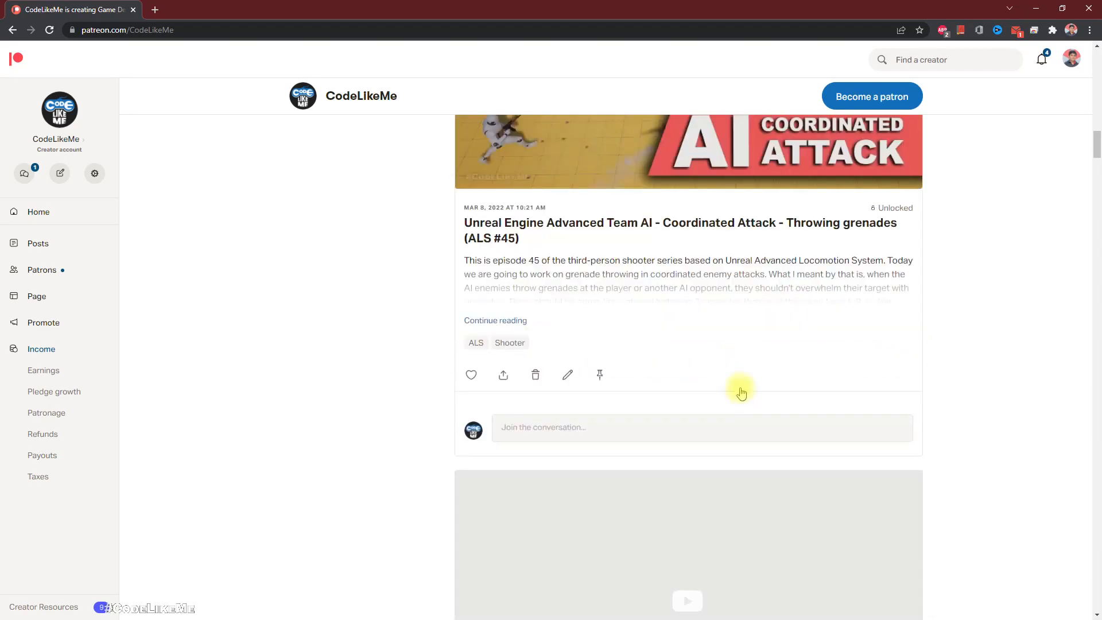
pyautogui.scroll(-3)
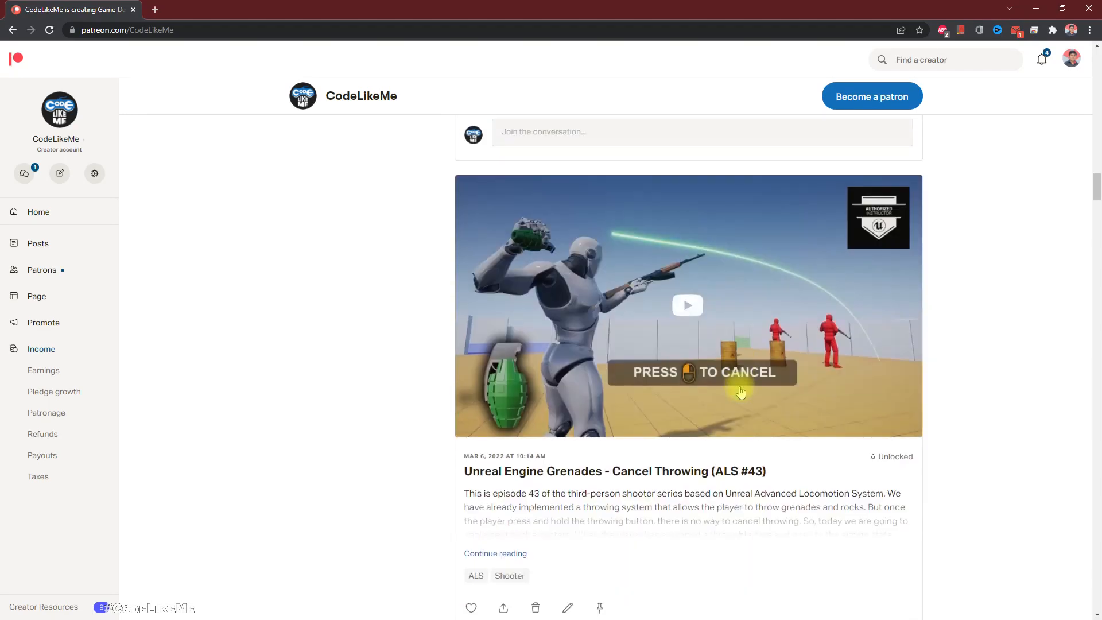
pyautogui.scroll(-3)
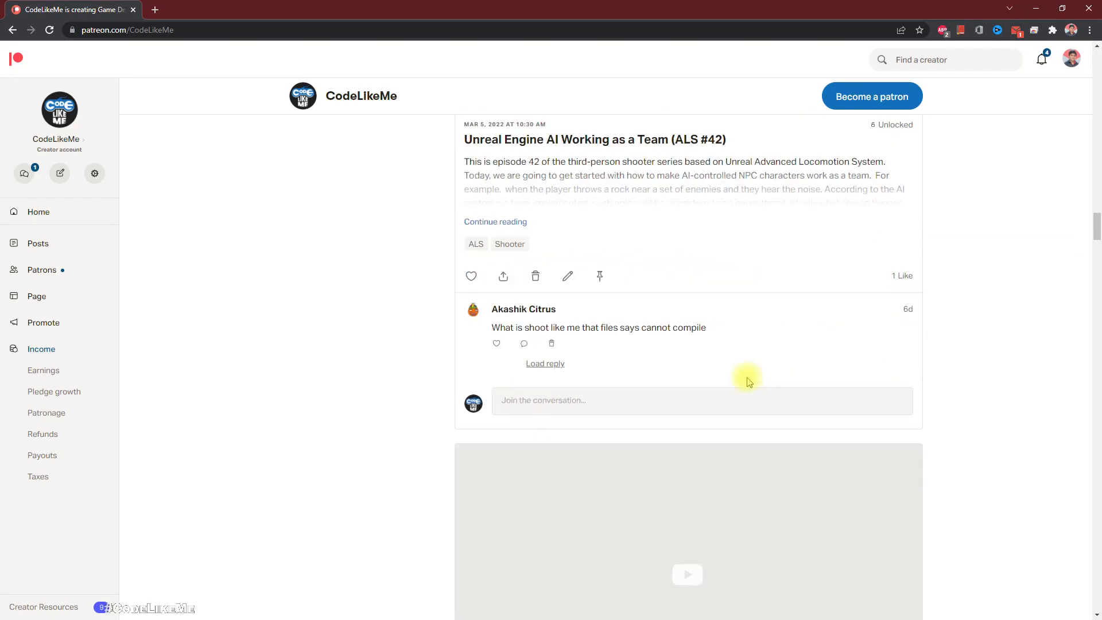
pyautogui.scroll(-3)
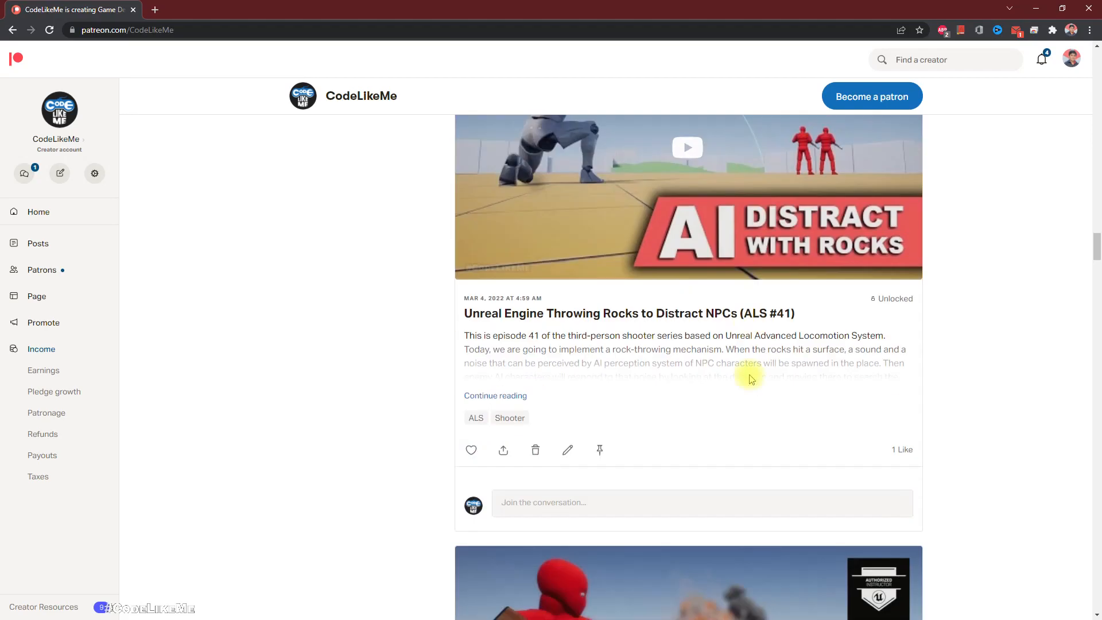
pyautogui.scroll(-3)
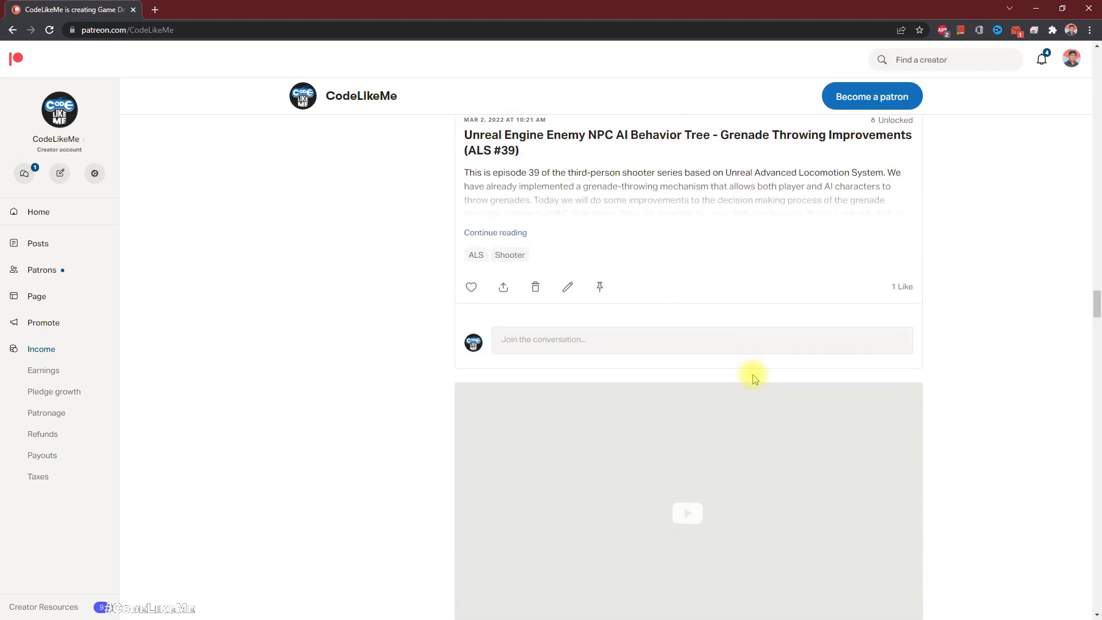
pyautogui.scroll(-3)
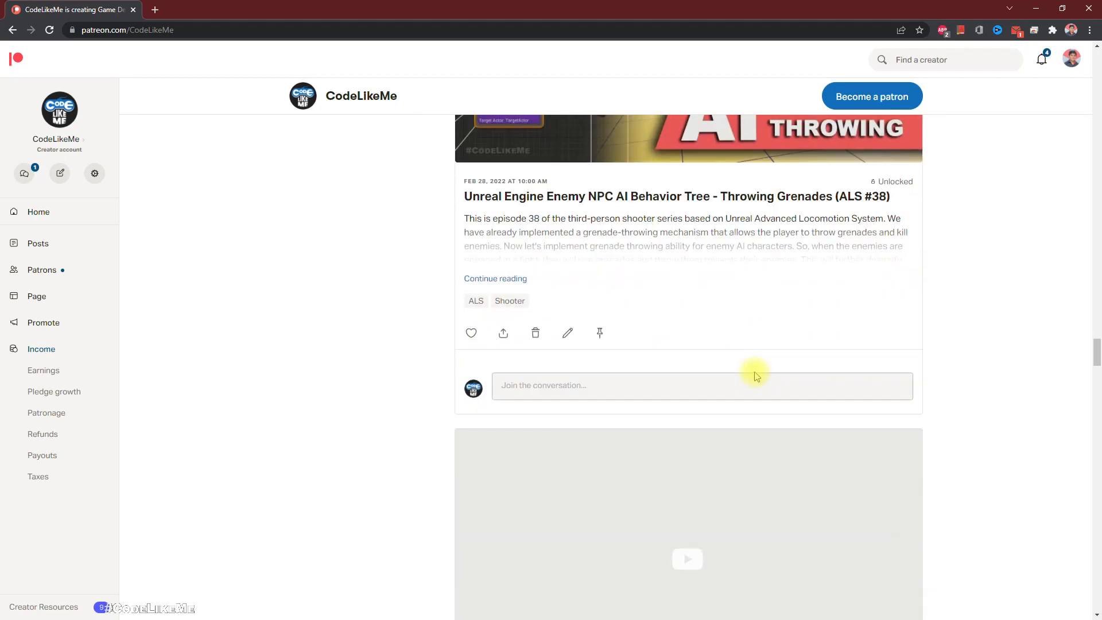
pyautogui.scroll(-3)
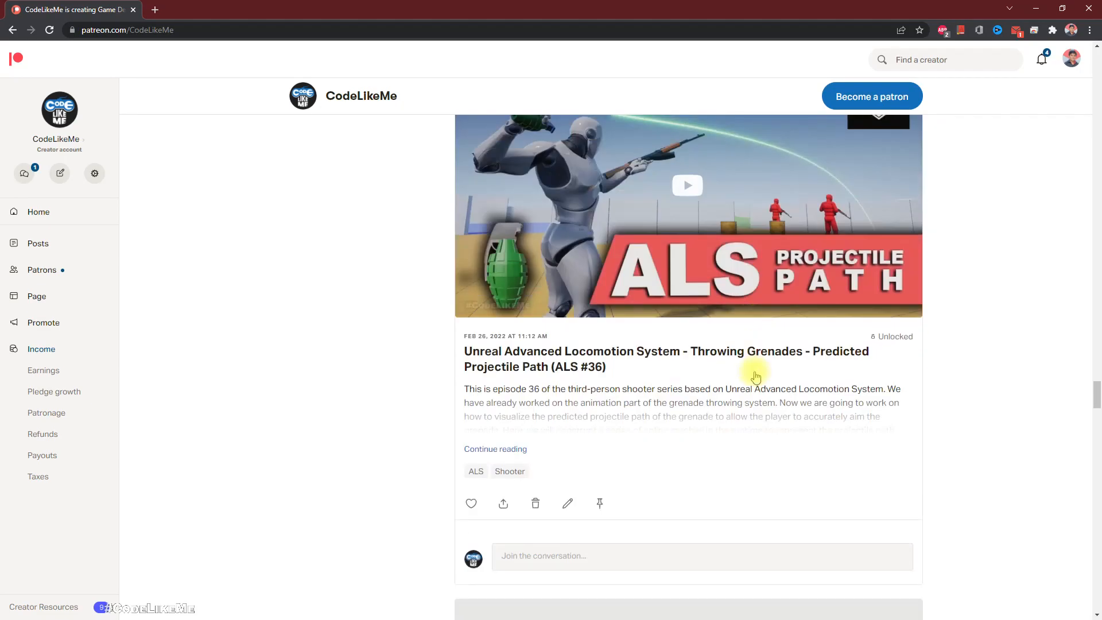